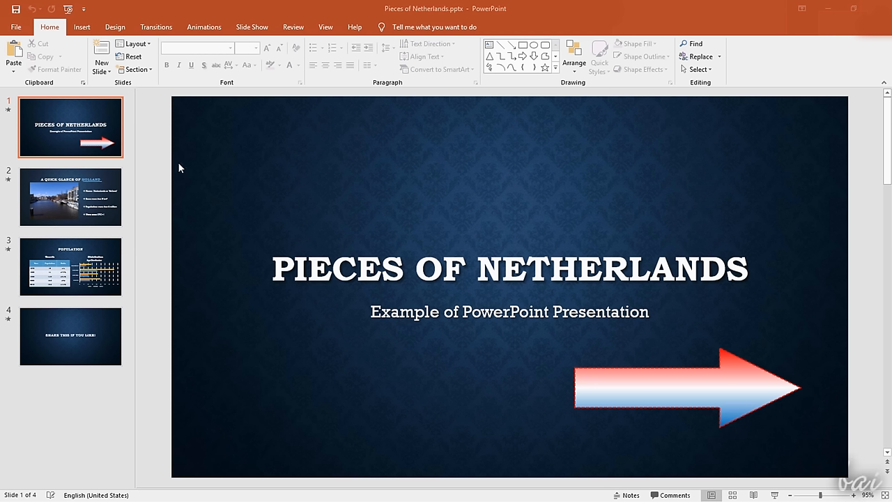
mouse_move(518, 222)
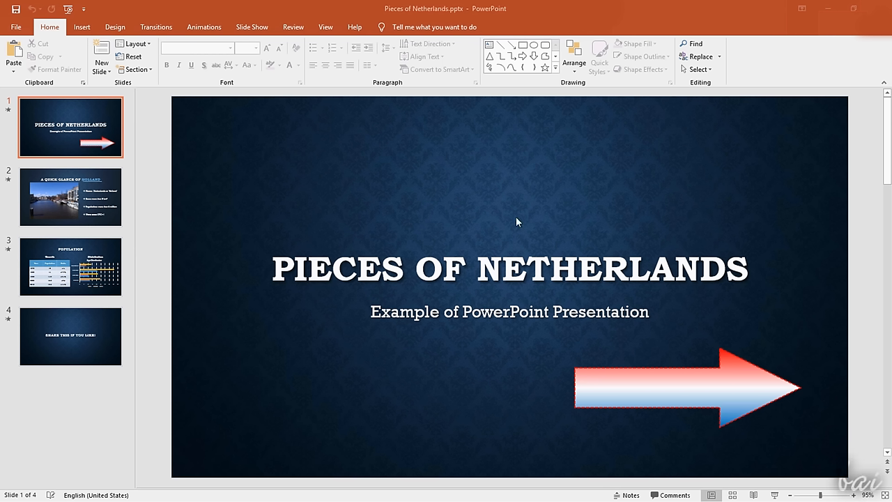
mouse_move(209, 231)
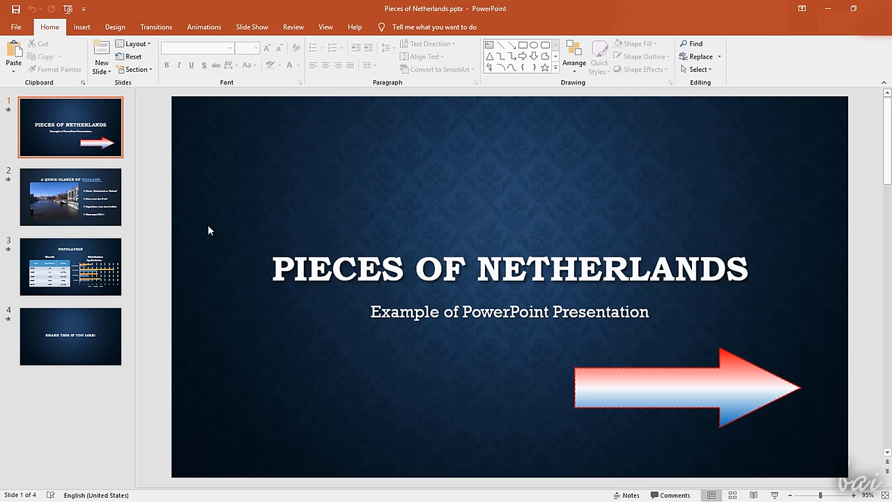
mouse_move(582, 255)
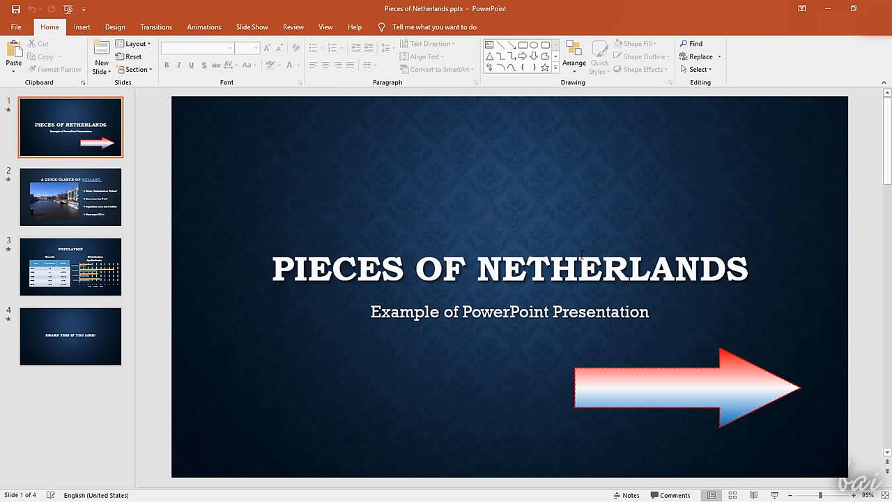
mouse_move(126, 203)
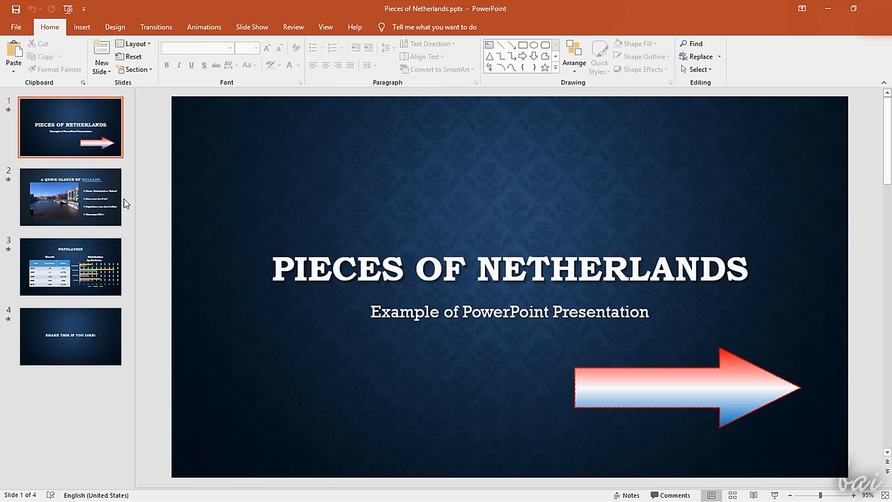
- Review the Quick Glance of Holland and Share This slides, return to the title slide and run the slide show
left_click(70, 197)
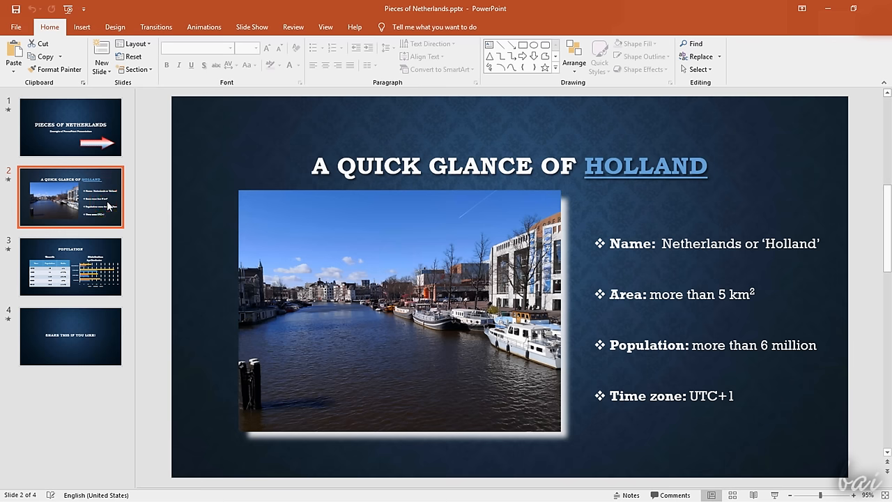
mouse_move(99, 279)
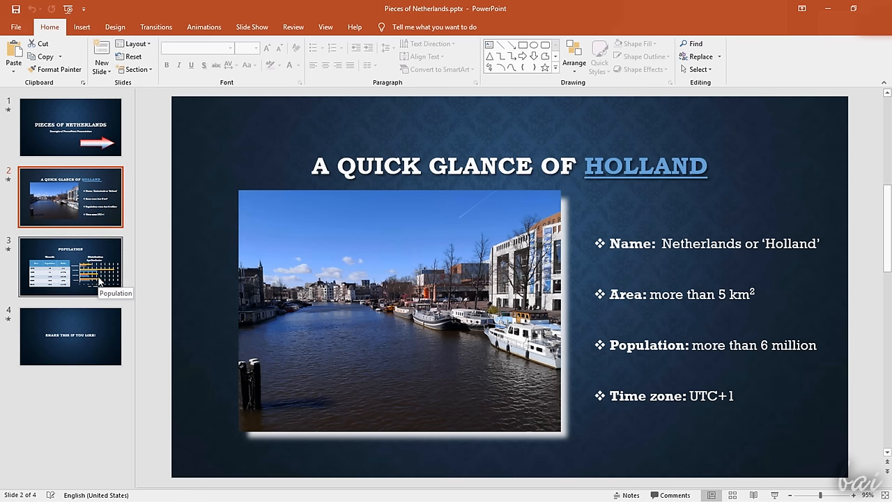
left_click(70, 268)
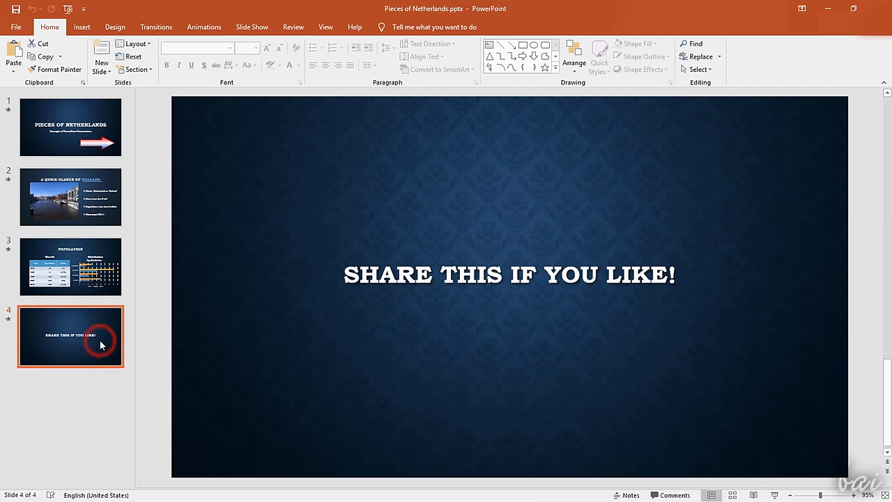
mouse_move(97, 301)
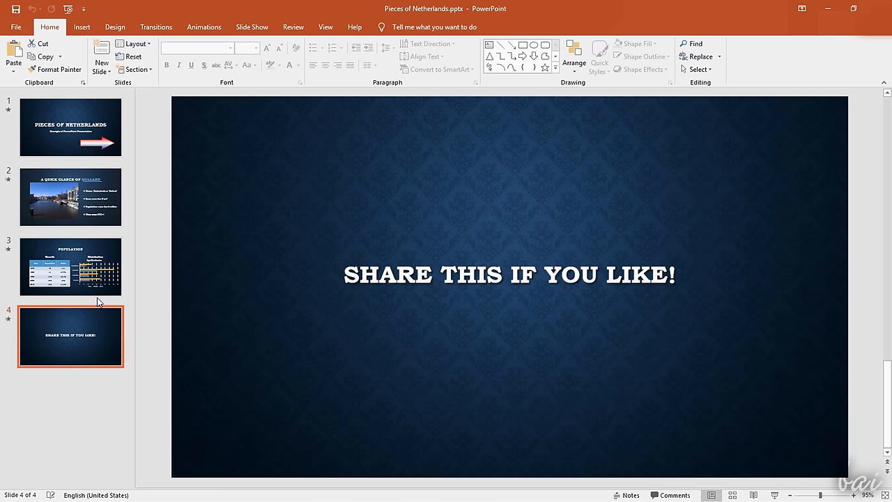
left_click(69, 126)
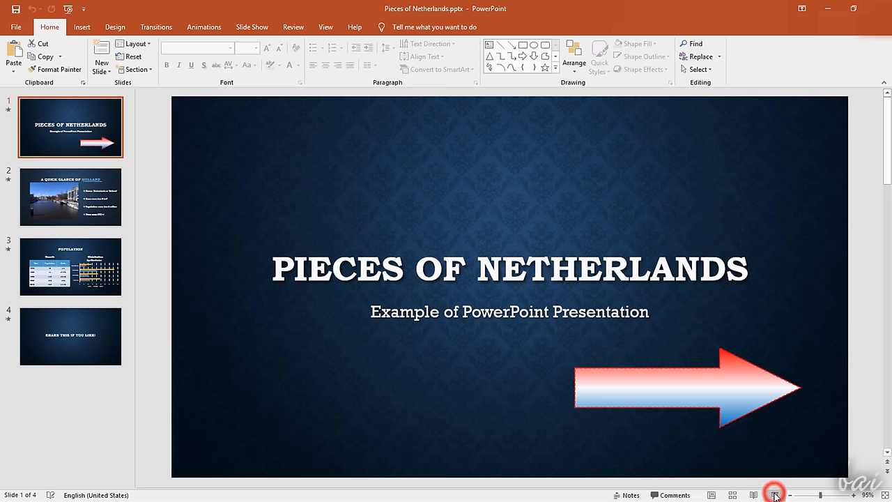
left_click(70, 336)
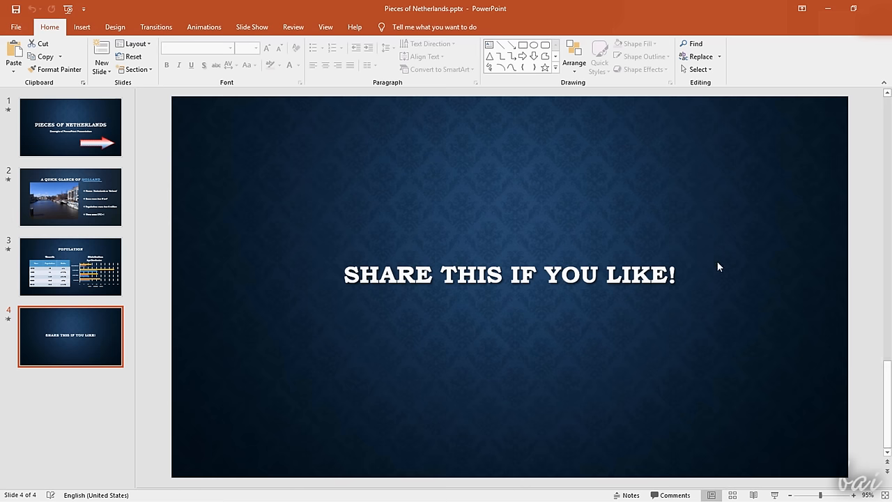
mouse_move(105, 114)
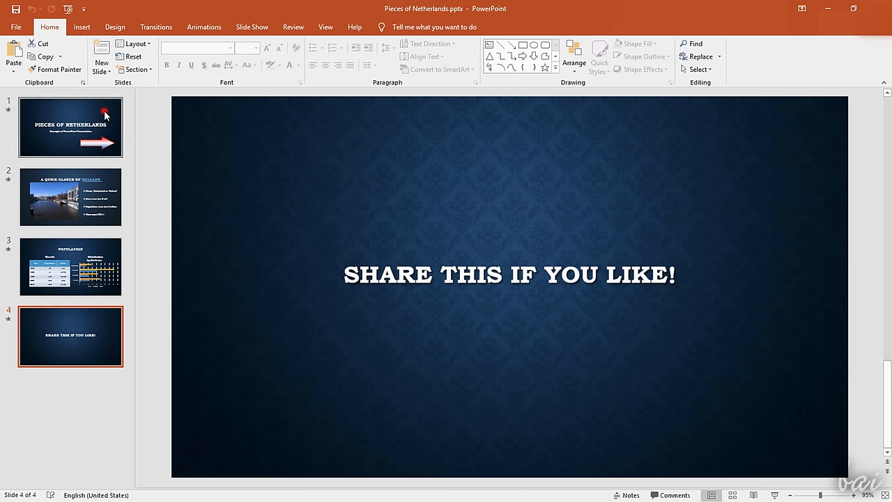
- Choose a new glow colour for the Next Slide arrow in the Format Shape pane
left_click(70, 126)
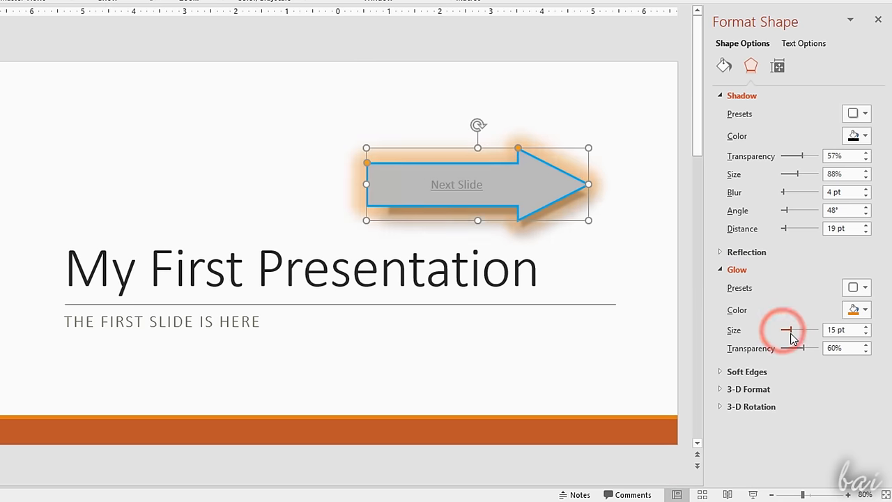
left_click(864, 310)
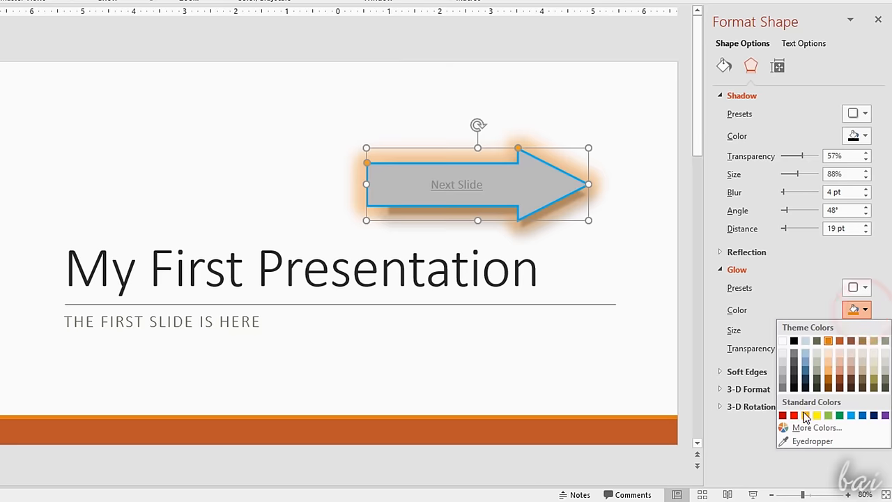
left_click(817, 415)
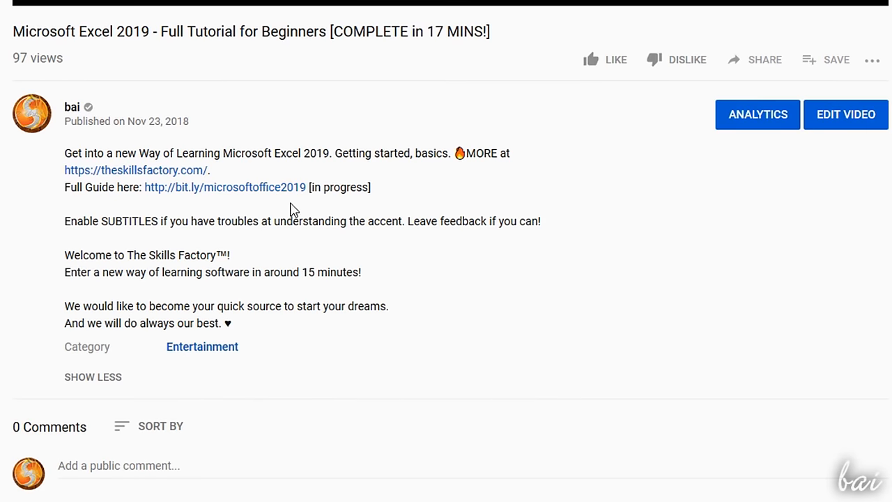
mouse_move(284, 201)
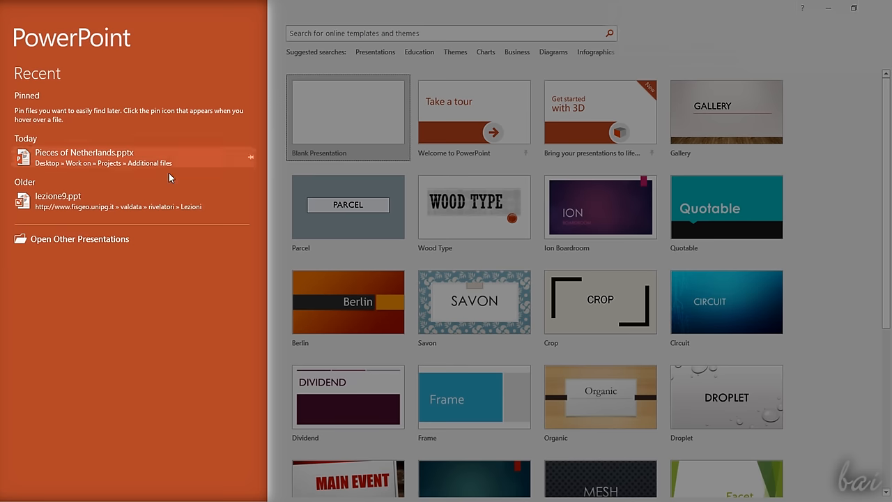
mouse_move(191, 155)
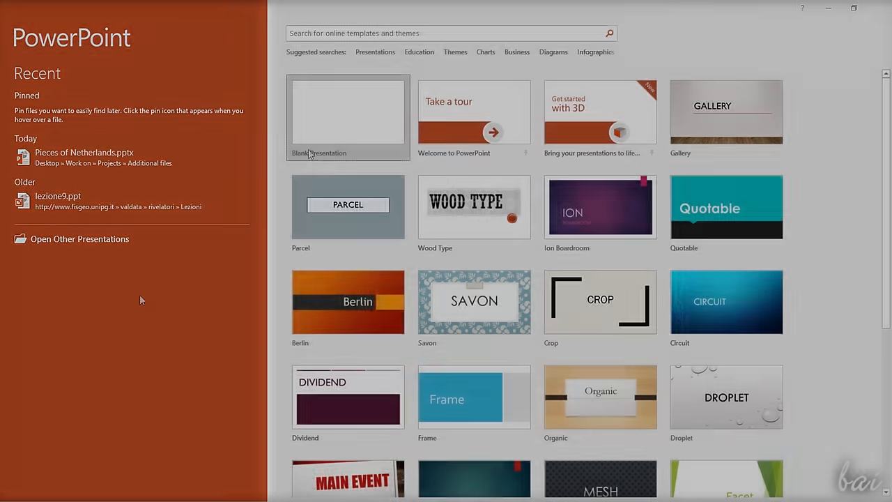
mouse_move(599, 301)
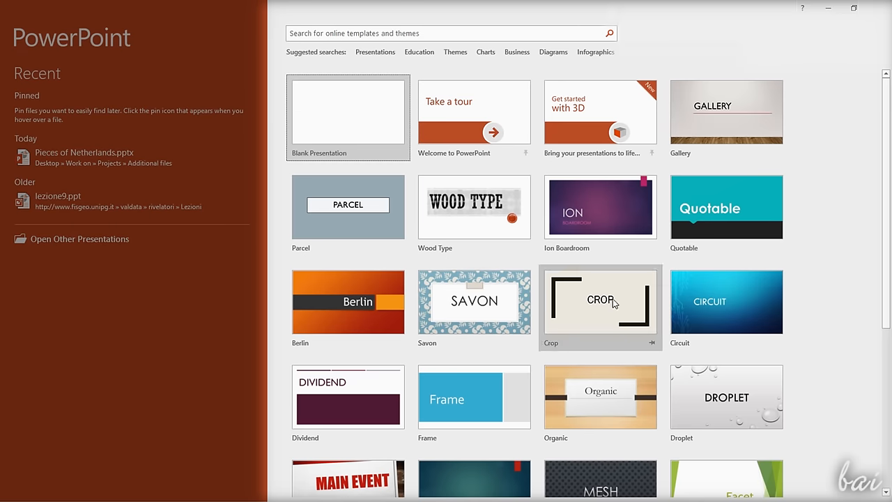
scroll("down", 3)
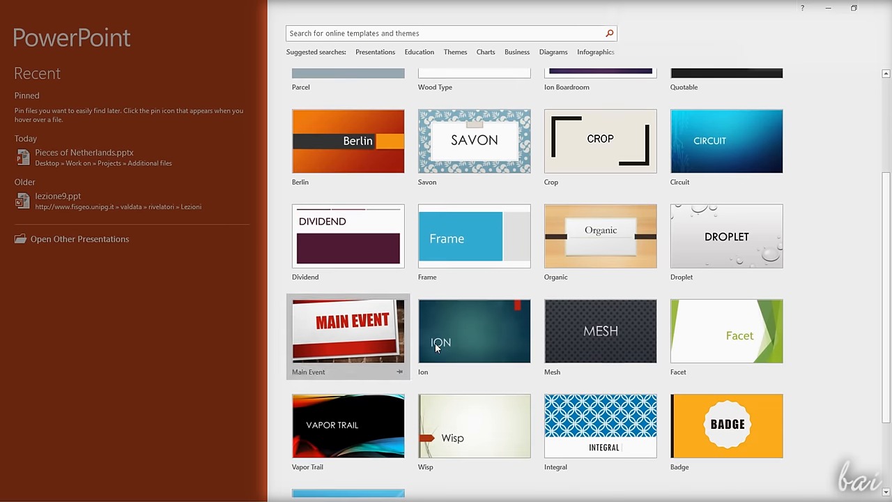
scroll("down", 3)
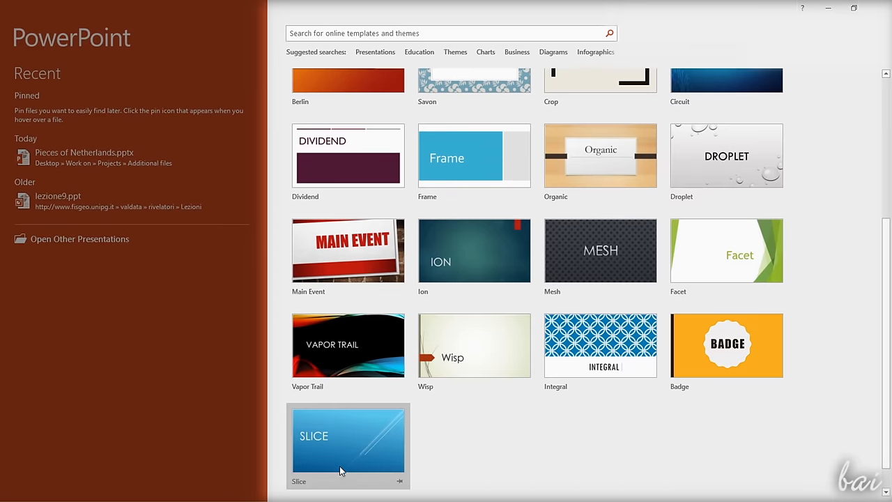
scroll("up", 3)
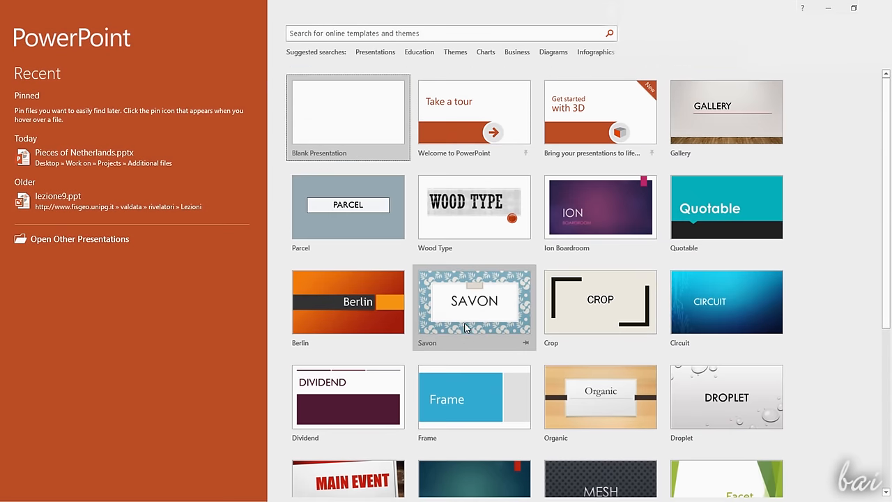
mouse_move(342, 114)
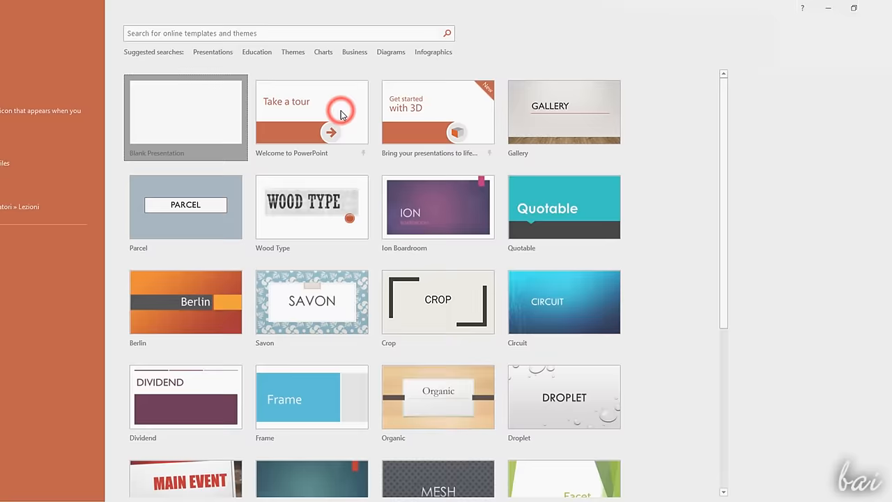
- Create a new blank presentation and select its empty title slide
left_click(185, 117)
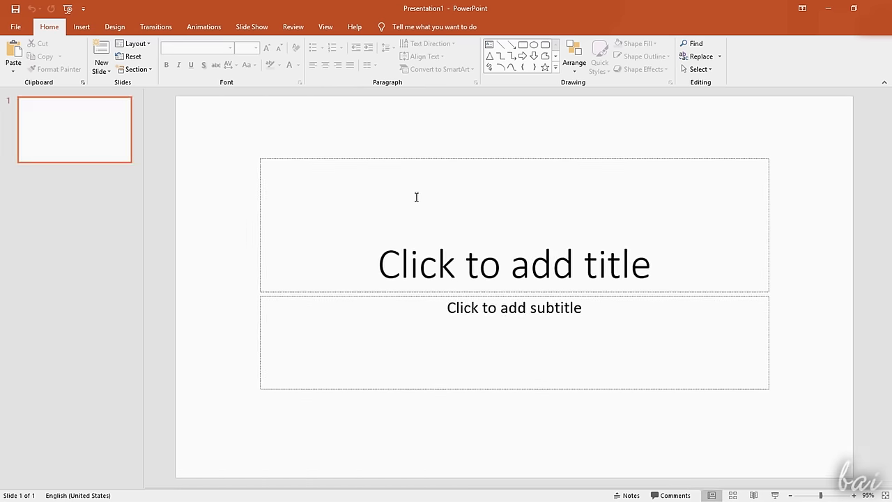
mouse_move(572, 201)
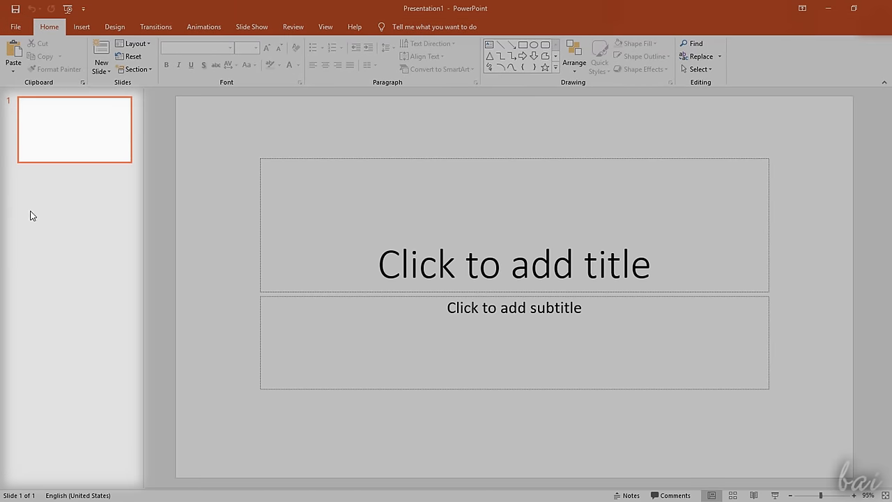
left_click(74, 128)
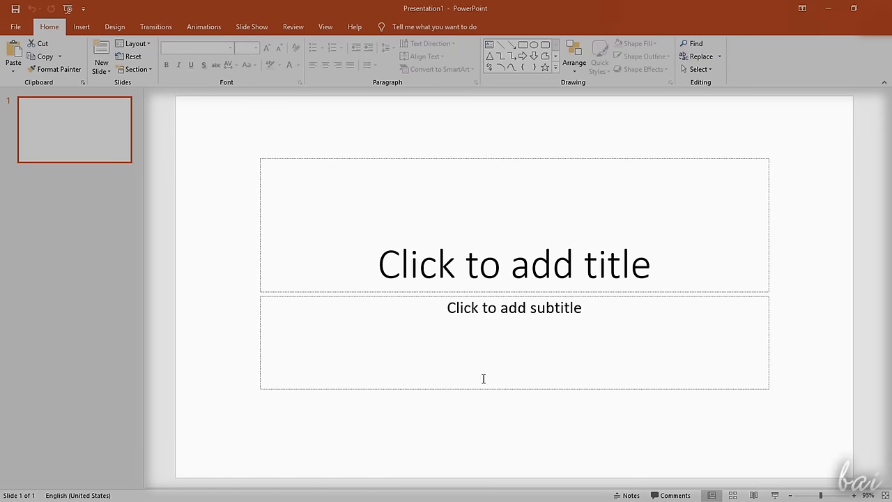
mouse_move(549, 254)
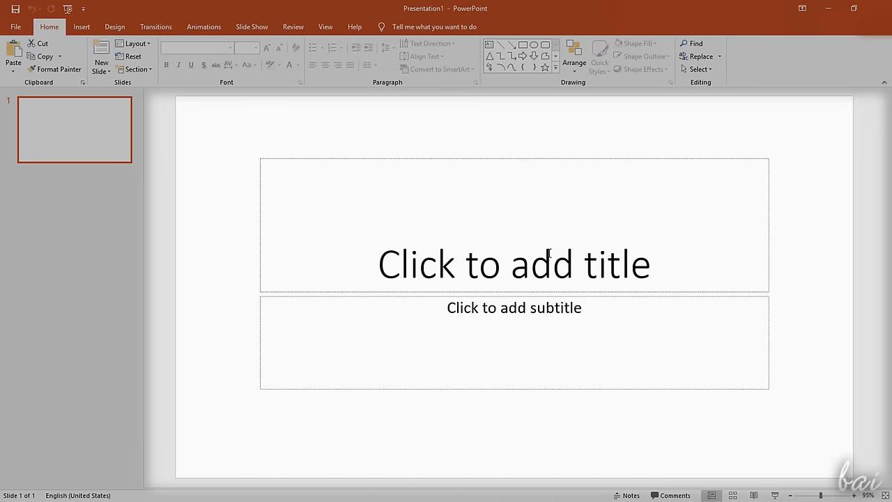
- Enter the title 'My First Presentation' and the subtitle 'The first slide is here'
type("My First")
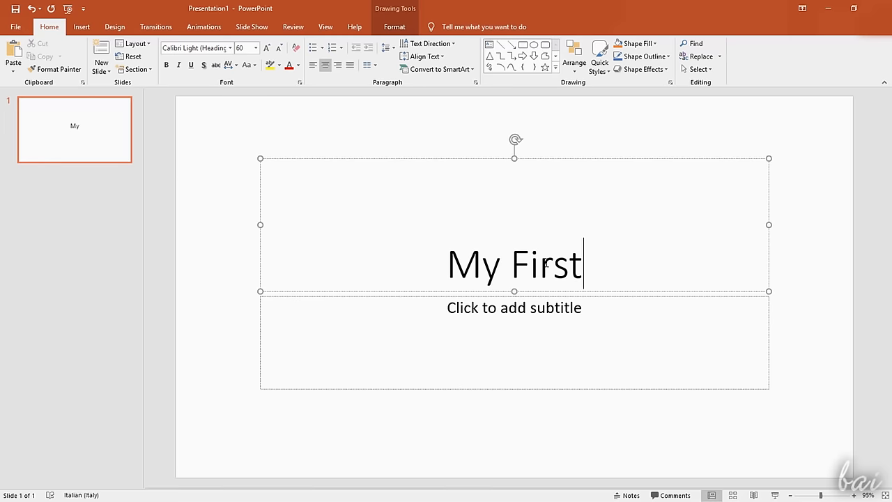
type("Presentation")
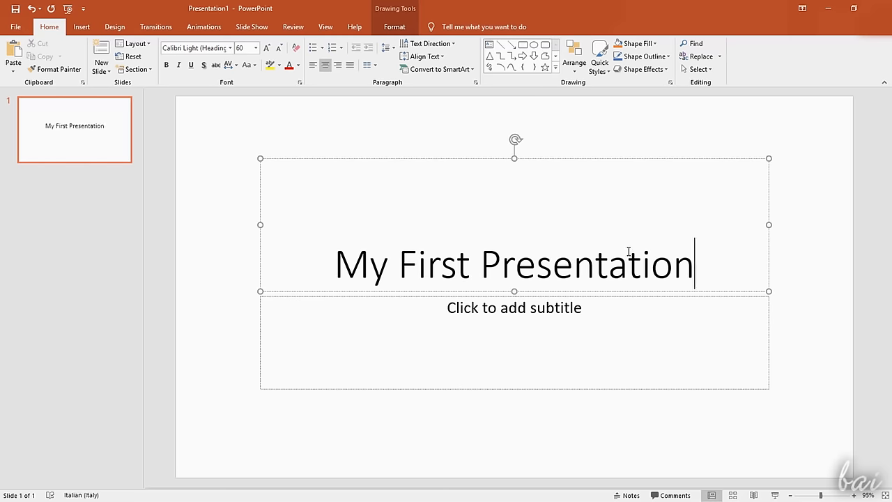
left_click(605, 312)
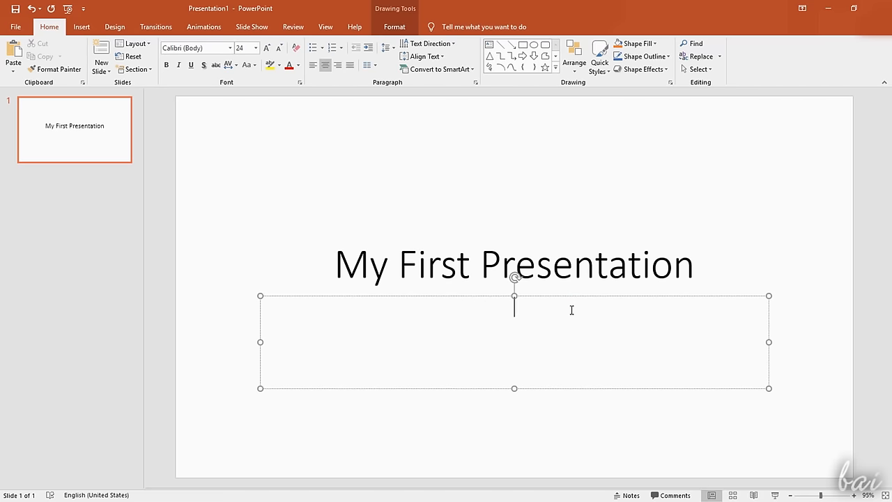
type("The fi")
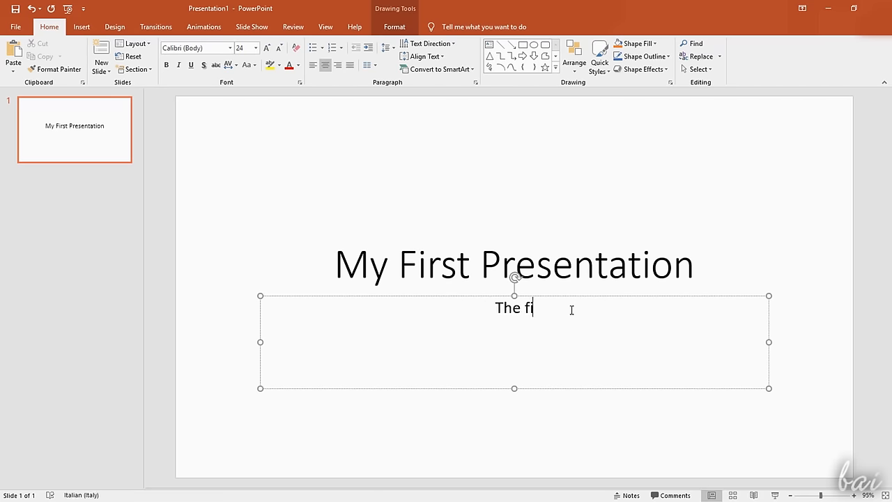
type("rst slide is here")
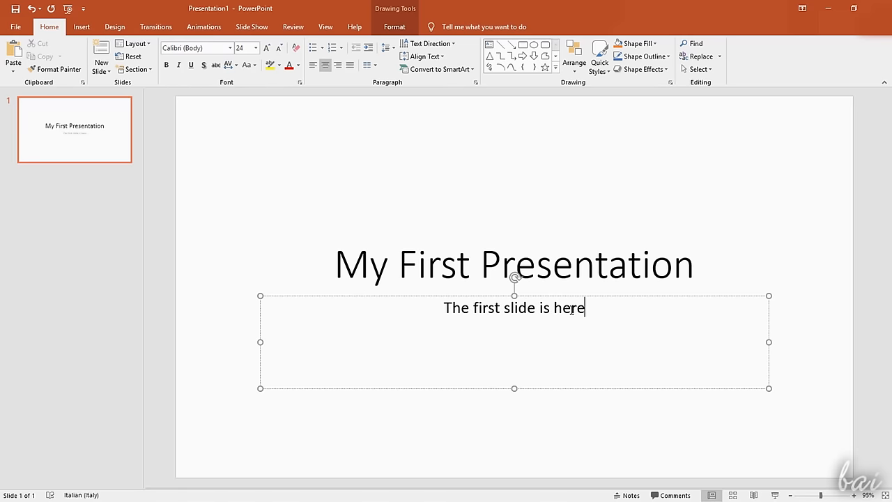
left_click(514, 432)
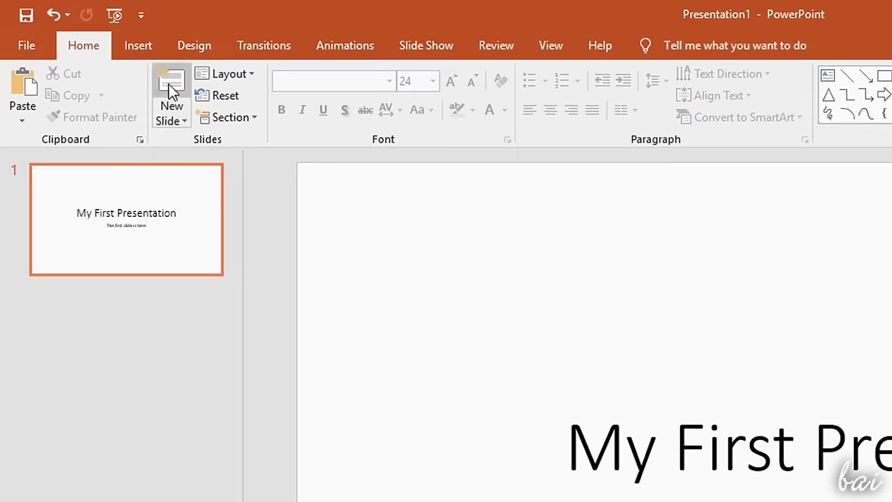
- Add a Title and Content slide and a Two Content slide after the title slide
left_click(170, 111)
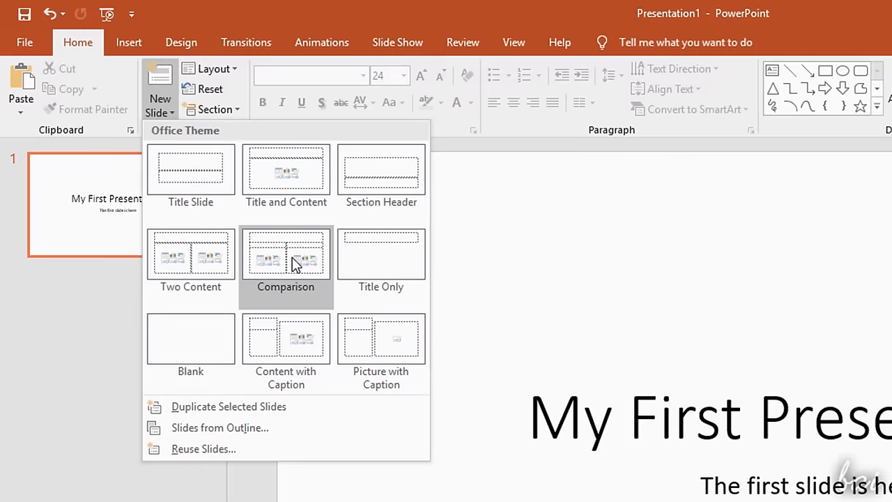
left_click(285, 170)
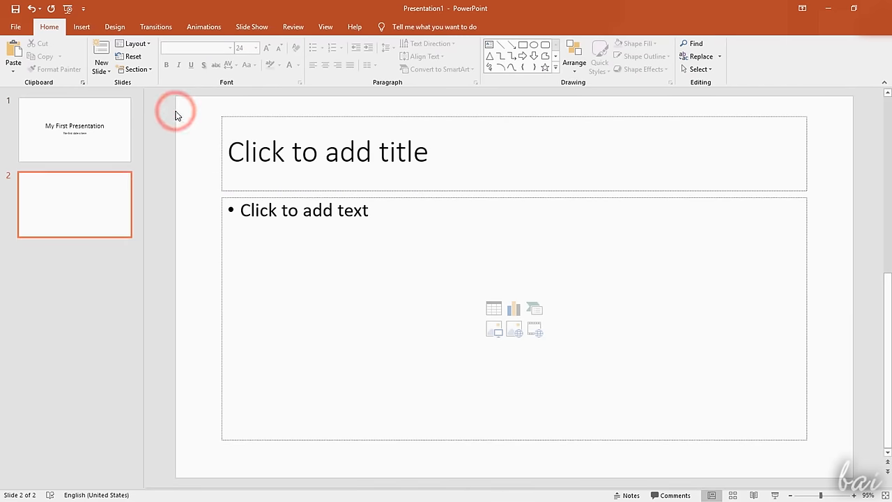
left_click(100, 63)
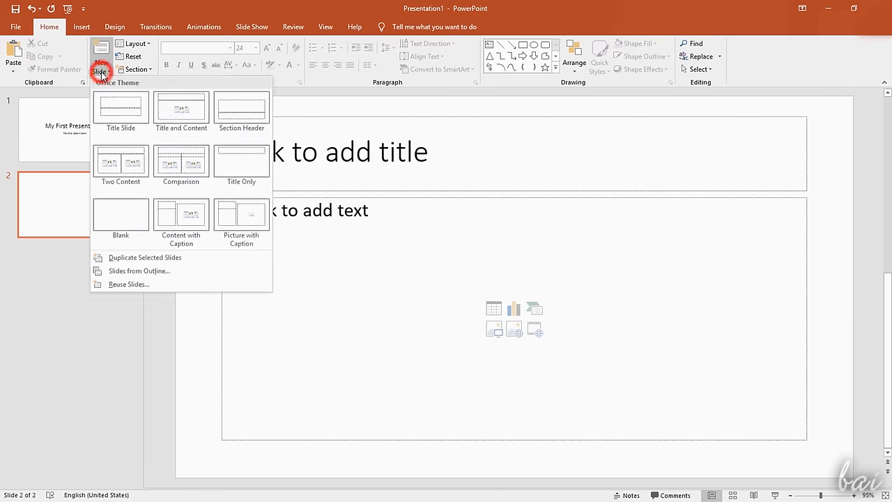
mouse_move(120, 164)
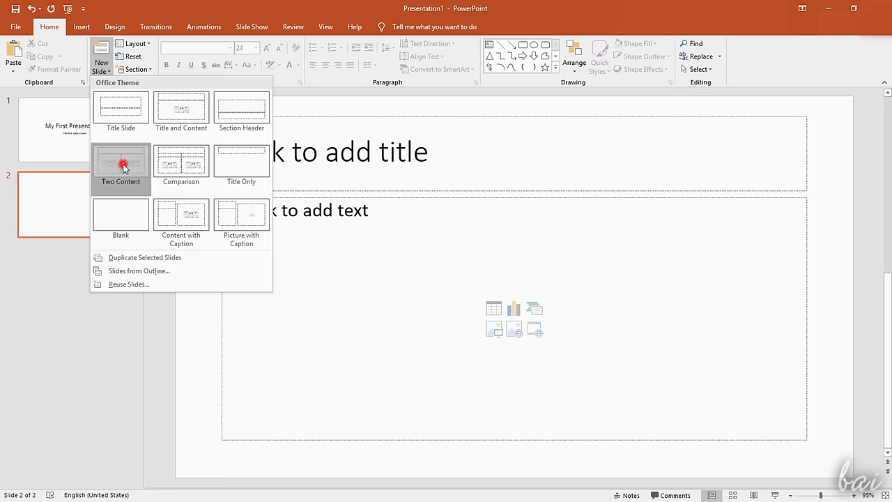
left_click(120, 164)
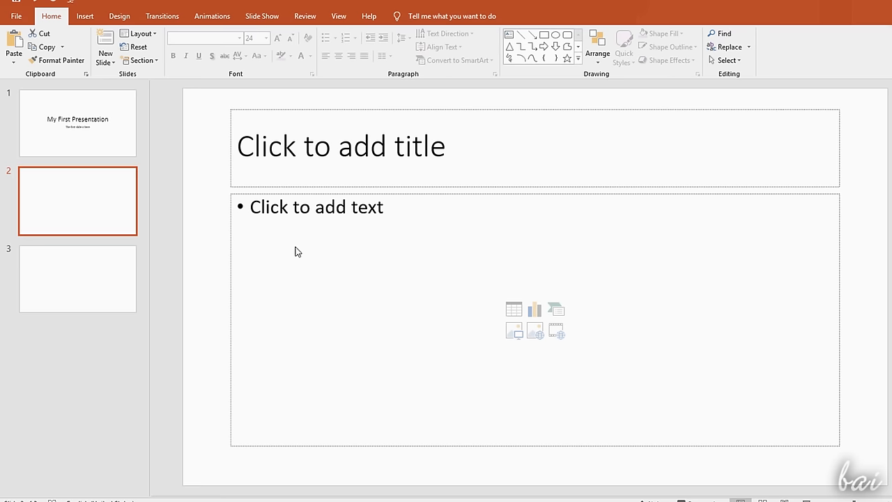
left_click(139, 34)
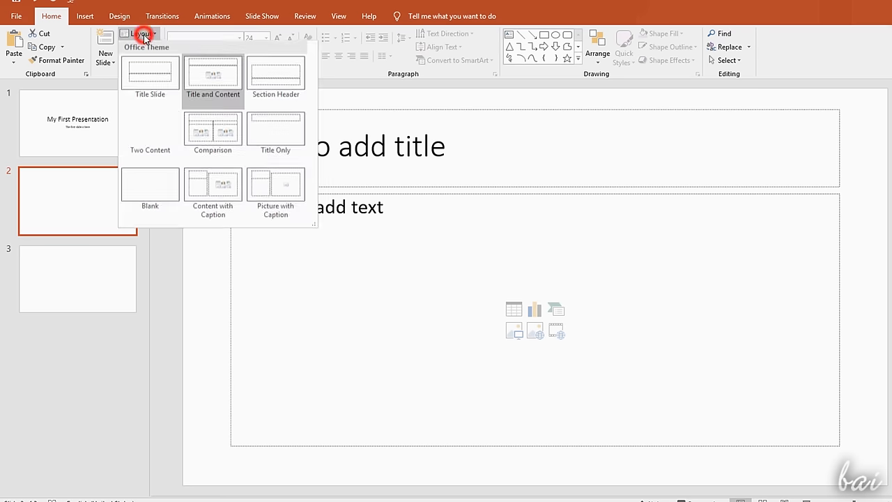
left_click(276, 184)
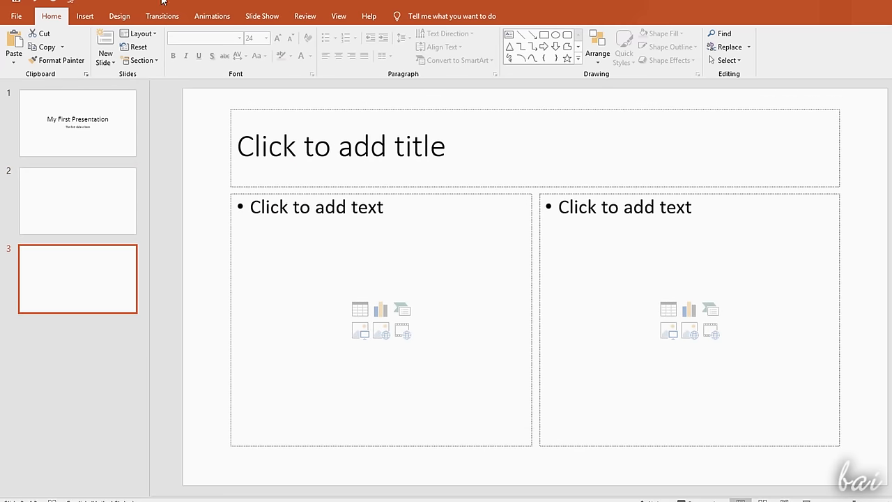
- Apply the white theme with the orange bottom band from the Design gallery
left_click(120, 17)
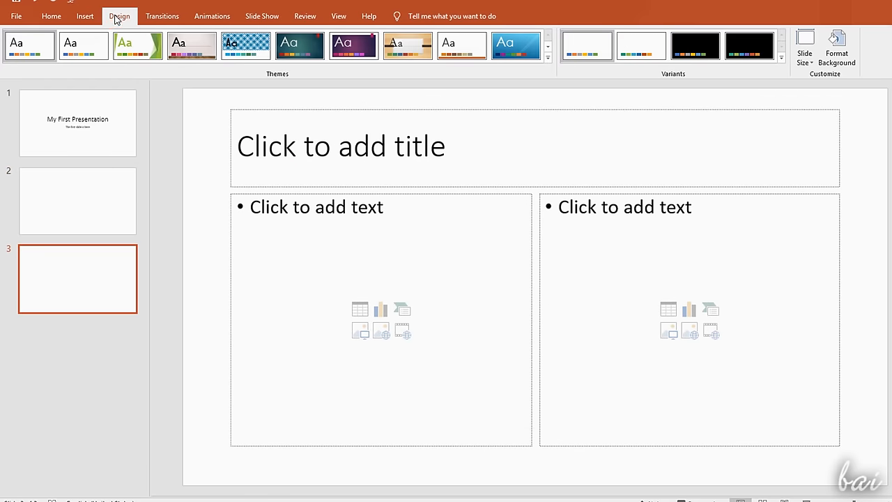
left_click(407, 45)
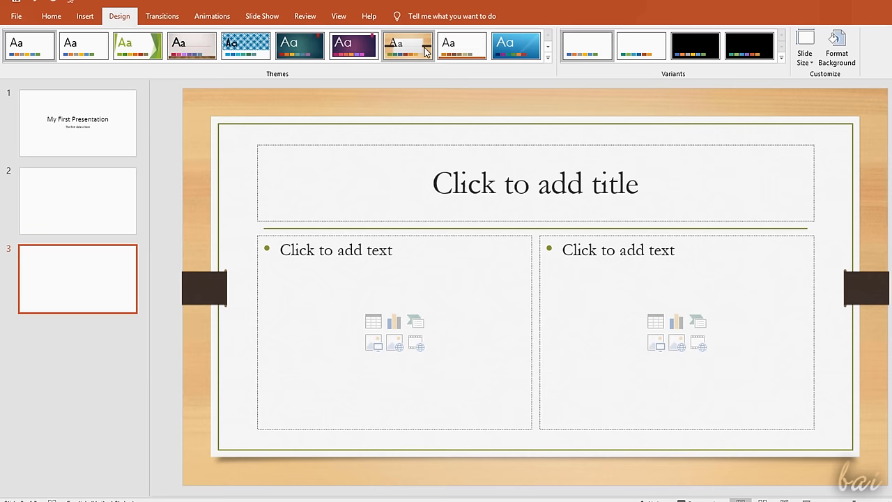
left_click(462, 44)
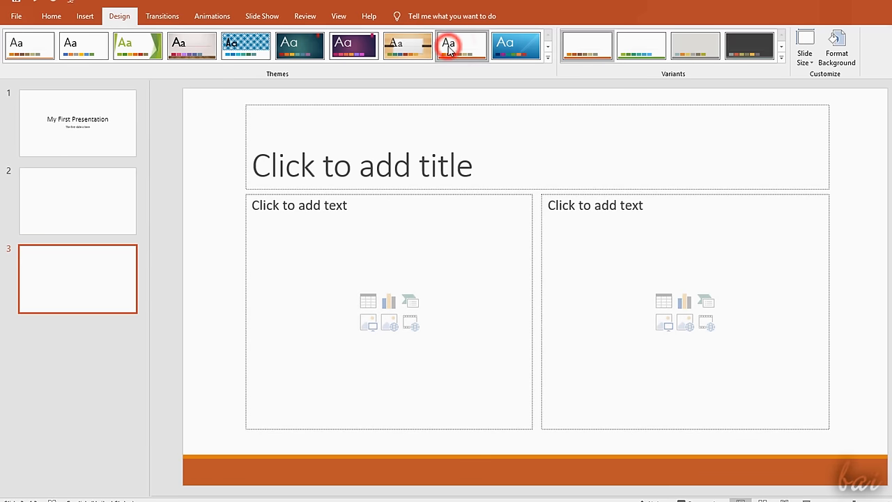
- Check the title, second and third slides in the new theme
left_click(78, 200)
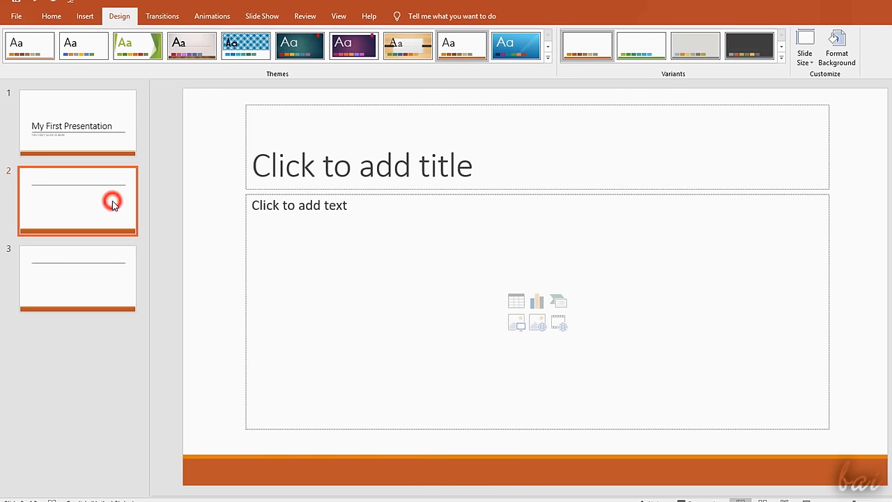
left_click(78, 123)
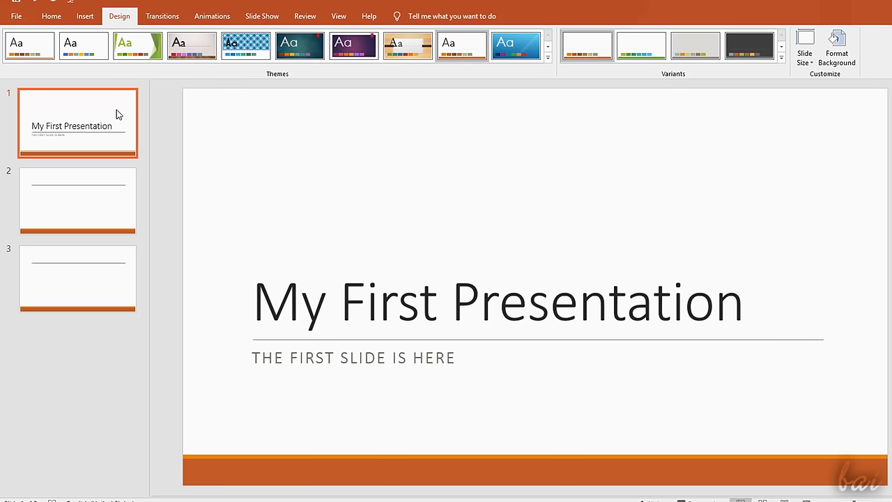
mouse_move(270, 246)
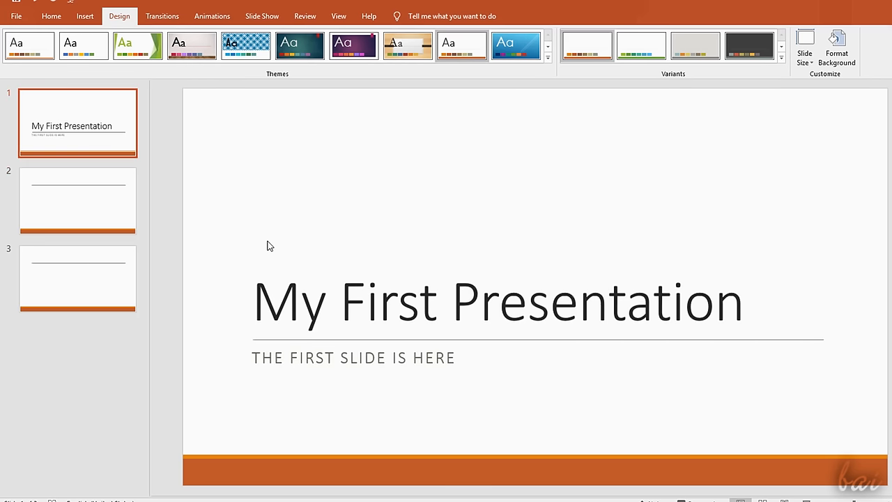
left_click(78, 201)
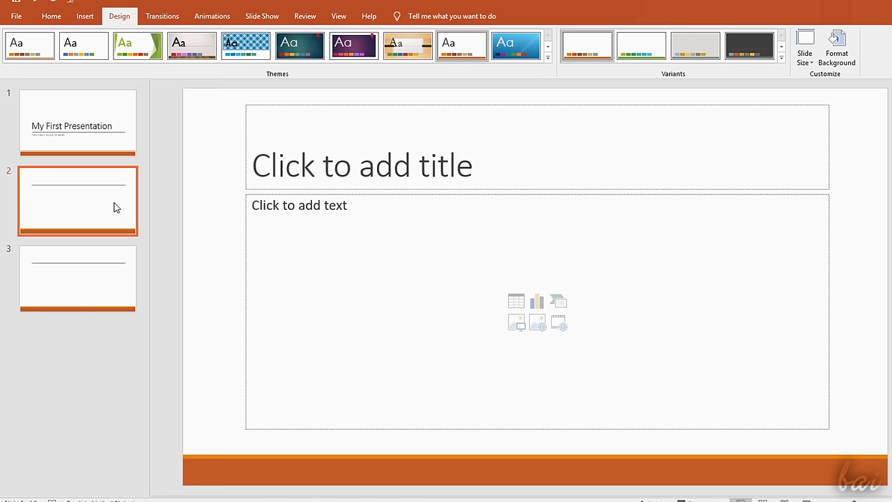
left_click(78, 279)
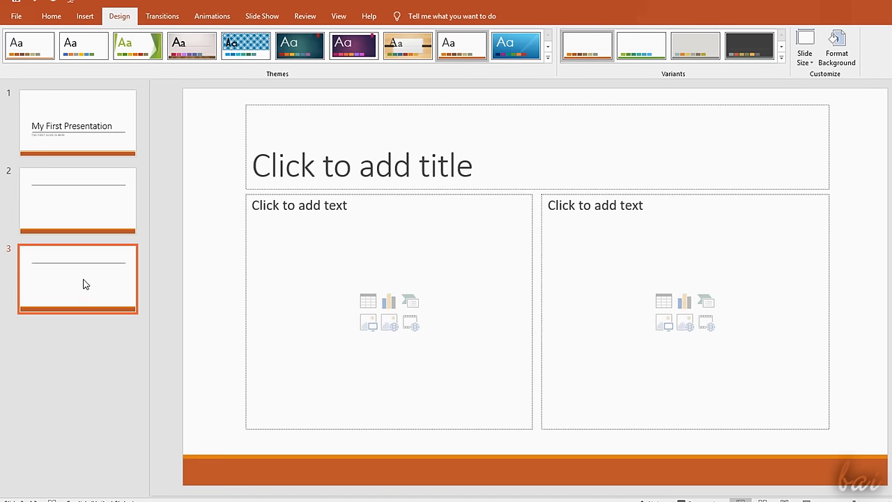
right_click(83, 284)
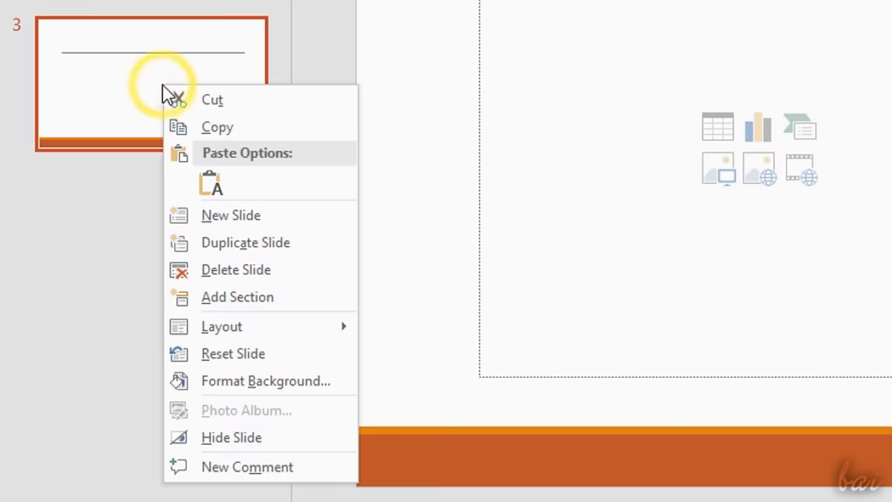
mouse_move(212, 159)
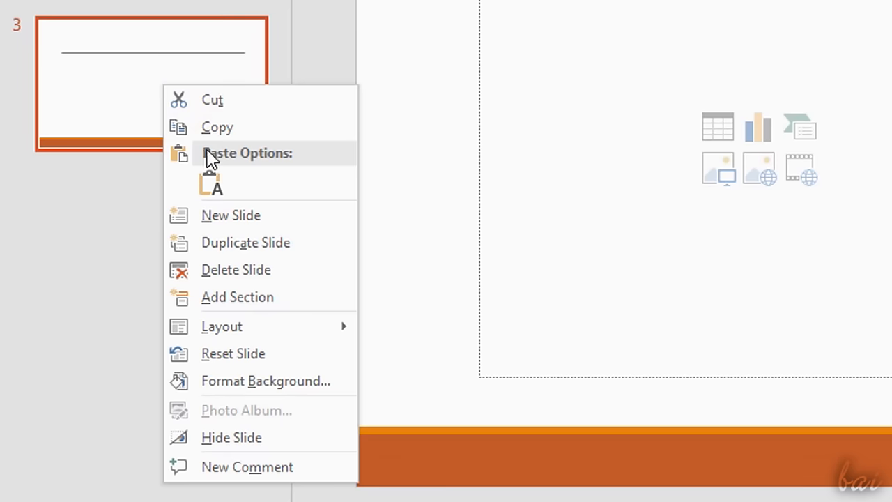
mouse_move(220, 109)
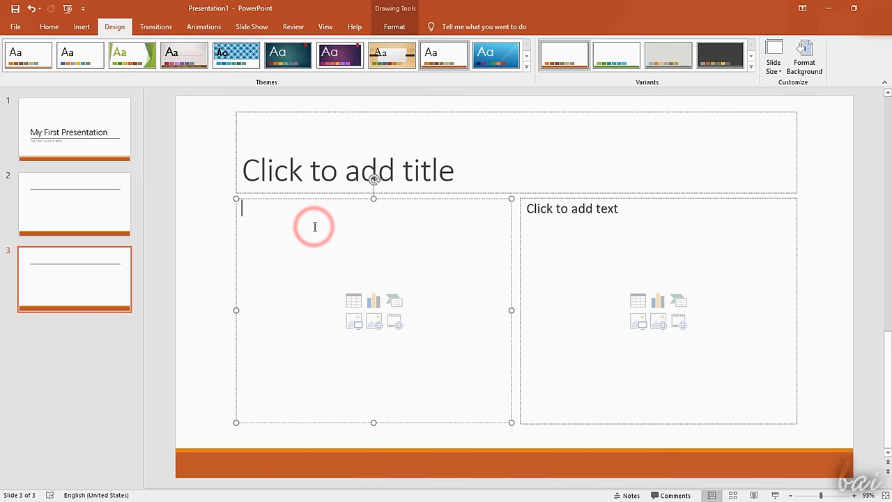
- Go to the second slide and start inserting a picture, bringing up the Insert Picture file browser
left_click(74, 128)
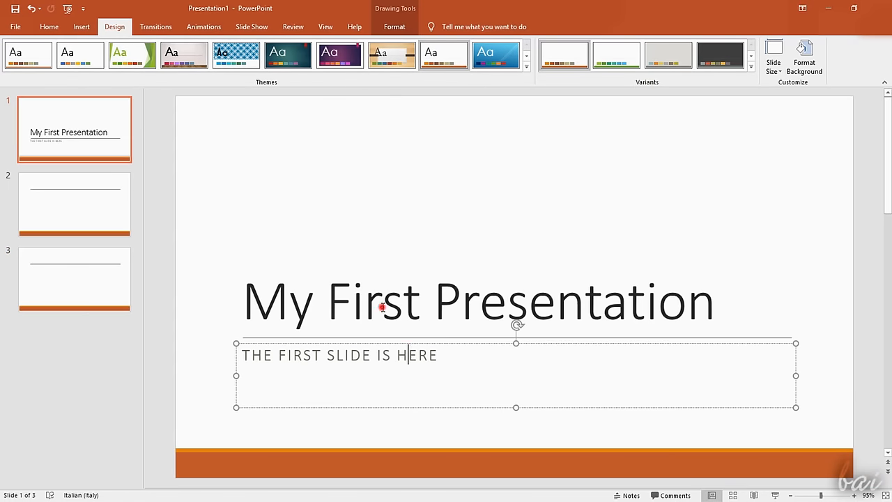
left_click(74, 204)
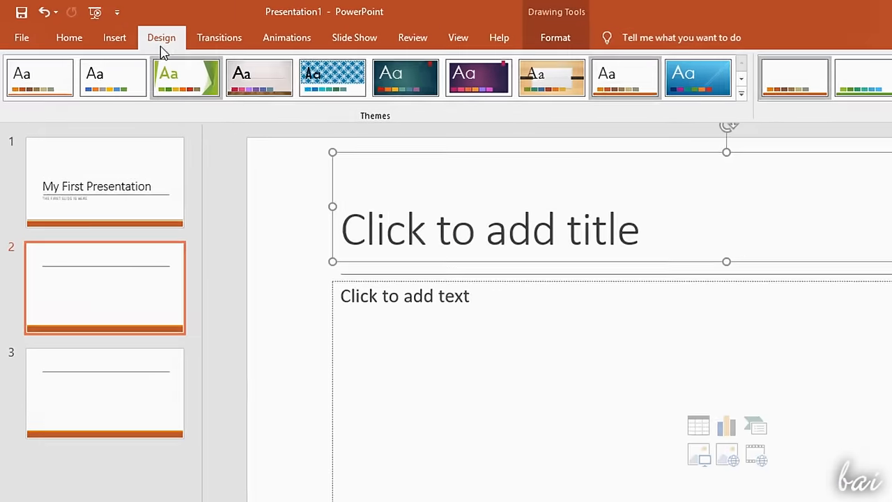
left_click(114, 37)
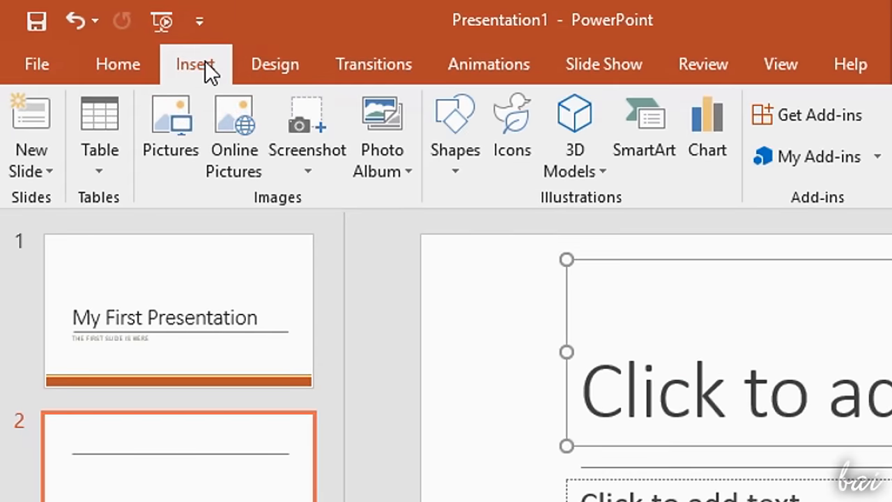
mouse_move(306, 132)
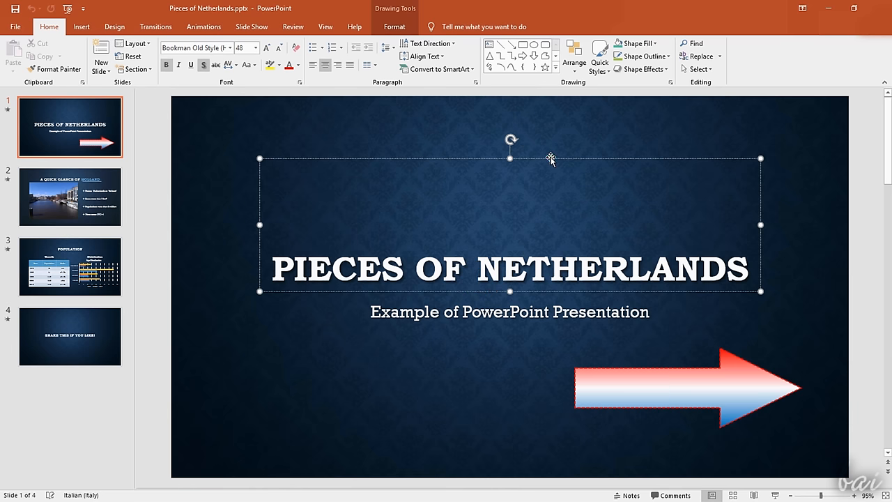
left_click(686, 388)
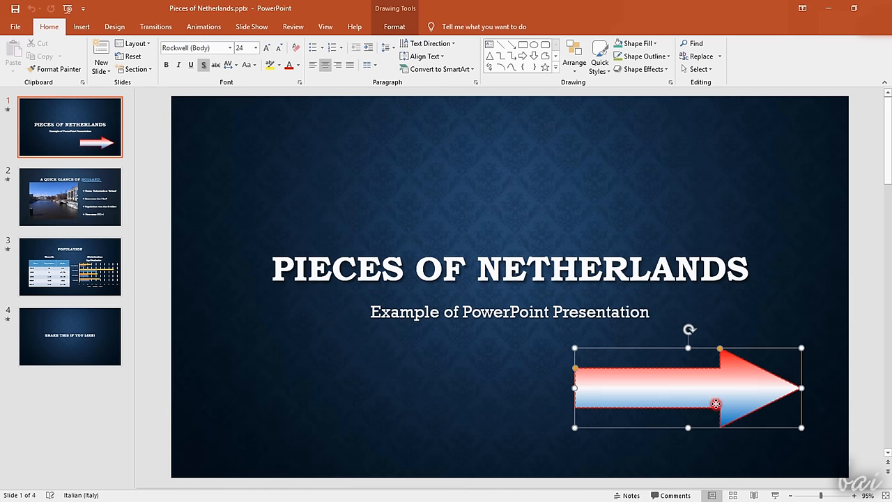
left_click(70, 197)
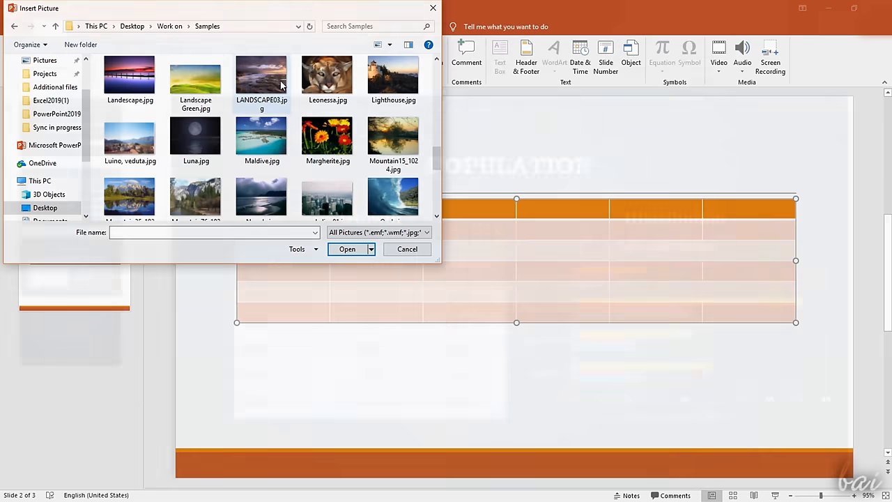
- Insert the rocky seashore sunset photo on the second slide, cutting and restoring the photo and table
left_click(347, 248)
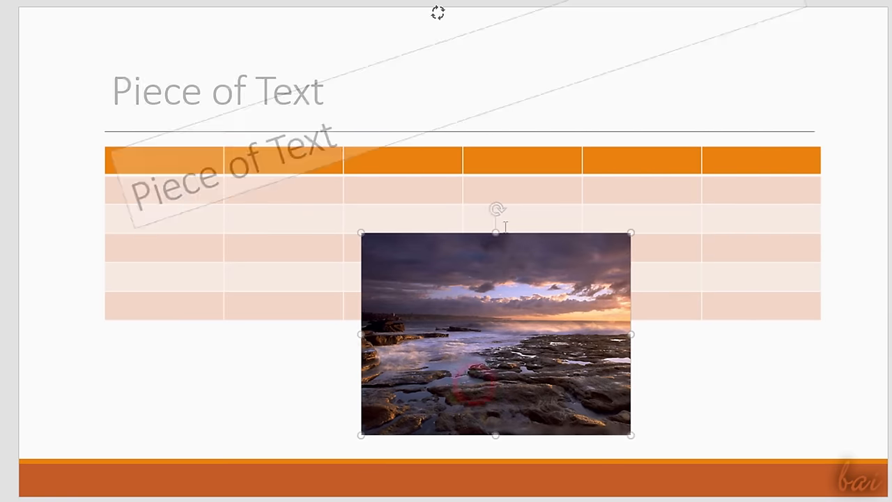
right_click(495, 335)
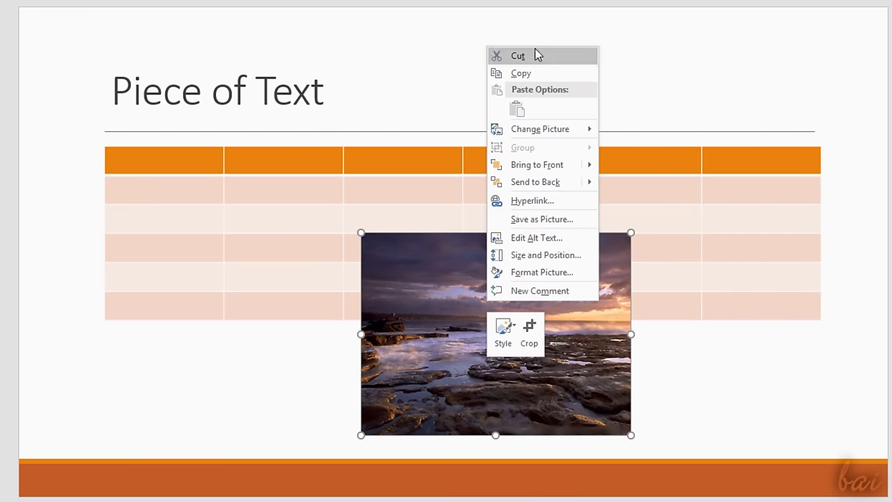
left_click(519, 56)
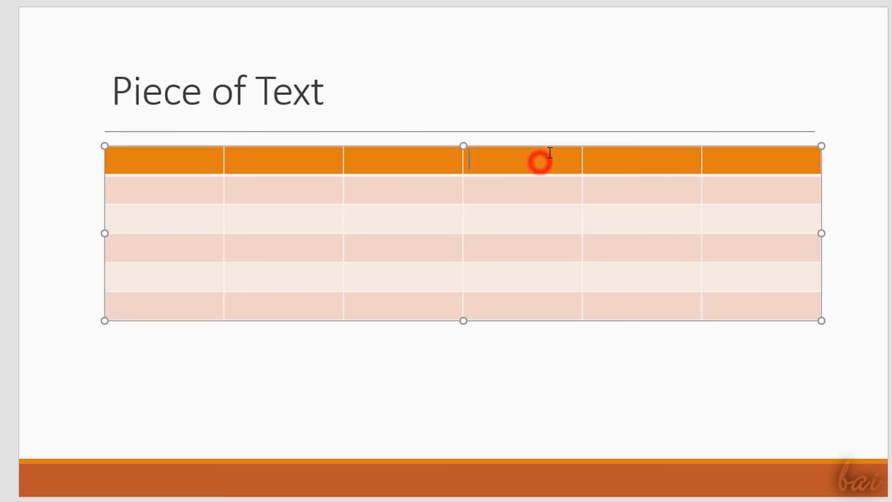
right_click(540, 162)
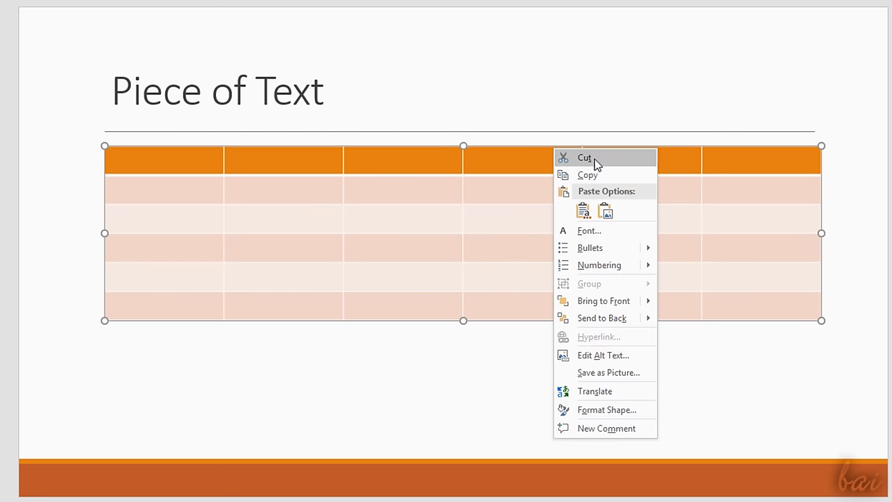
left_click(584, 158)
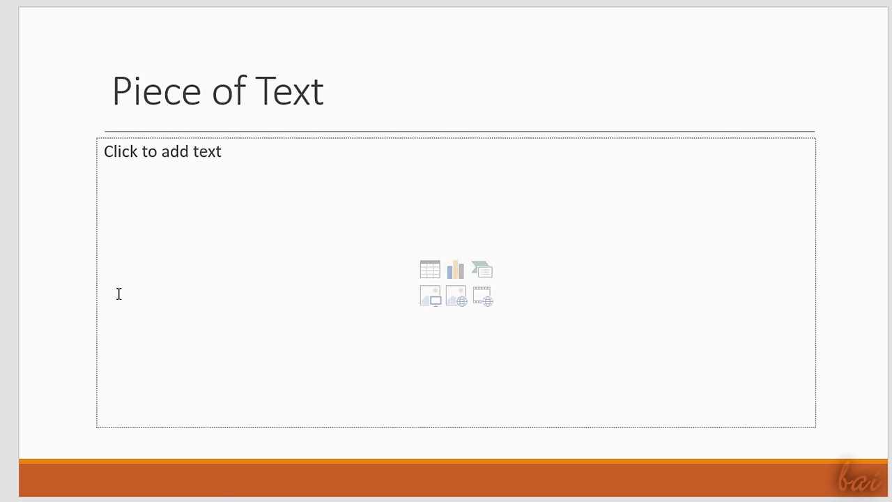
left_click(429, 270)
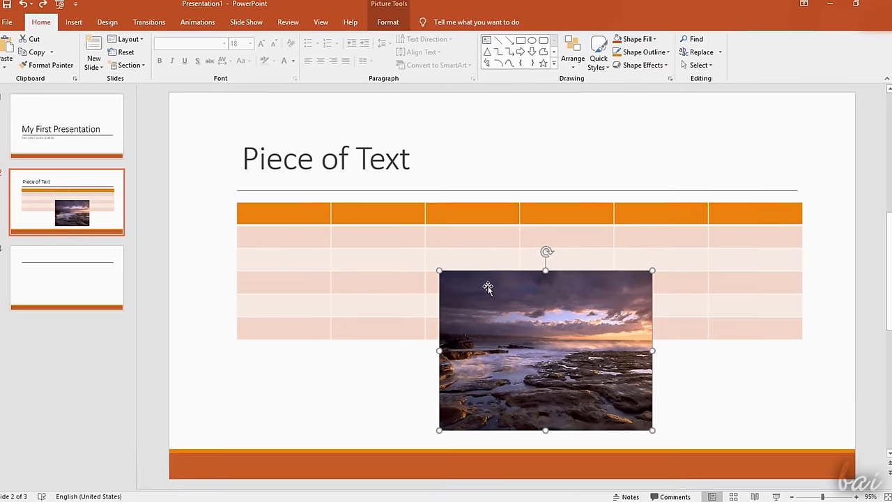
left_click(388, 23)
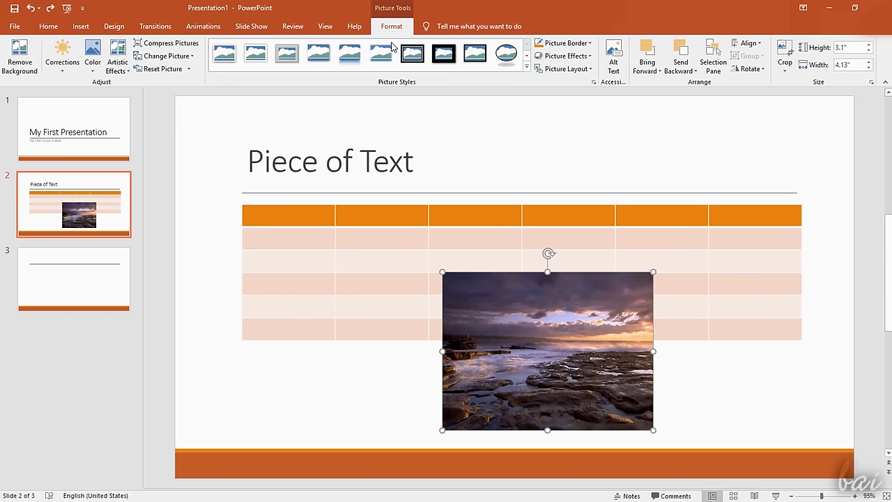
left_click(407, 211)
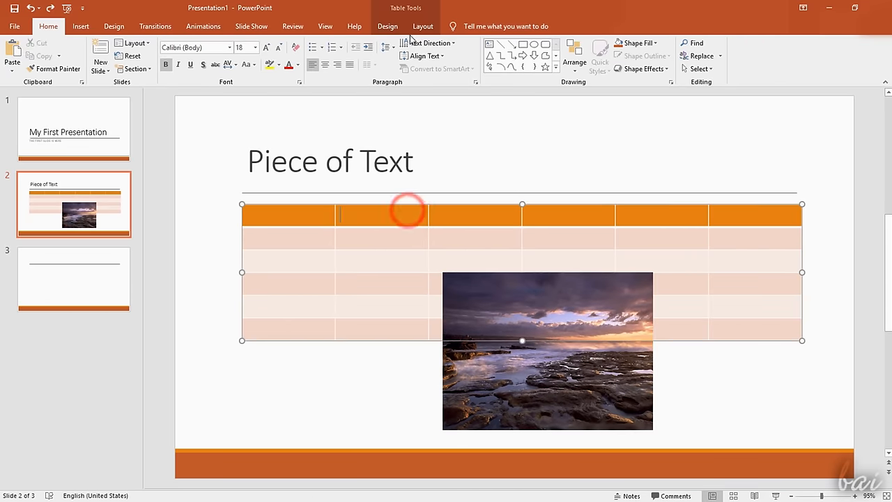
left_click(387, 25)
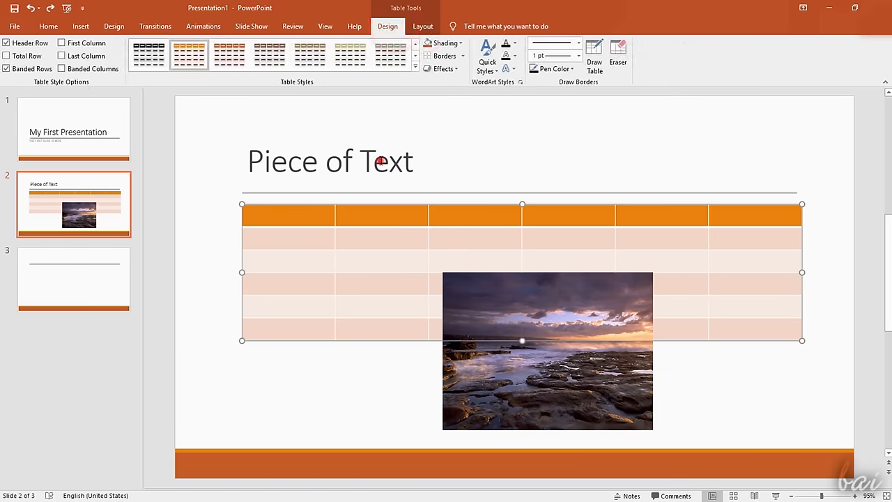
left_click(329, 162)
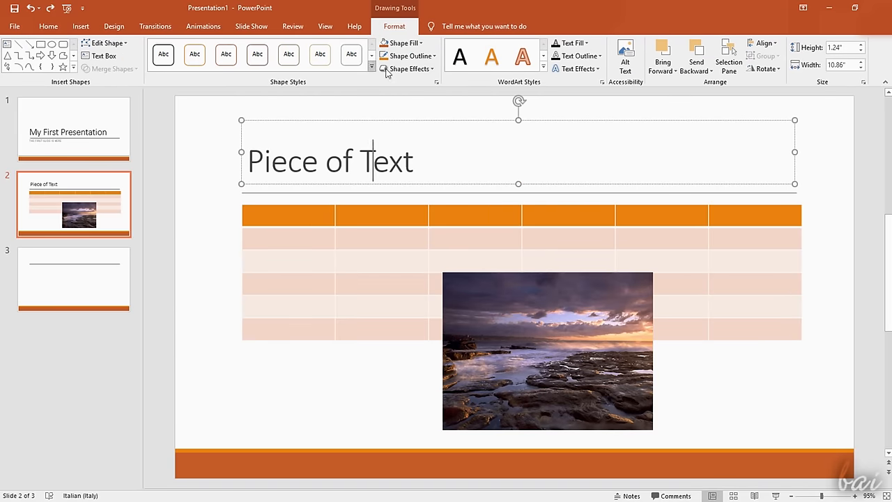
left_click(437, 81)
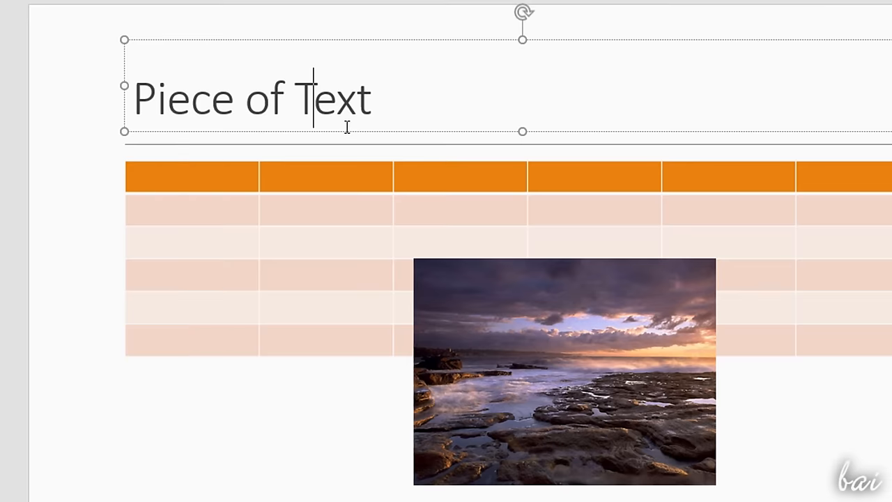
right_click(354, 131)
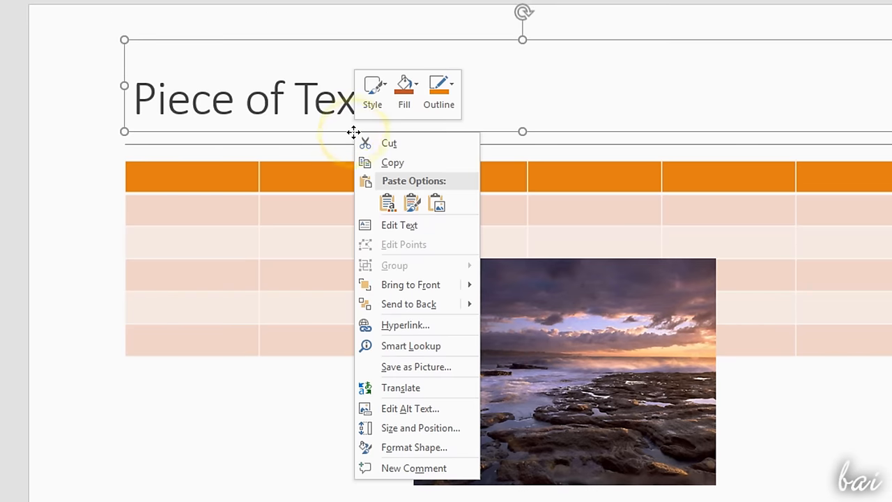
mouse_move(414, 446)
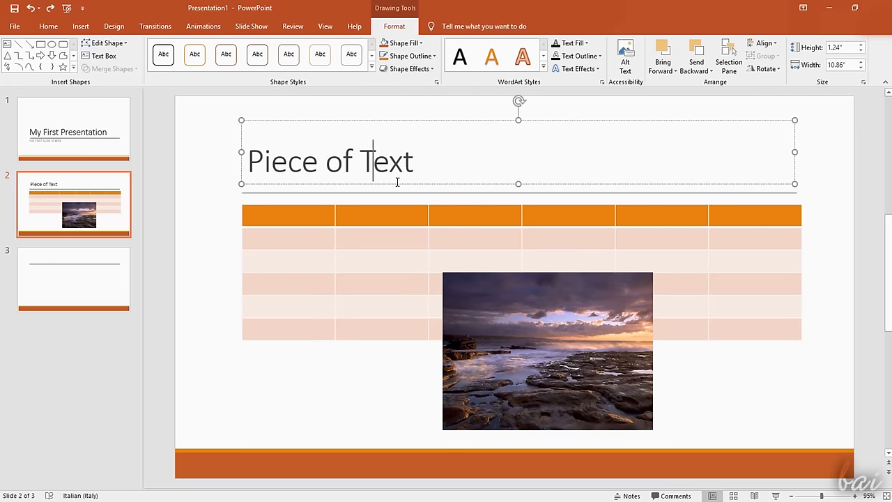
- Draw an orange right arrow on the first slide and write 'Next Slide' inside it
left_click(73, 129)
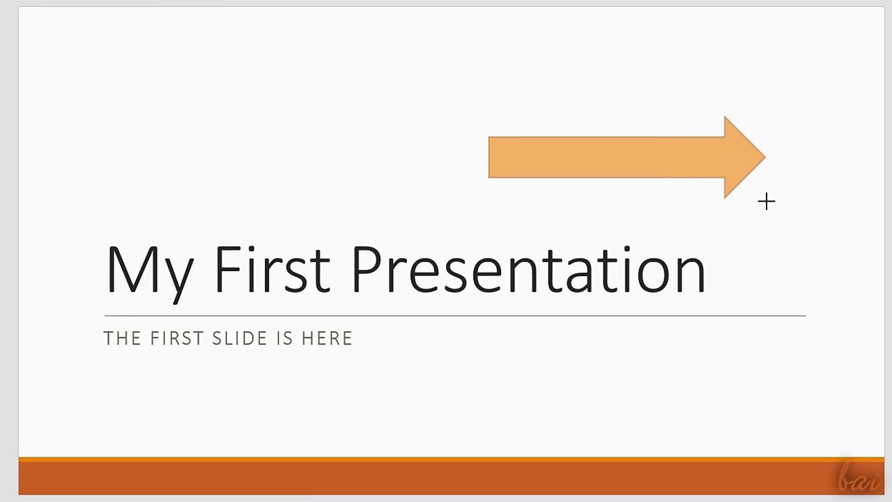
left_click(620, 160)
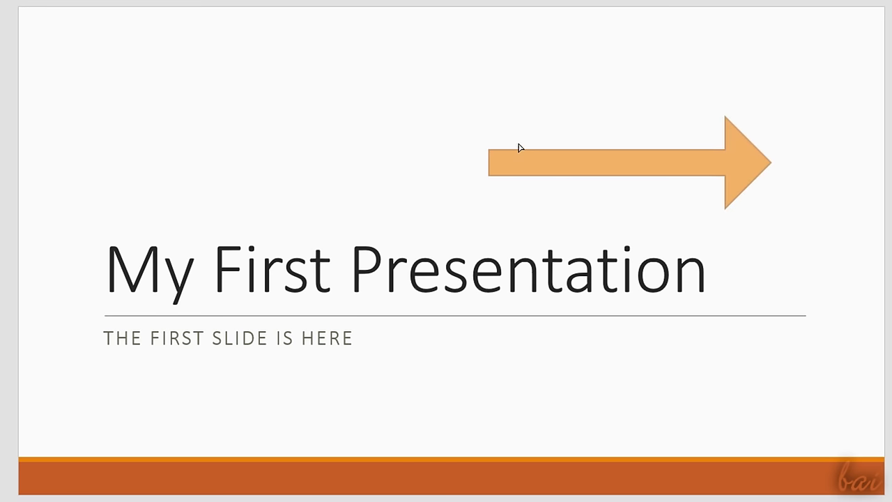
left_click(727, 117)
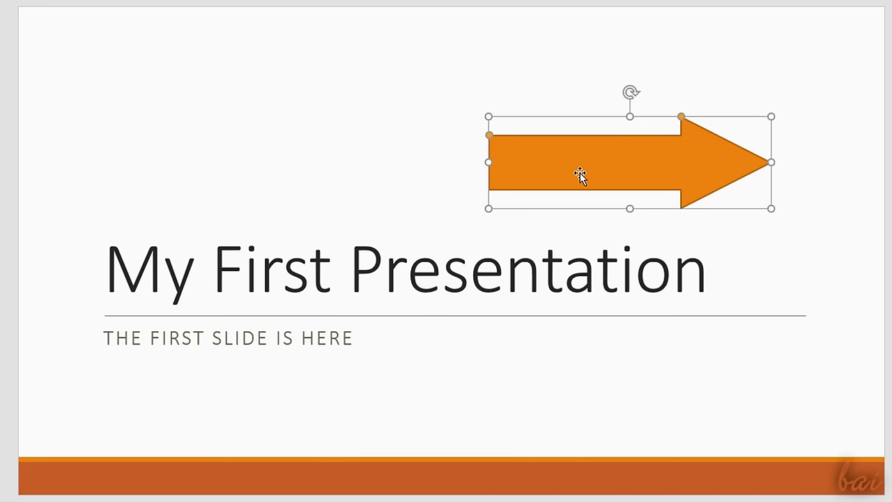
mouse_move(619, 164)
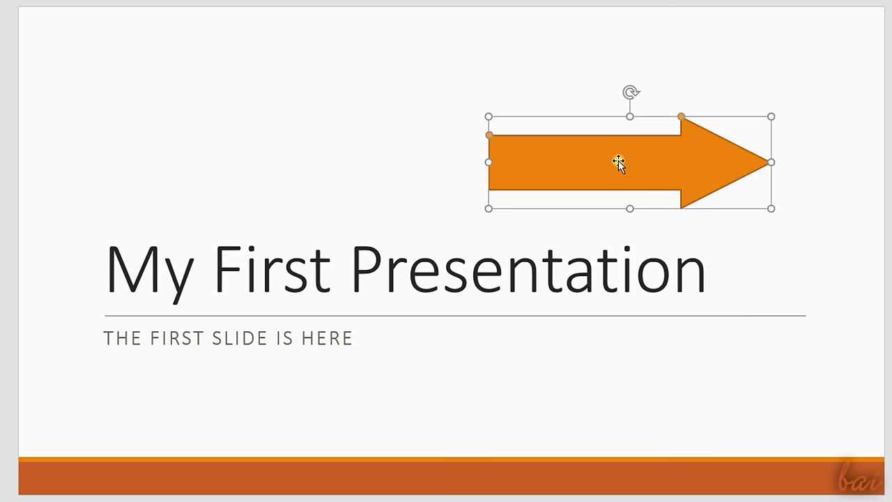
right_click(616, 162)
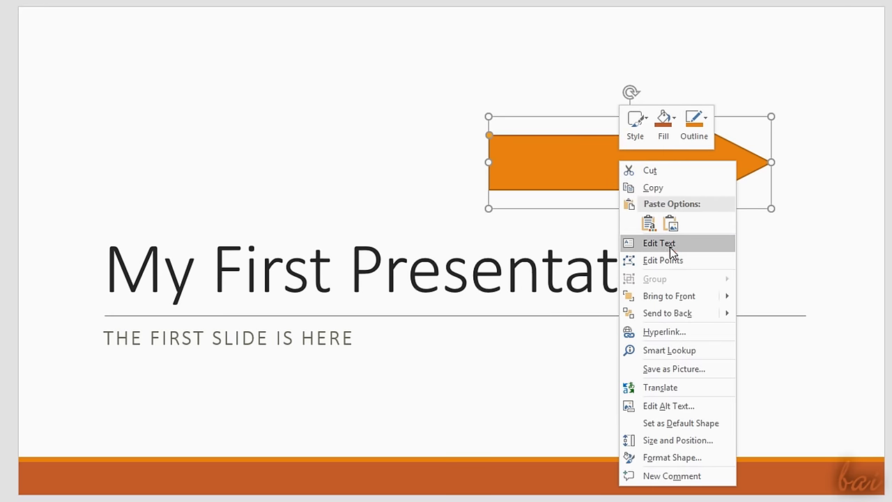
left_click(657, 242)
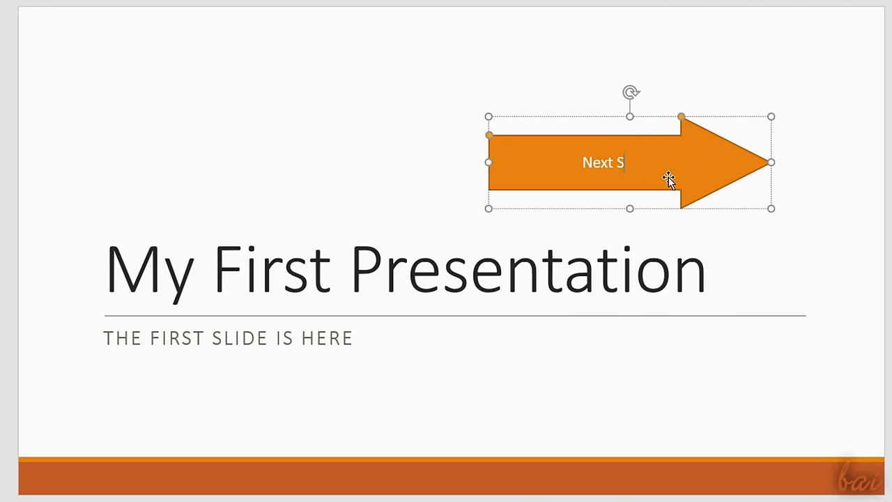
type("lide")
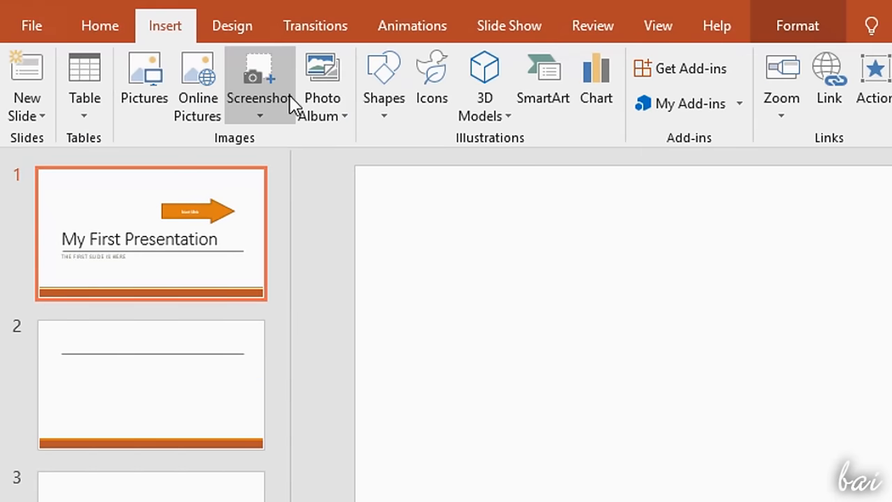
- Add a 'Next Slide' text box above the arrow and drag it into position
left_click(383, 84)
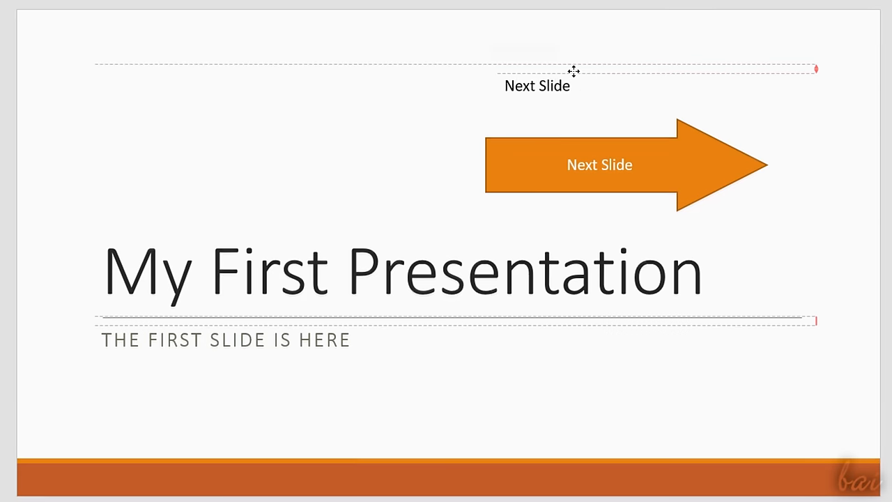
left_click(537, 86)
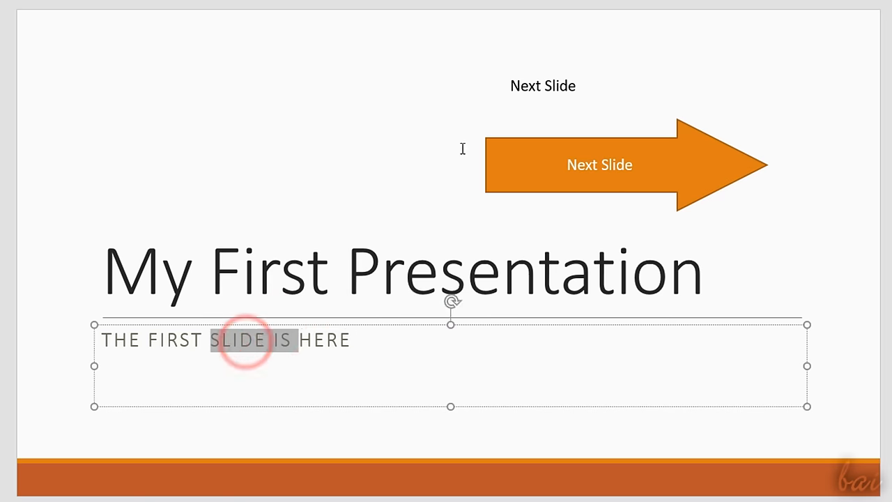
left_click(544, 85)
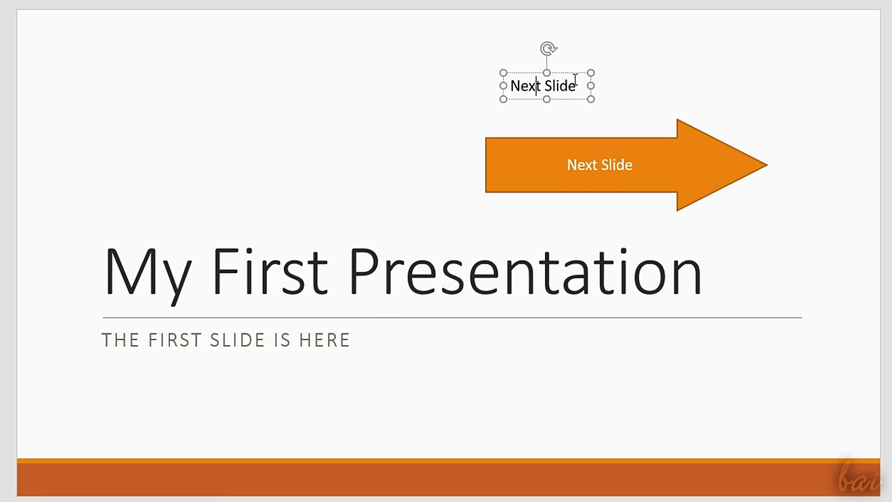
mouse_move(570, 77)
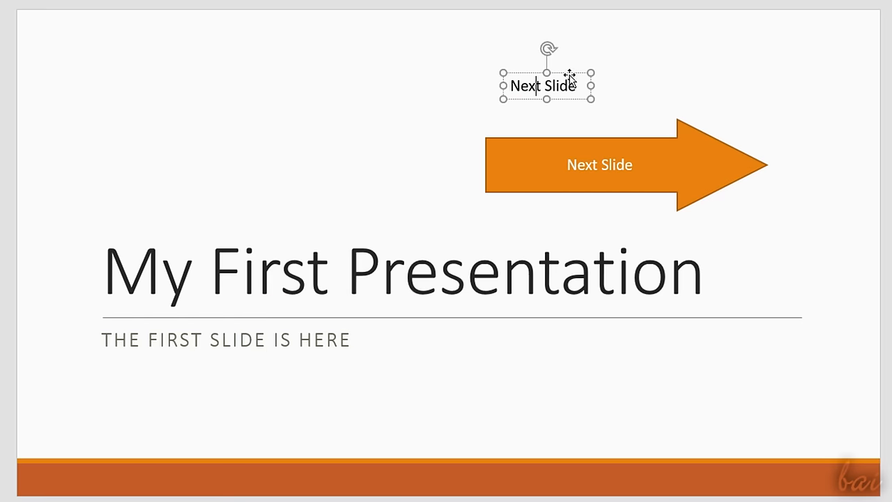
left_click_drag(547, 86, 276, 341)
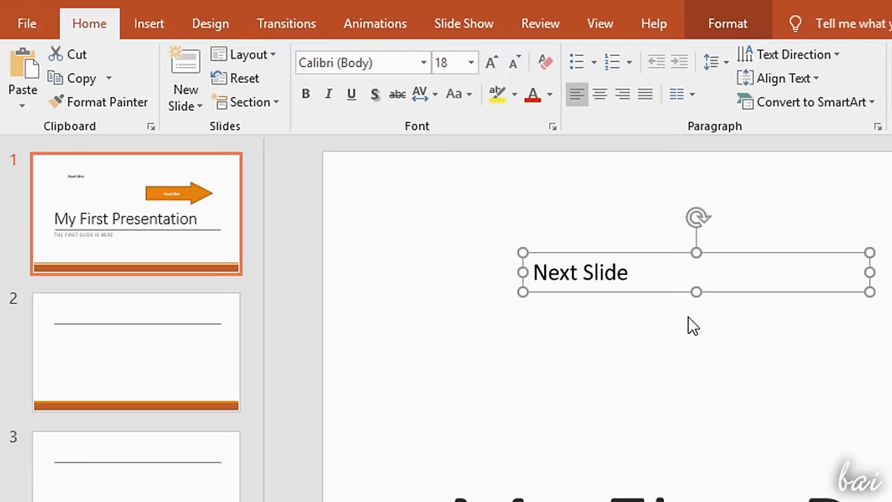
- Set the Next Slide label to the BackSplatter font at size 20
left_click(305, 95)
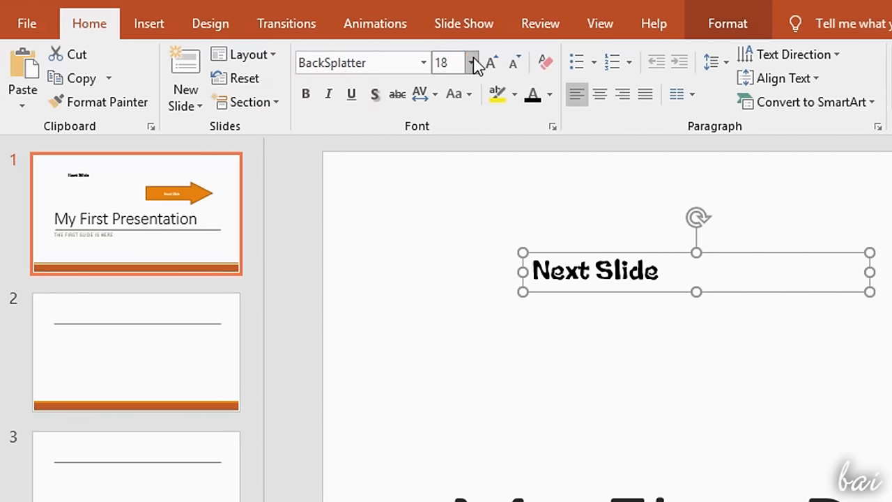
left_click(472, 61)
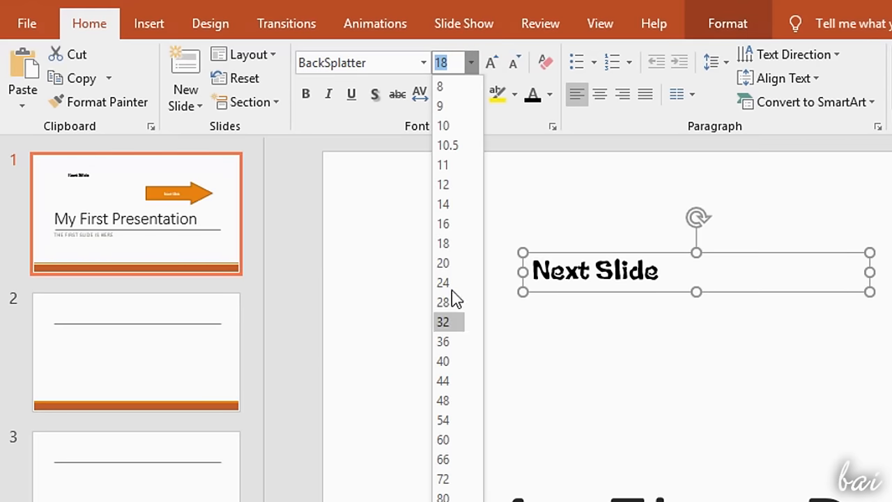
left_click(443, 262)
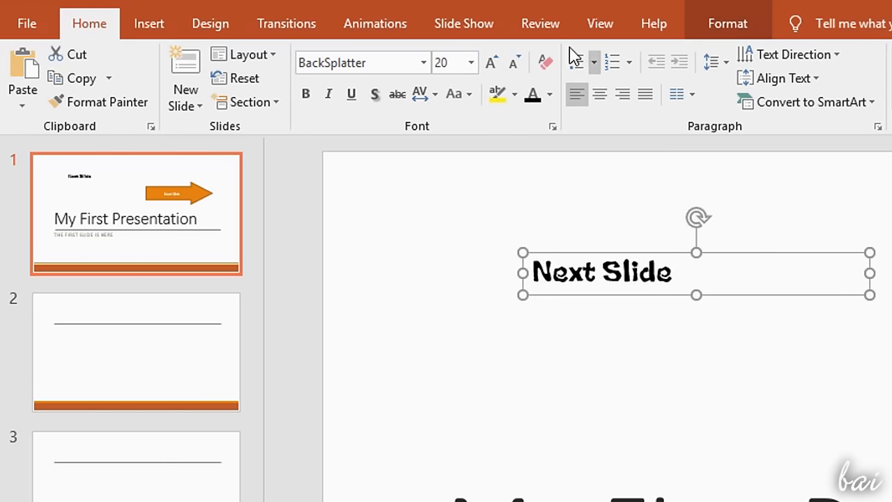
- Colour the word Slide red
left_click(599, 95)
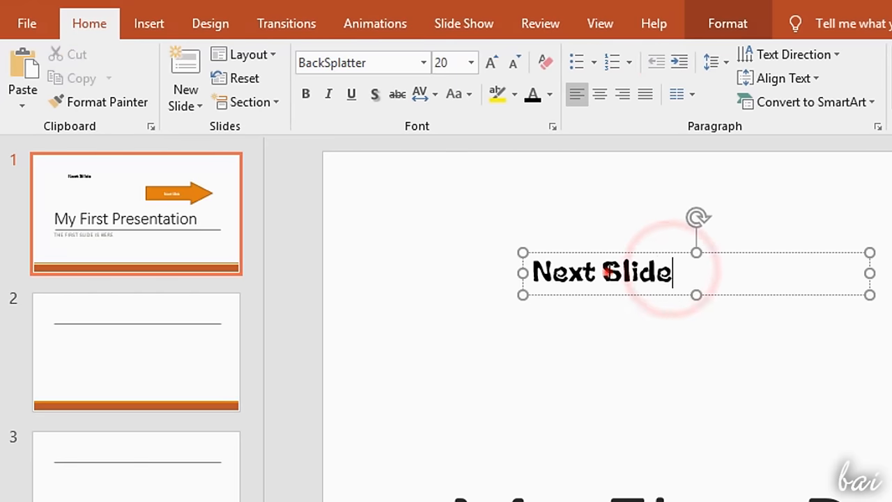
left_click(550, 94)
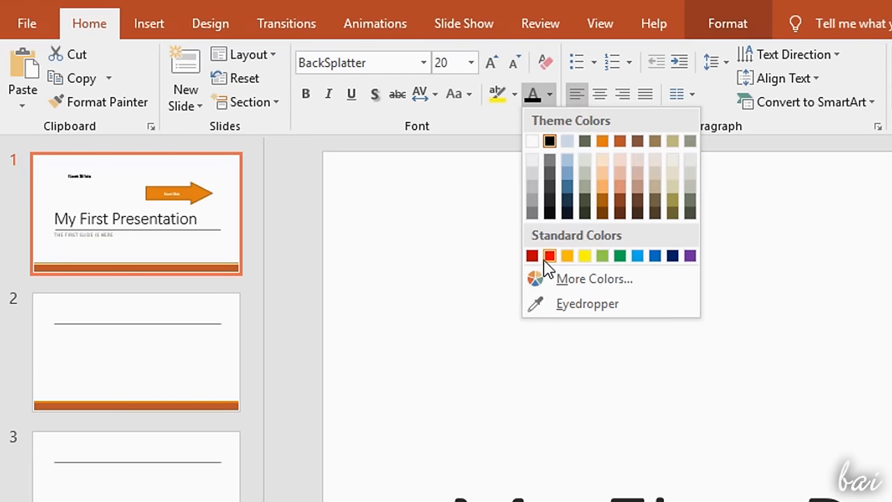
left_click(549, 255)
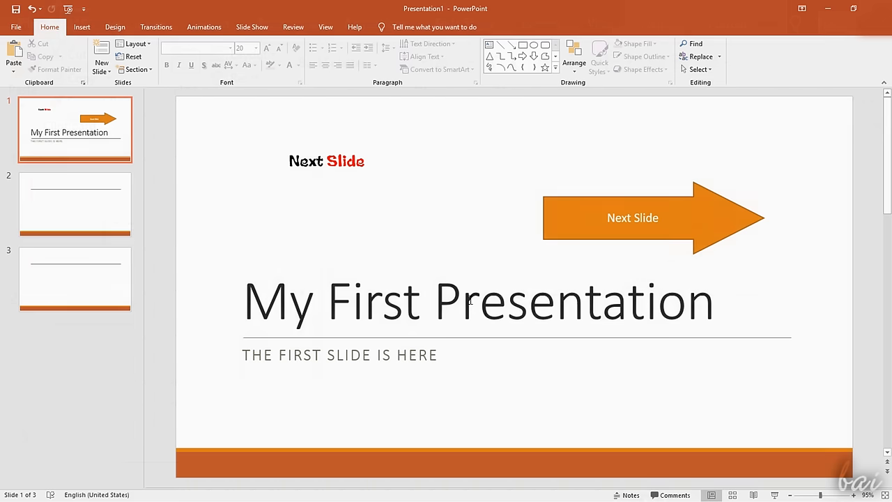
- Insert an equation on the title slide with a superscript structure (y = eˣ)
left_click(81, 27)
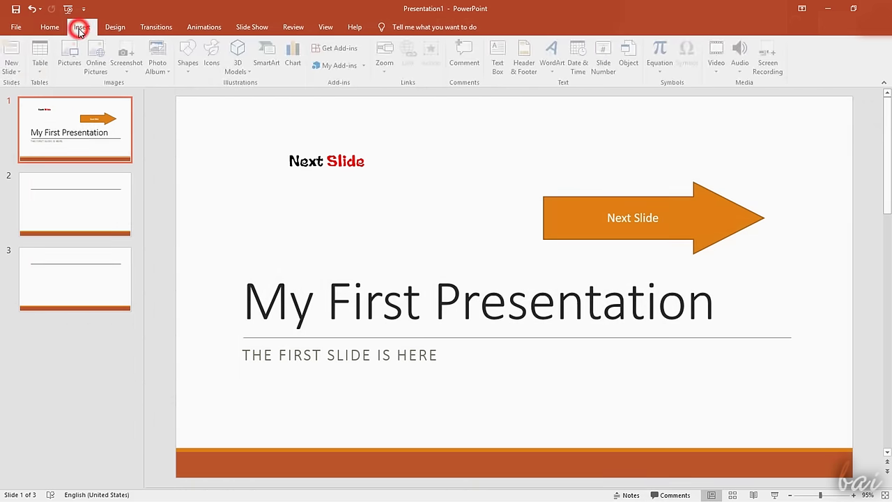
left_click(658, 53)
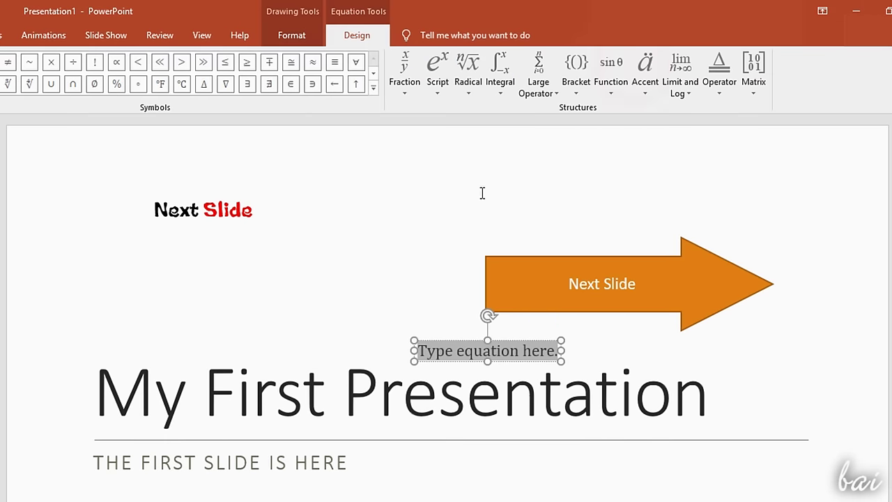
left_click(438, 70)
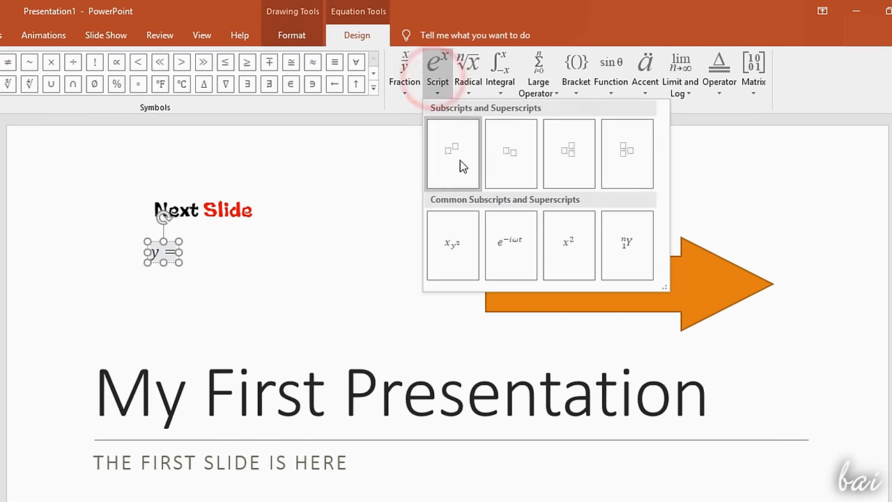
left_click(510, 244)
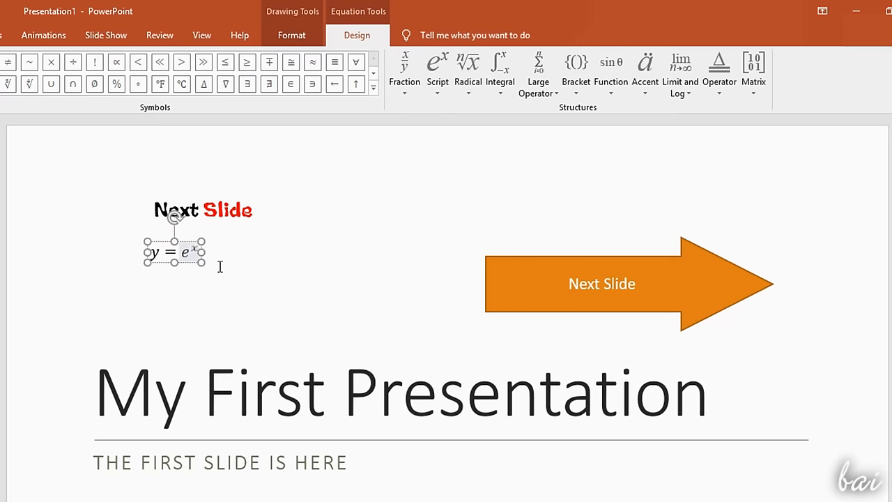
- Insert a Peso Sign symbol into the text box from the symbol picker
left_click(675, 72)
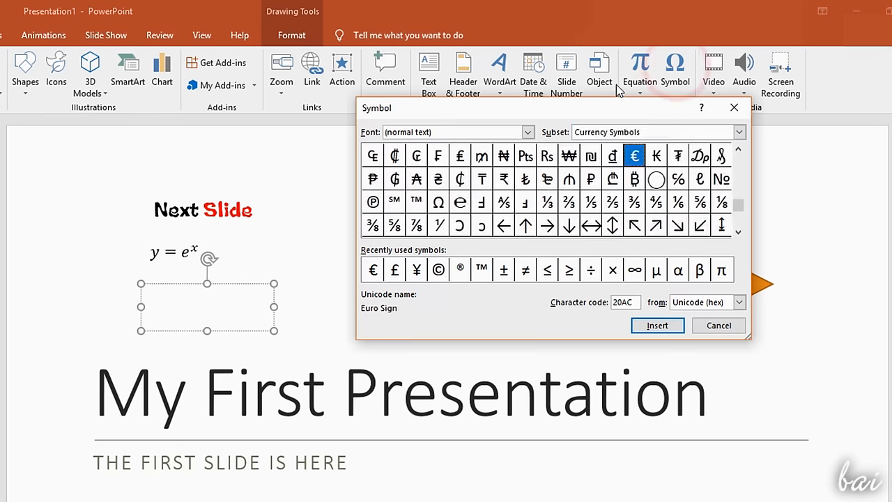
left_click(654, 325)
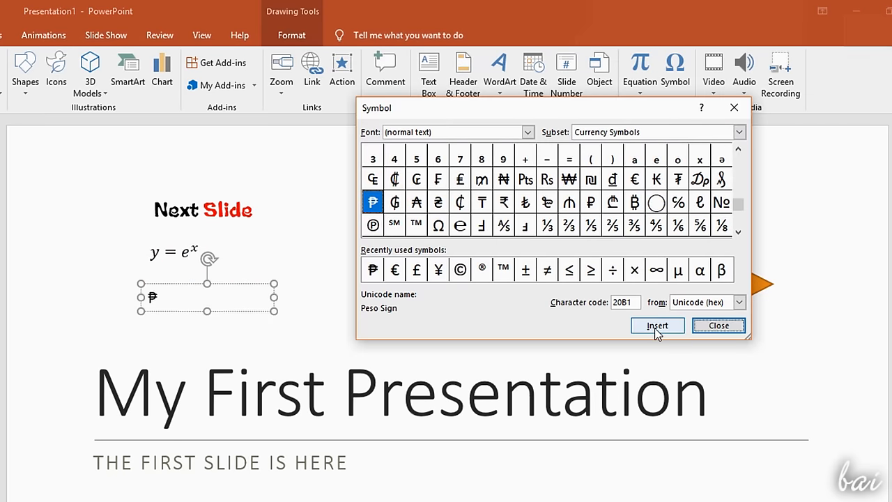
left_click(657, 326)
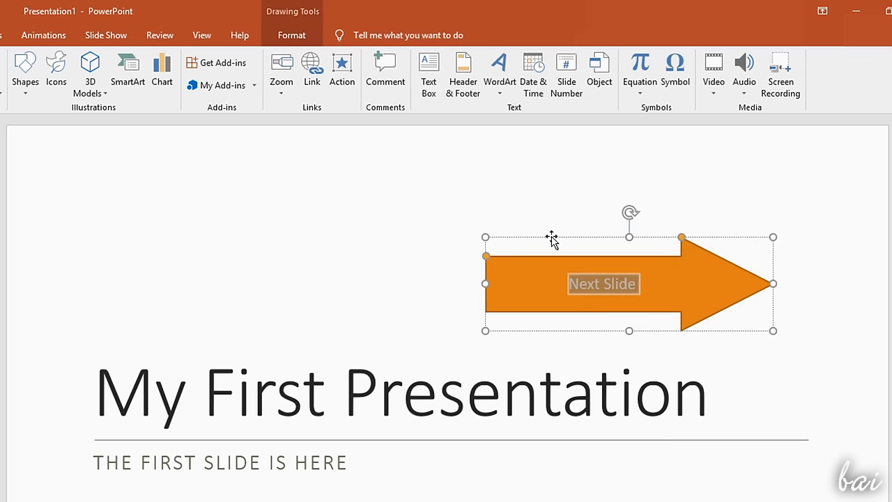
- Link the Next Slide arrow to a place in this document
left_click(312, 69)
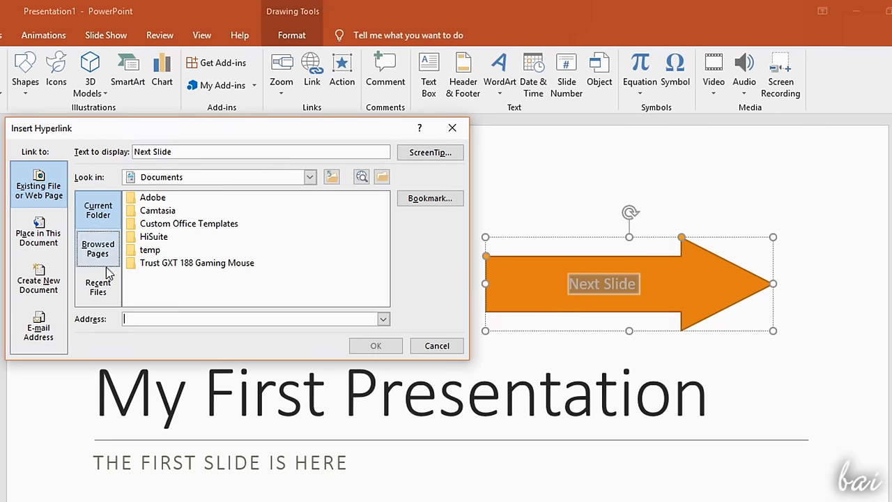
left_click(39, 234)
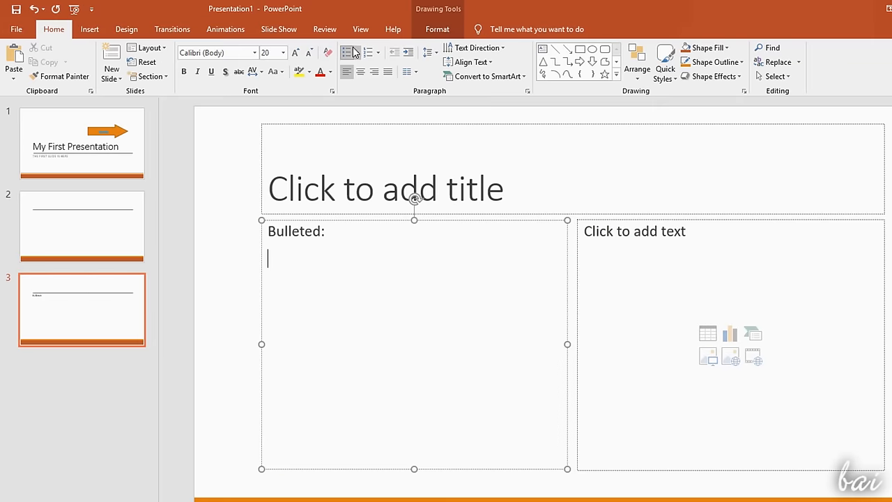
- Enter First, Second, Third, Forth in the right-hand Numbered content box
left_click(351, 53)
type("Numbered")
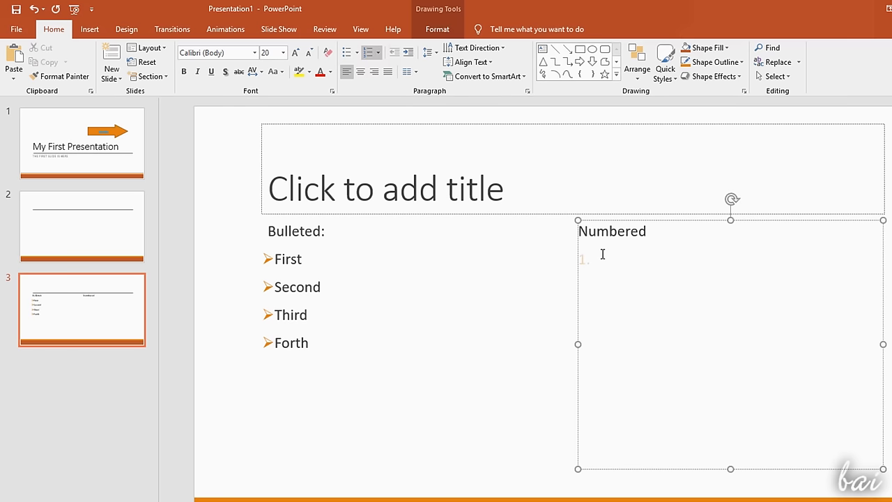
type("First")
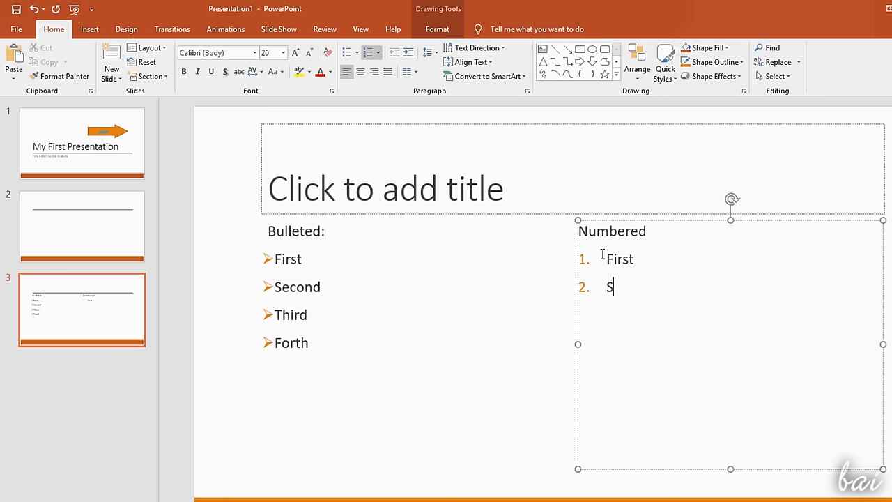
type("econd")
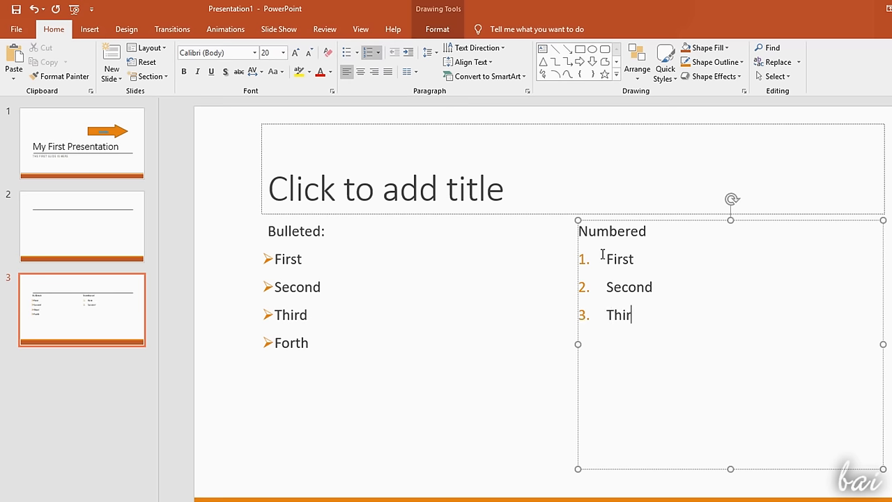
type("d")
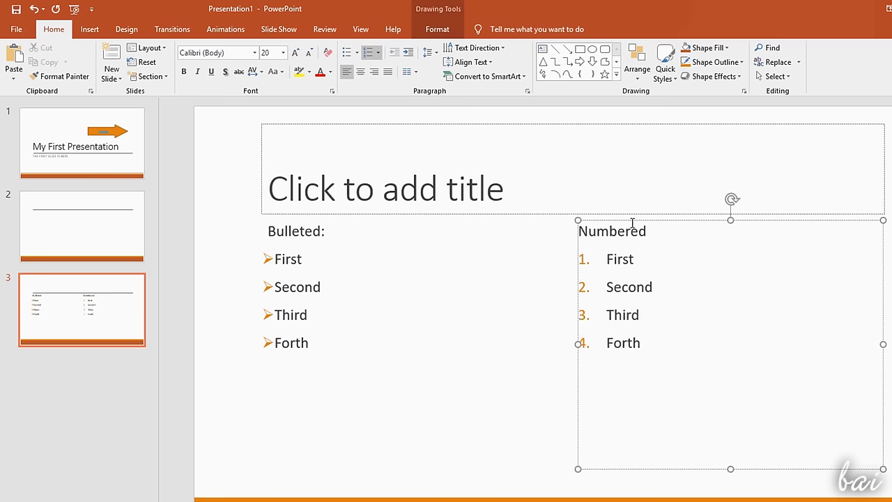
- Switch the four numbered items to lettered a), b), c) numbering
left_click_drag(613, 258, 634, 343)
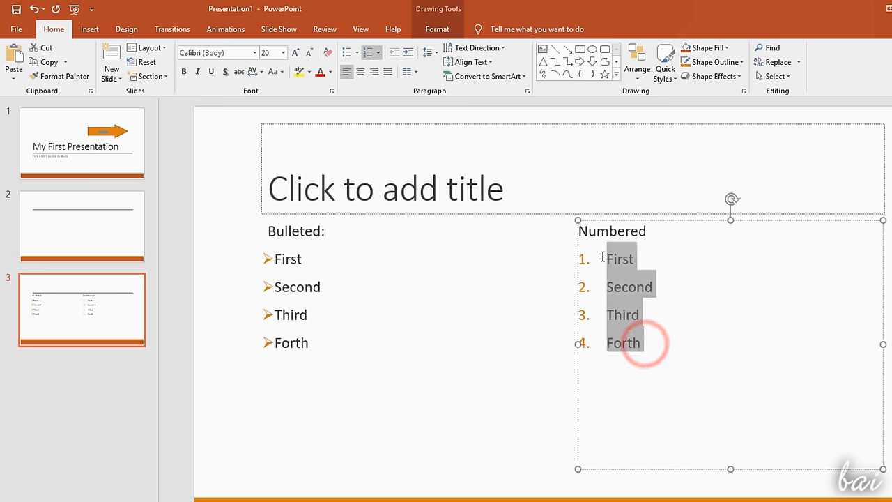
left_click(380, 52)
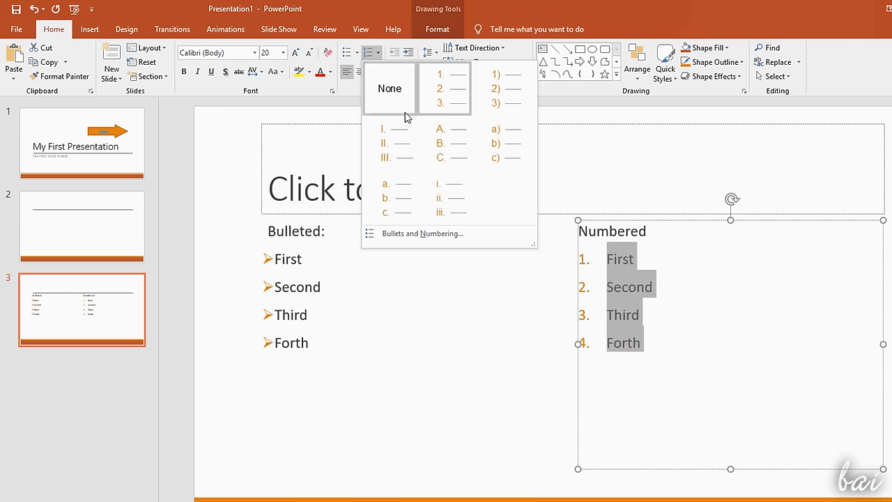
left_click(494, 142)
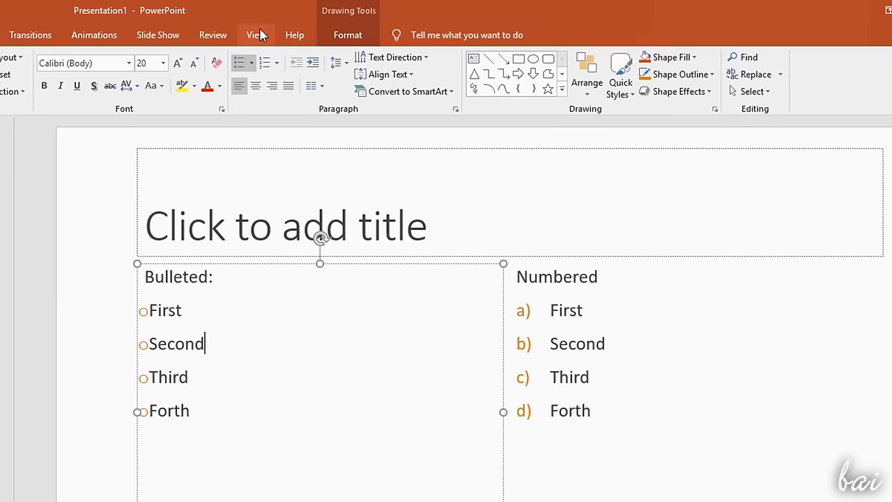
- Turn on the rulers from the View options and return to the title slide
left_click(257, 35)
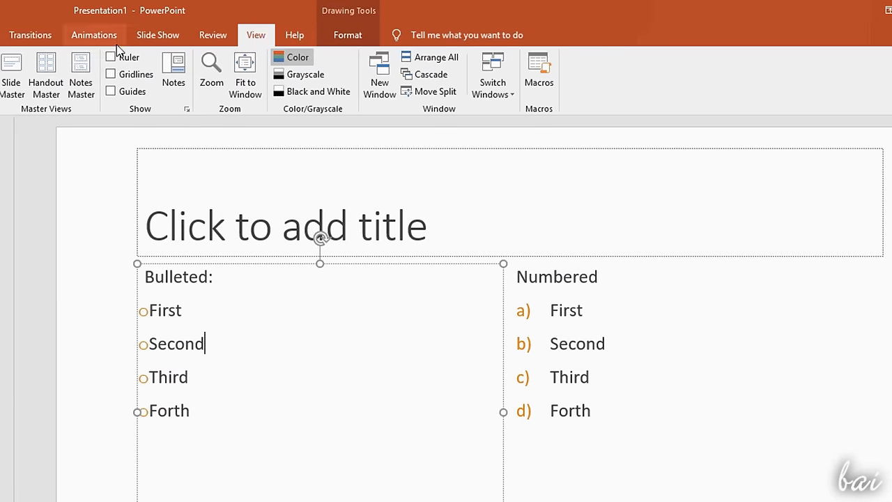
left_click(112, 55)
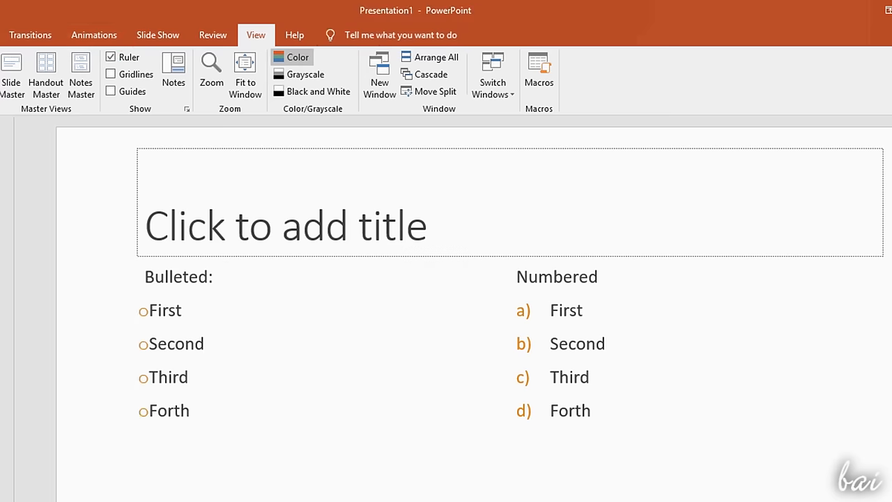
left_click(170, 309)
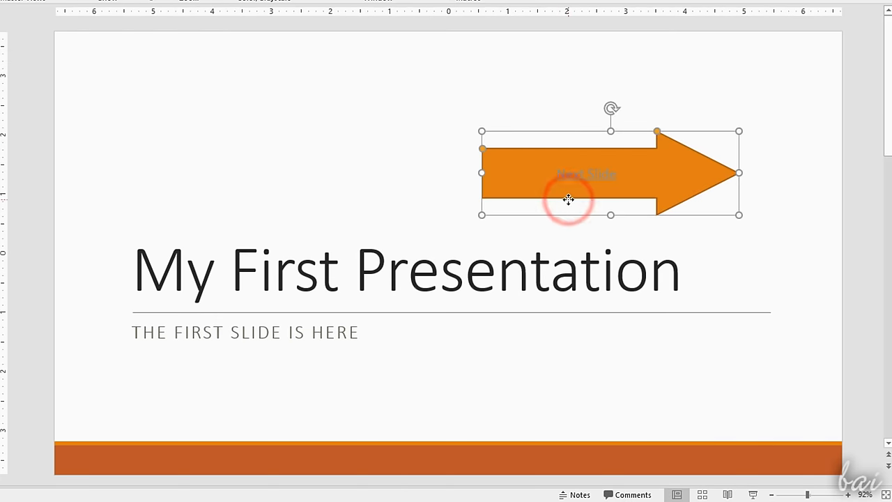
- In Format Shape, give the Next Slide arrow a blue outline
right_click(568, 201)
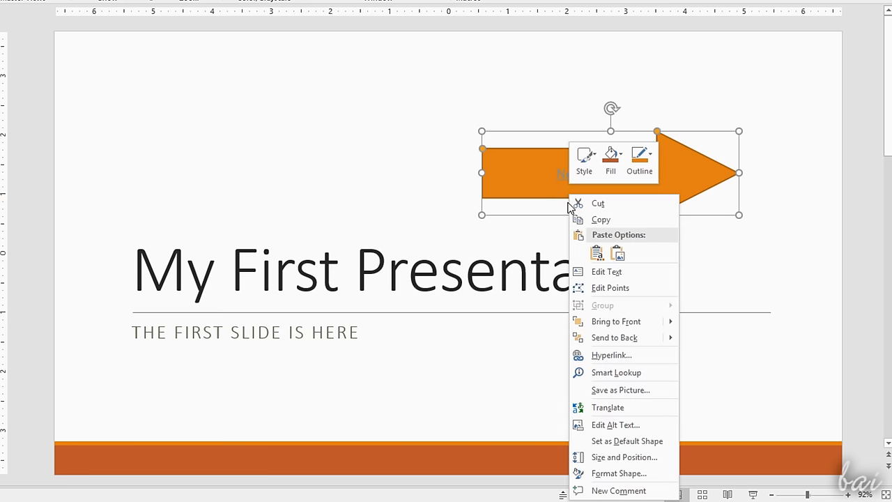
left_click(618, 474)
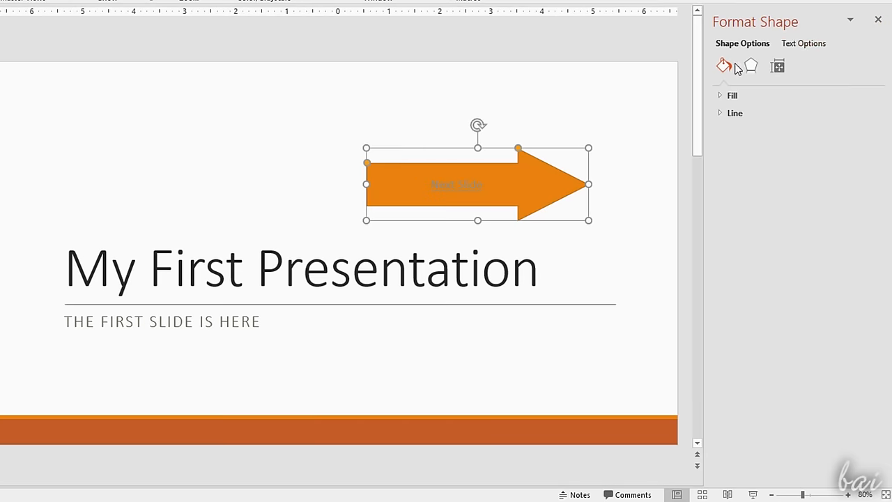
mouse_move(802, 43)
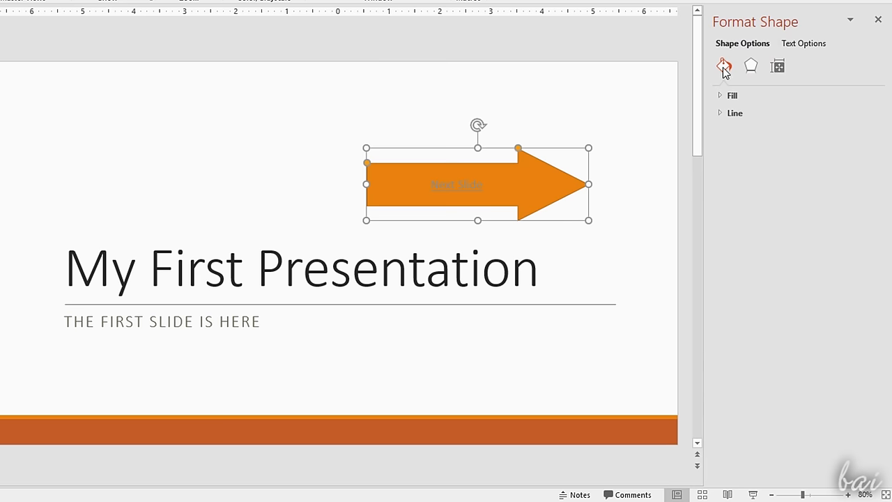
left_click(732, 95)
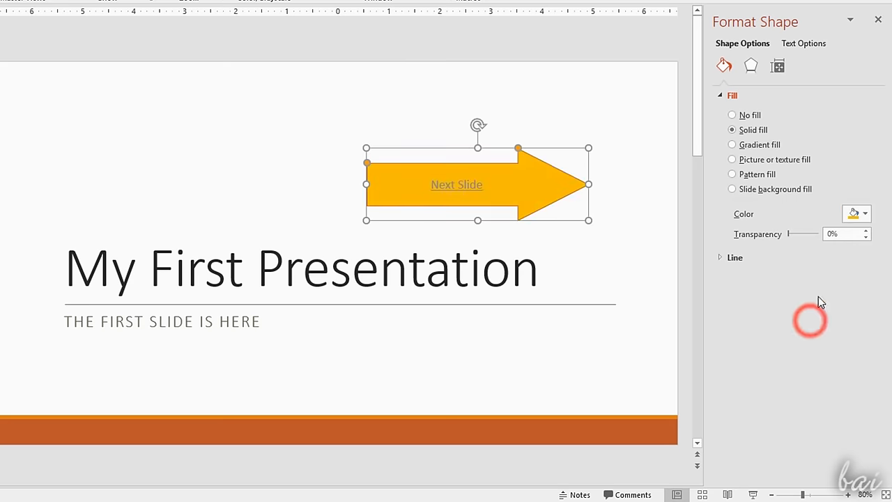
left_click(864, 330)
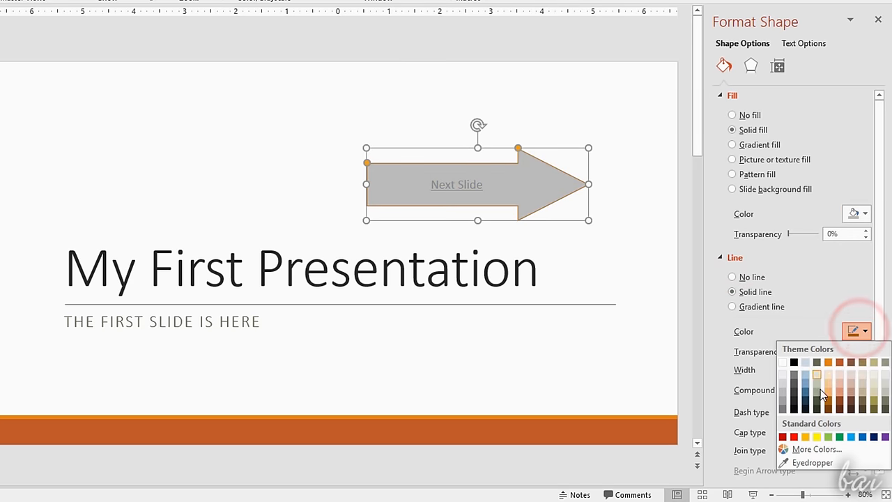
left_click(794, 438)
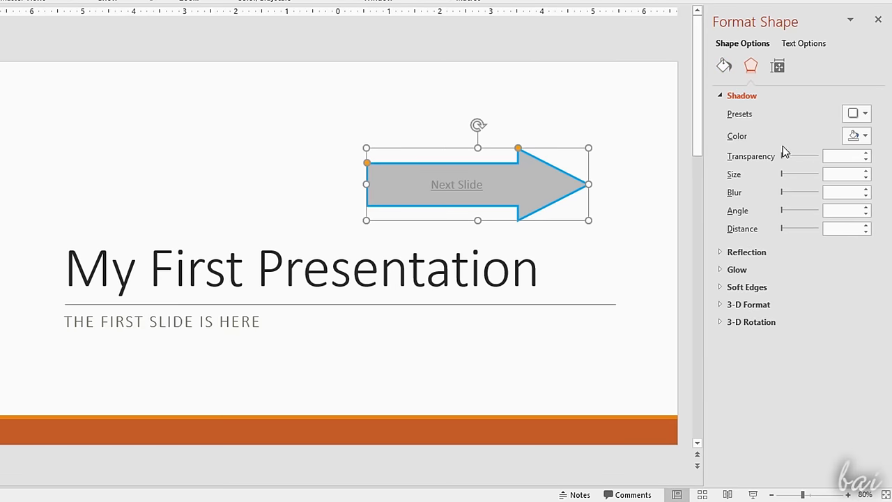
- Add a drop shadow and glow to the arrow and increase its height
left_click(864, 113)
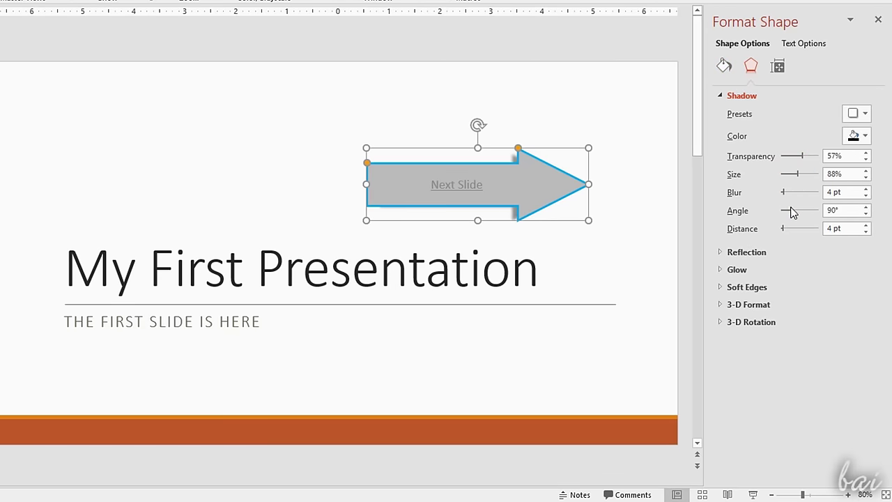
left_click(736, 269)
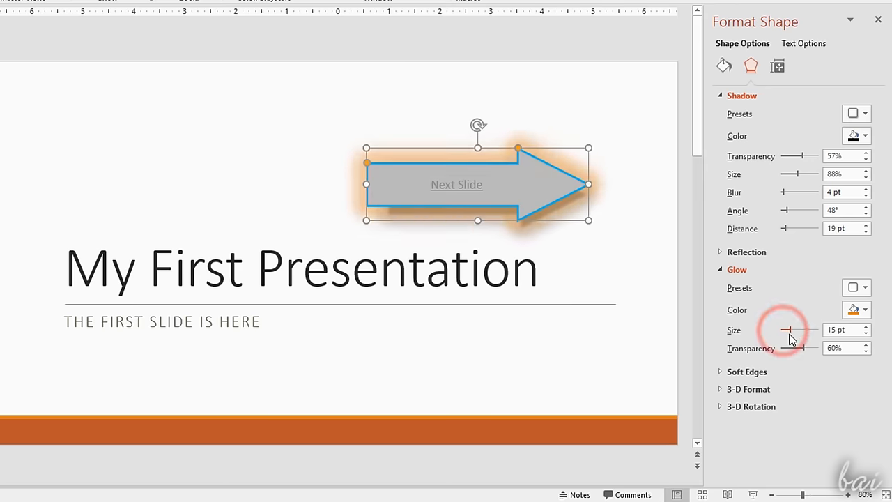
left_click(778, 65)
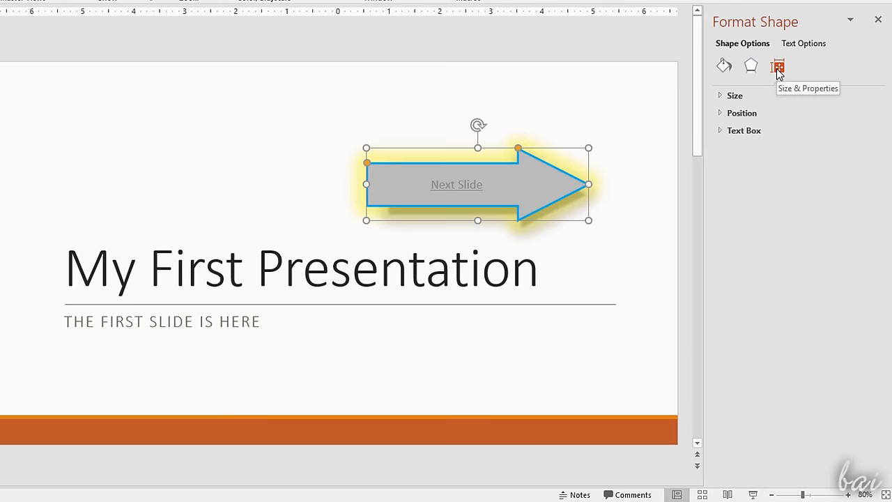
left_click(735, 95)
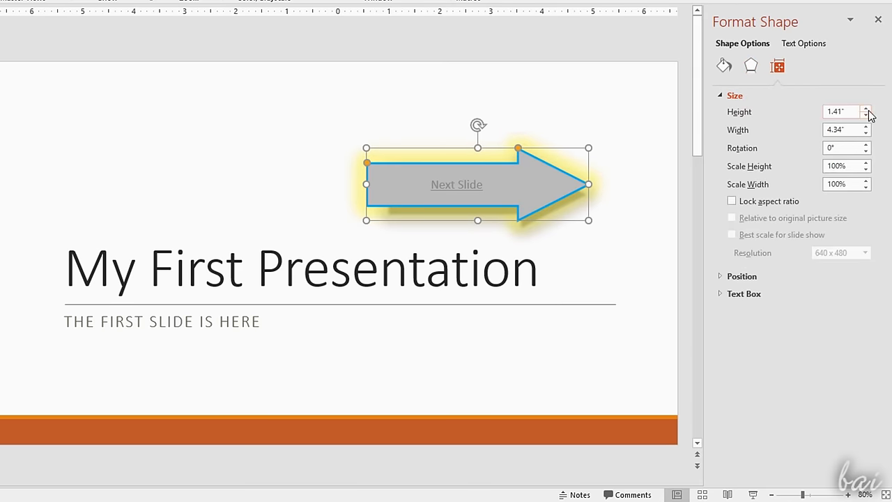
left_click(867, 109)
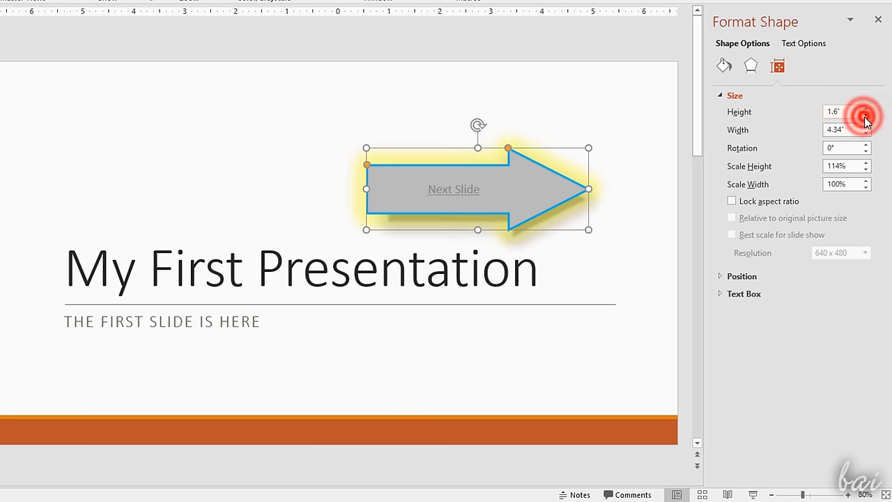
- Make the Next Slide text green with a thin solid outline
left_click(803, 43)
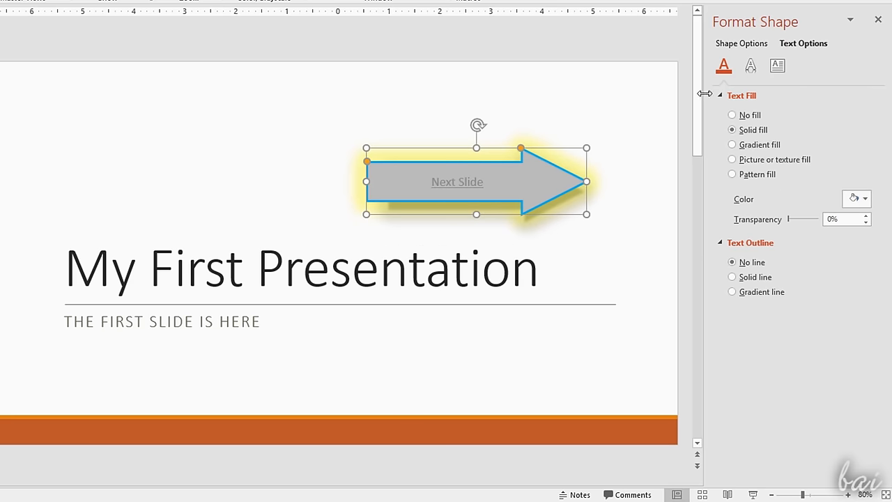
left_click(865, 198)
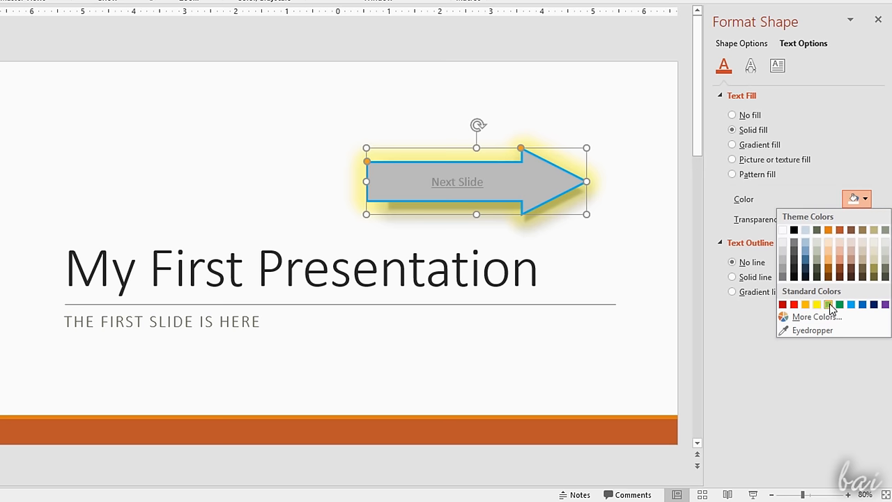
left_click(839, 304)
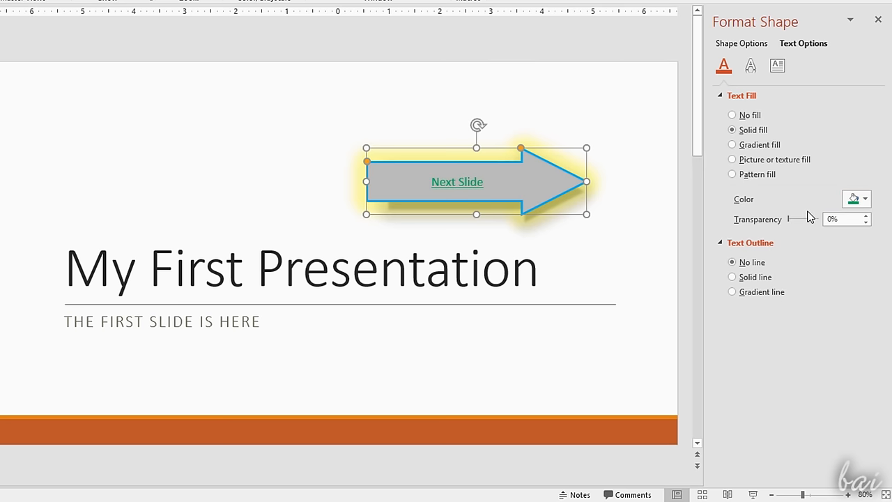
mouse_move(737, 100)
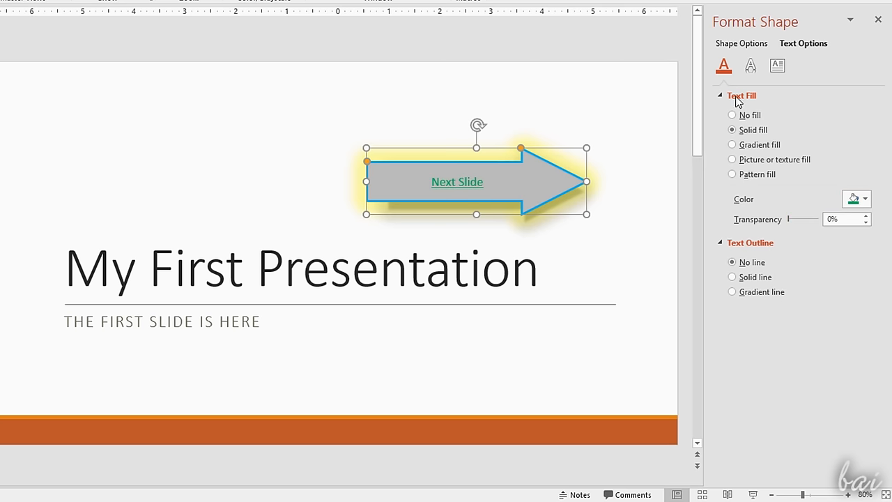
left_click(731, 276)
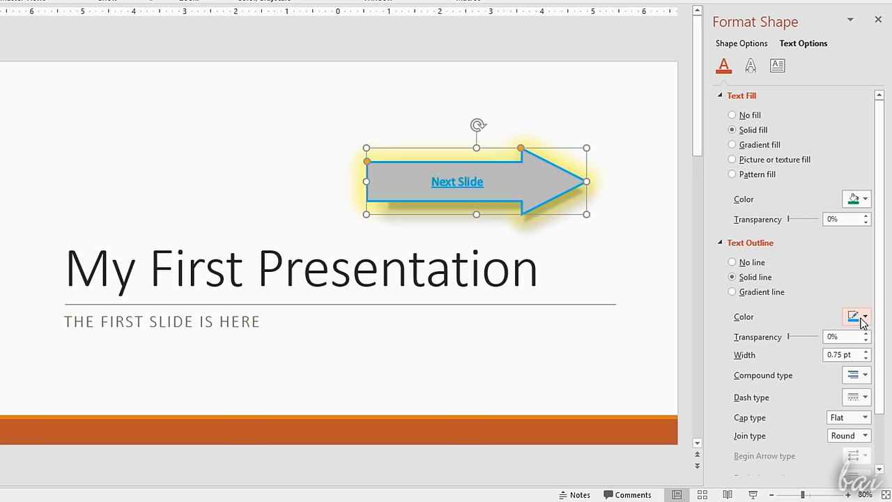
left_click(866, 356)
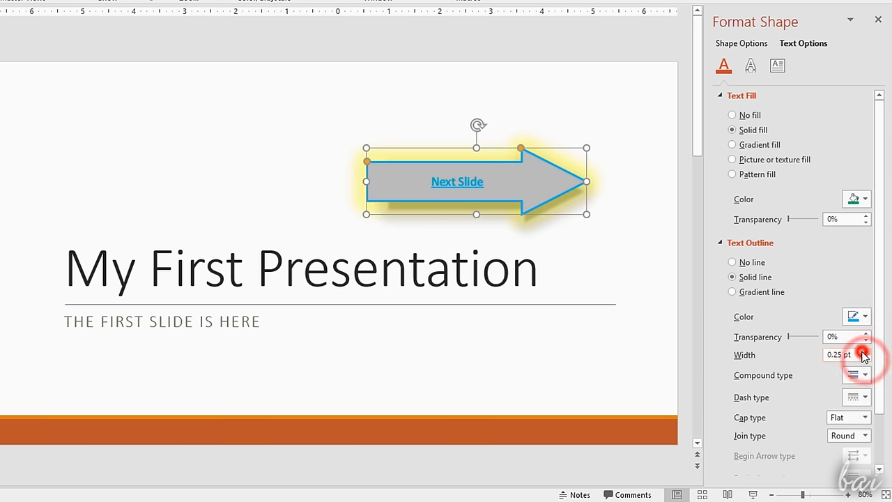
- Set a glow preset on the text and align the label to the top of the arrow
left_click(750, 66)
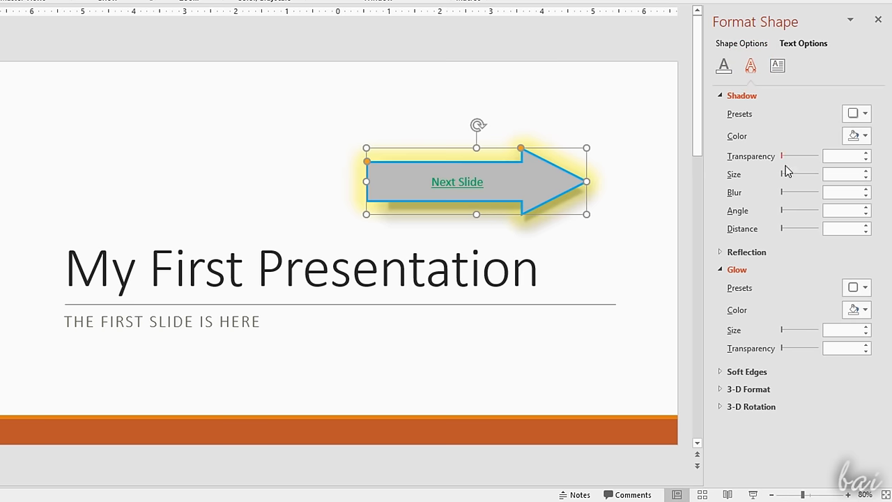
left_click(864, 287)
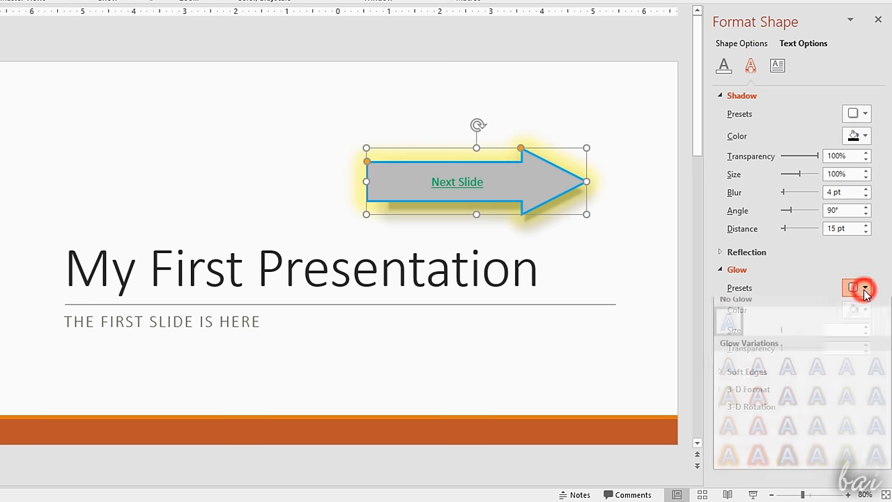
left_click(776, 65)
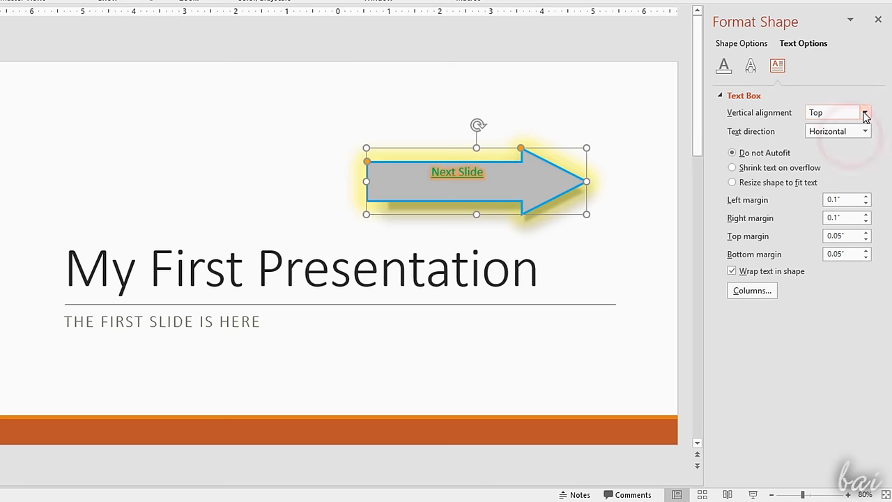
left_click(864, 111)
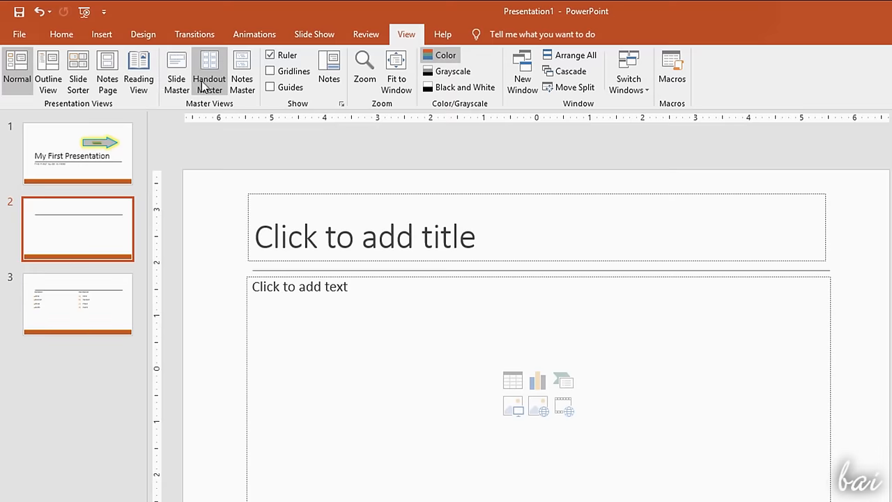
- Insert a 7x7 table on slide 2
left_click(101, 34)
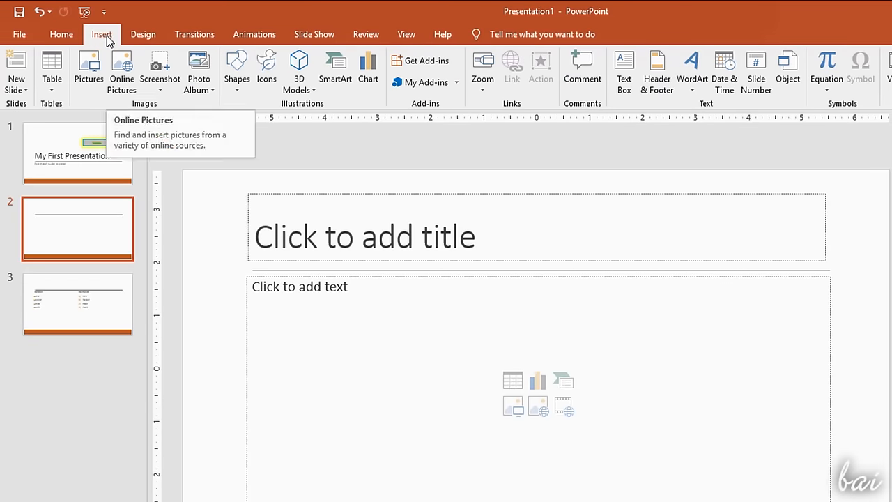
left_click(51, 69)
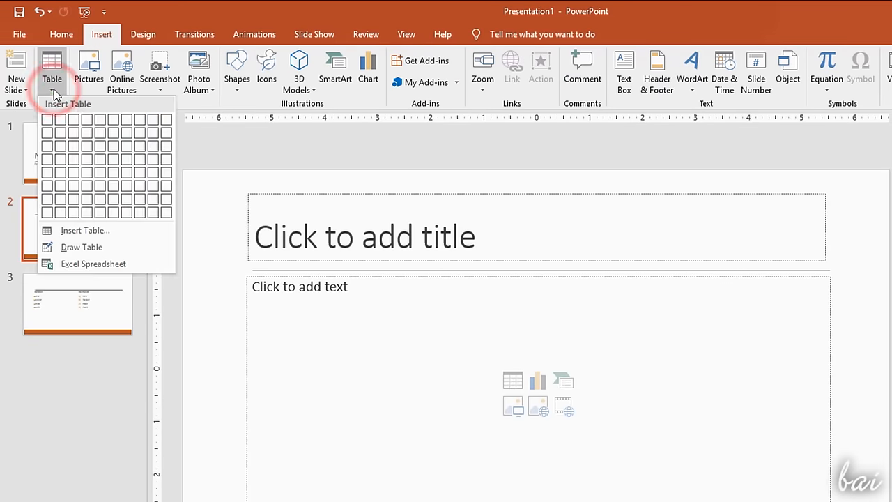
mouse_move(125, 197)
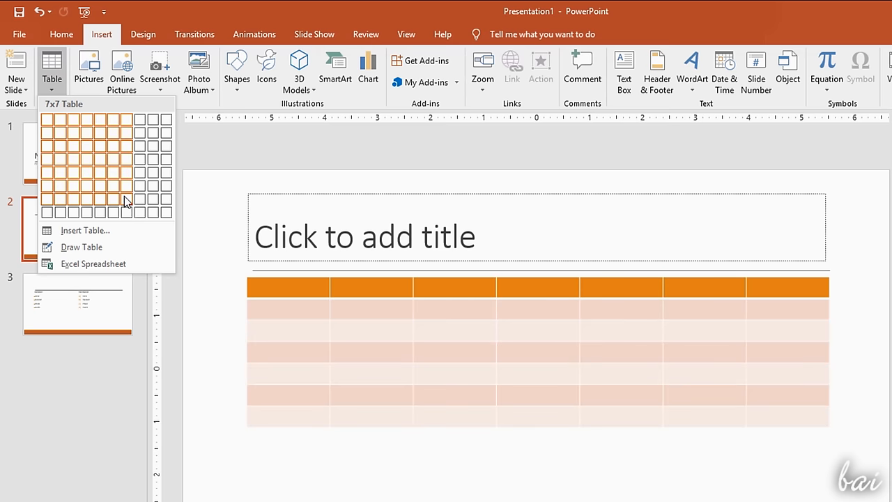
left_click(125, 202)
type("cell")
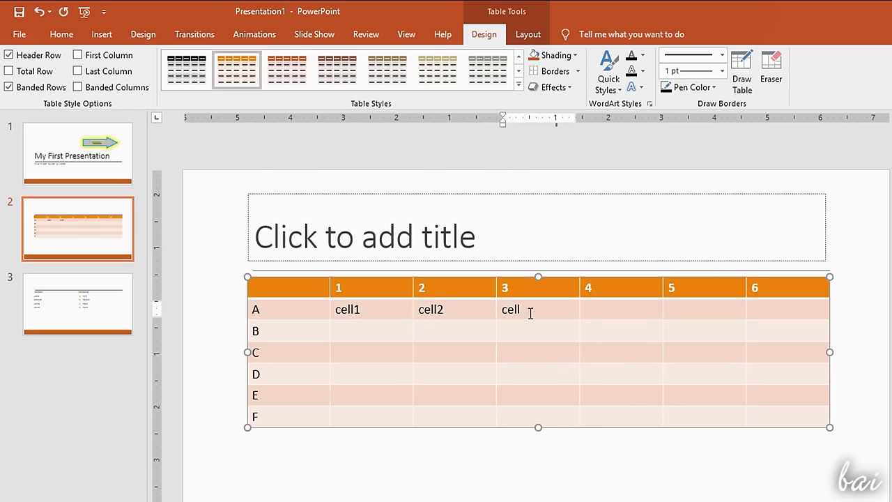
- Fill the headers and cell1–cell3, then narrow column 1
type("3")
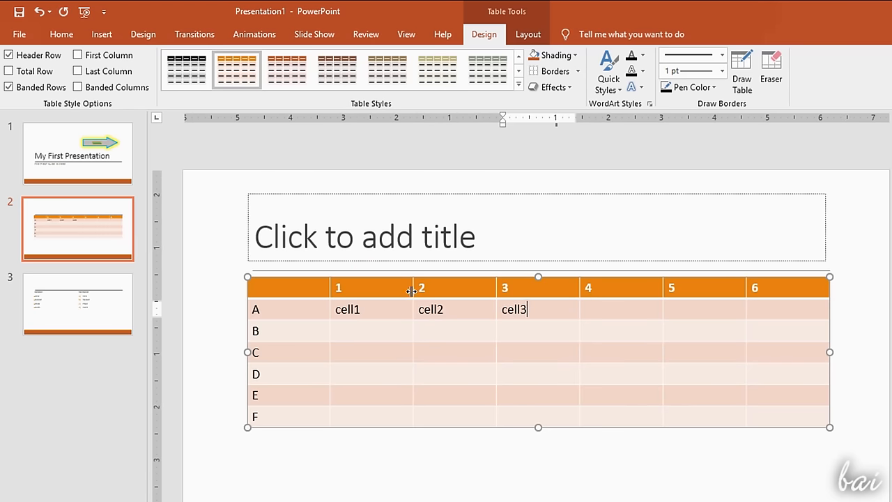
left_click_drag(411, 288, 451, 287)
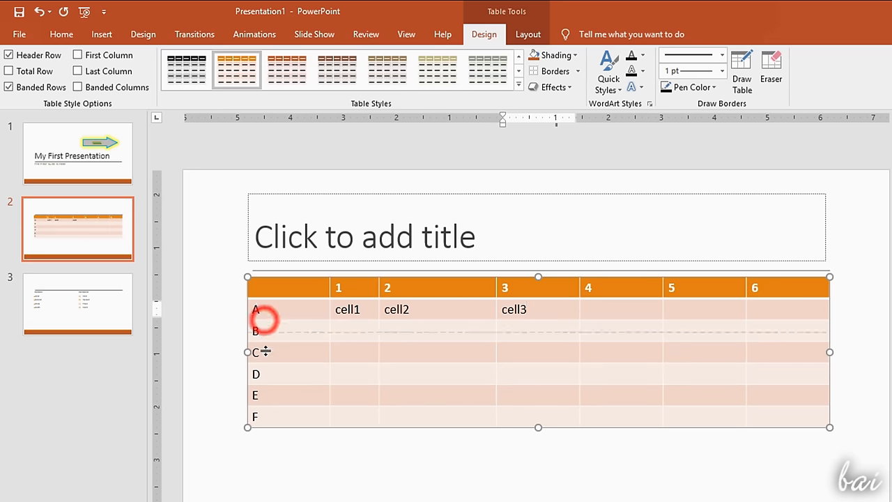
- Make row A taller, then bold and centre cell2
left_click(437, 315)
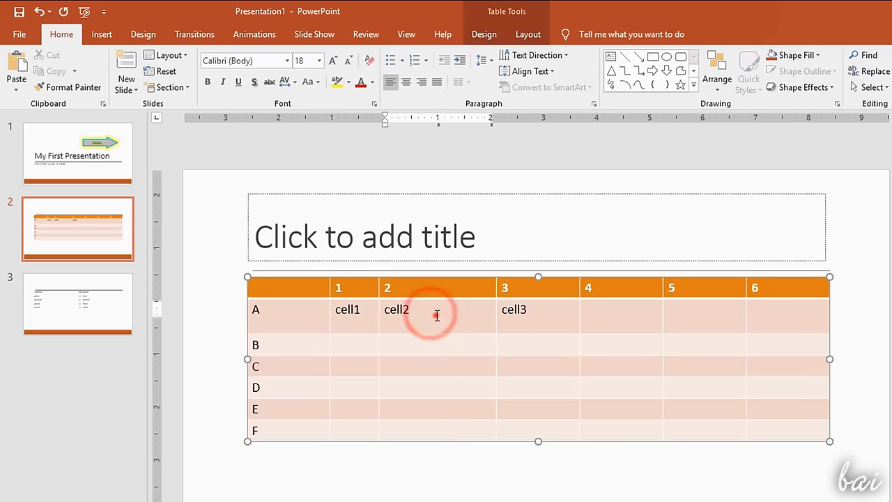
double_click(396, 309)
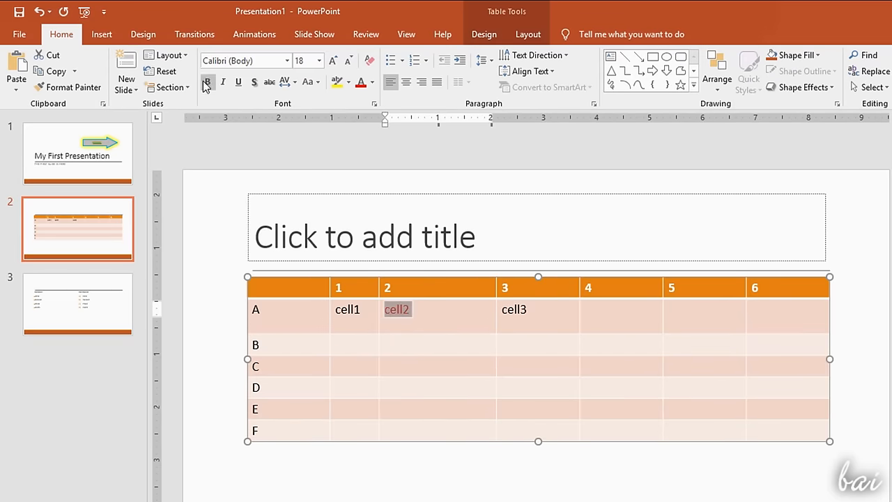
left_click(371, 81)
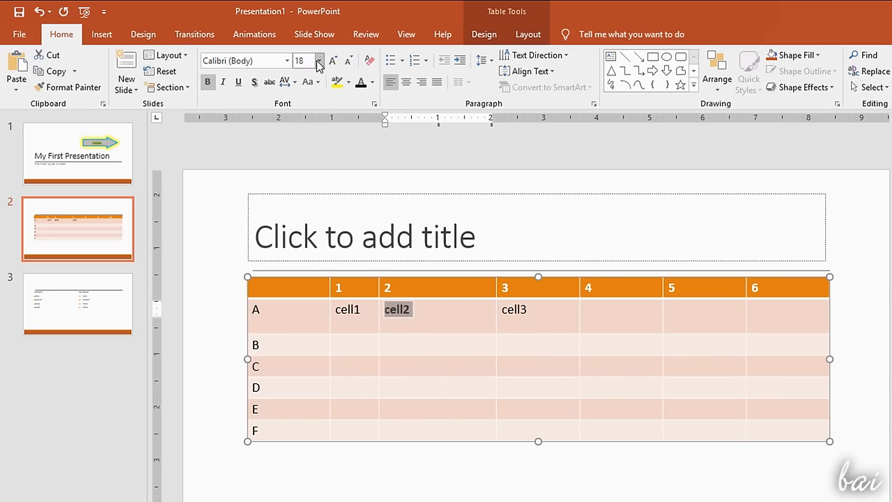
left_click(406, 81)
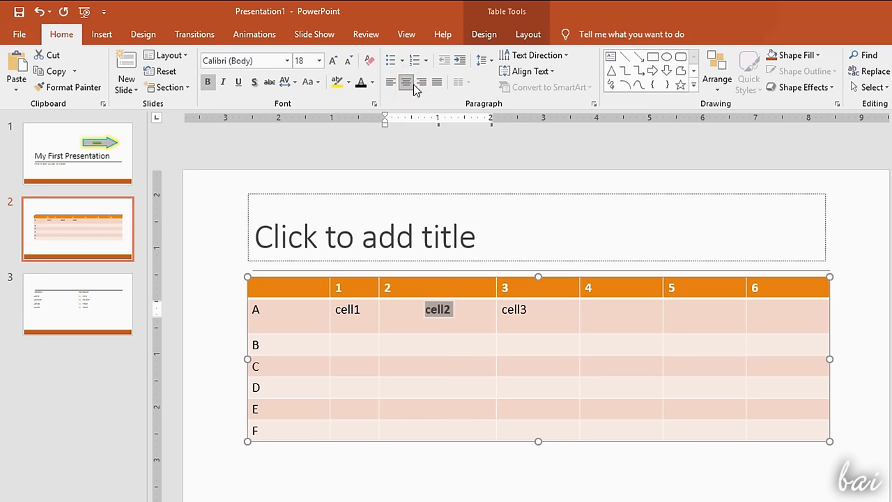
mouse_move(479, 338)
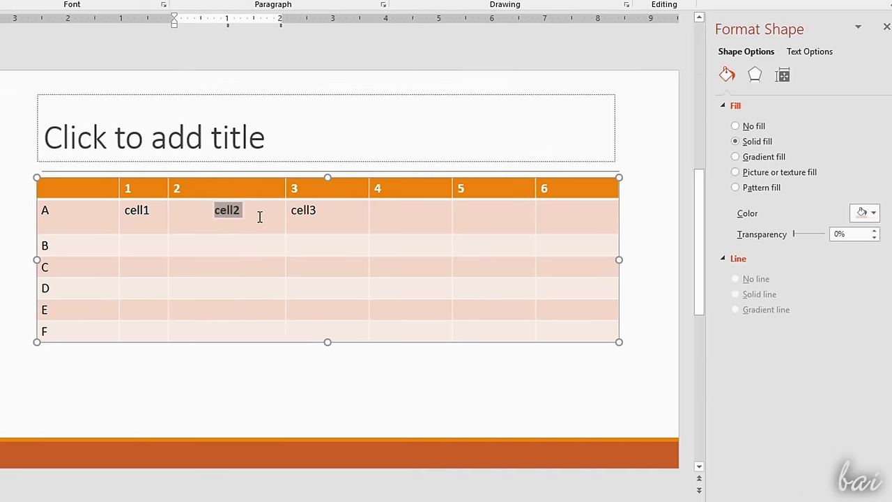
- Fill the cell2 cell yellow, then remove the formatting again
left_click(872, 212)
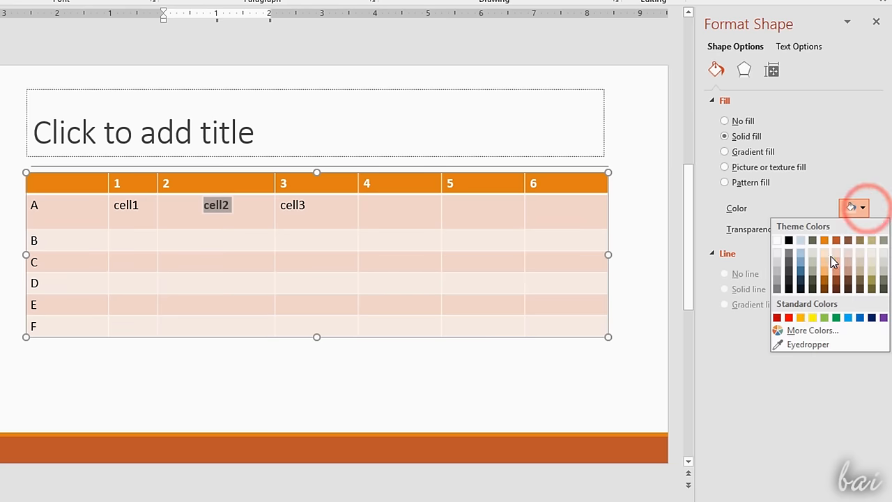
left_click(800, 318)
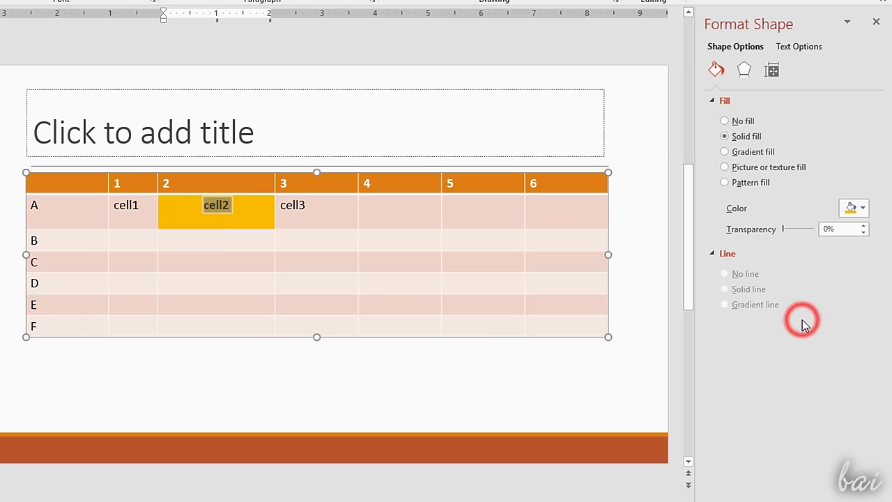
left_click(770, 69)
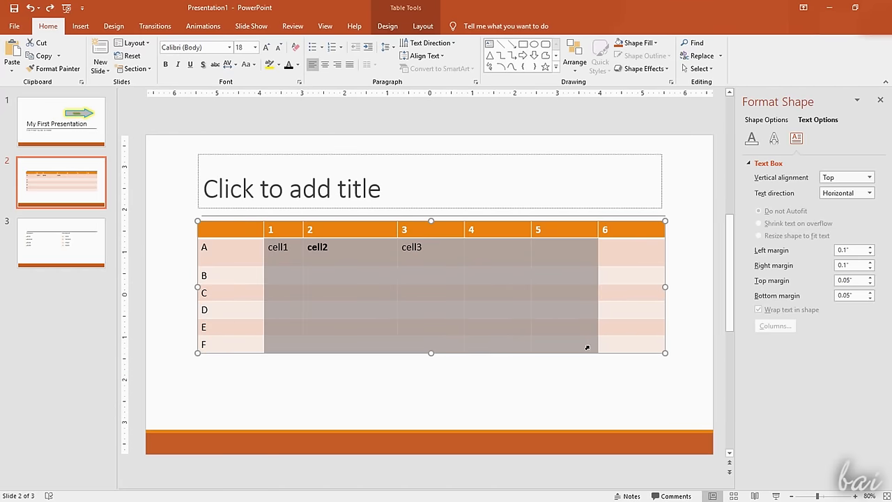
left_click(766, 120)
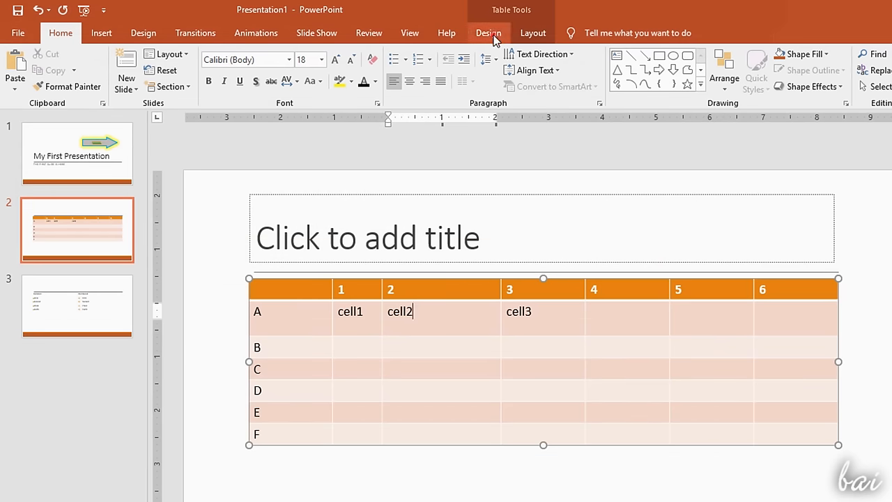
- Apply the tan-header table style after previewing other styles
left_click(488, 34)
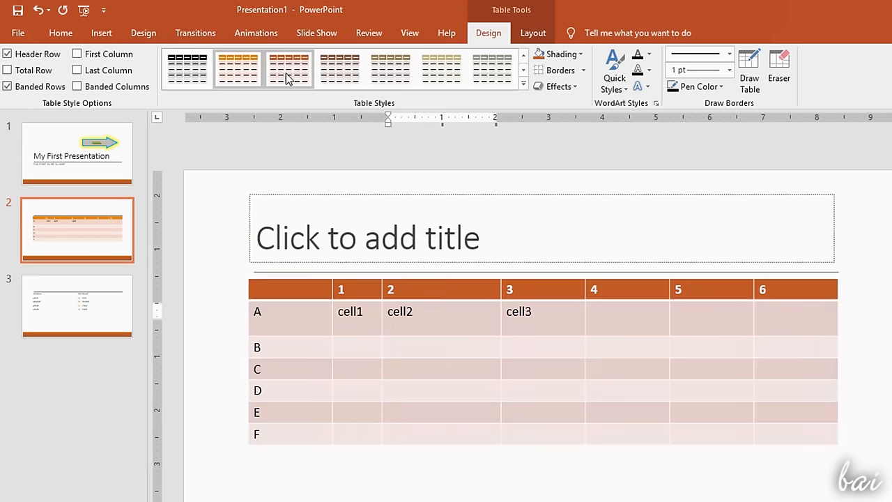
left_click(237, 68)
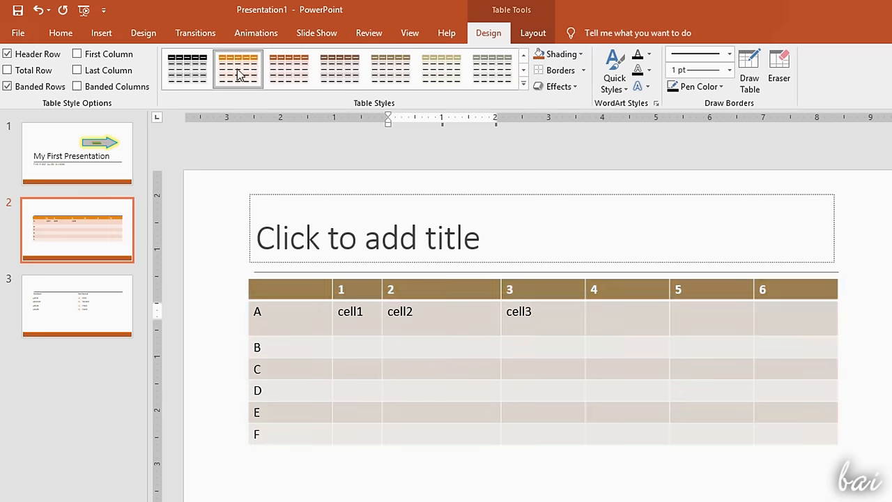
left_click(237, 69)
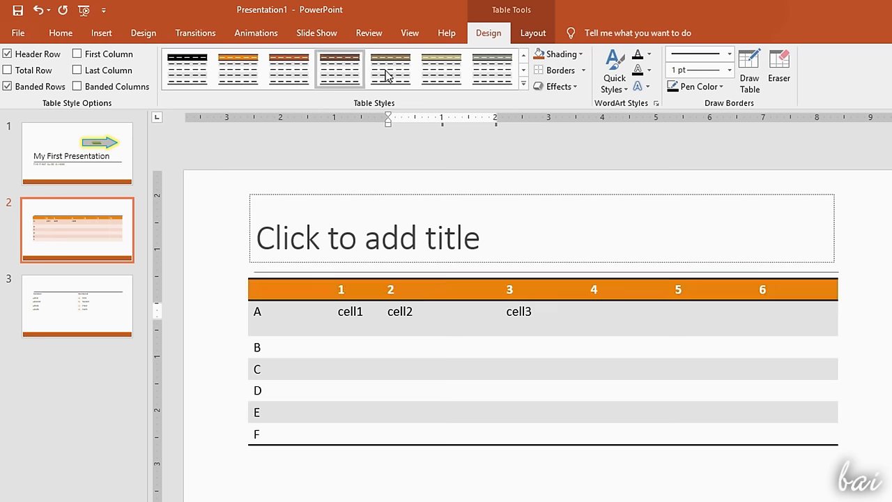
left_click(441, 70)
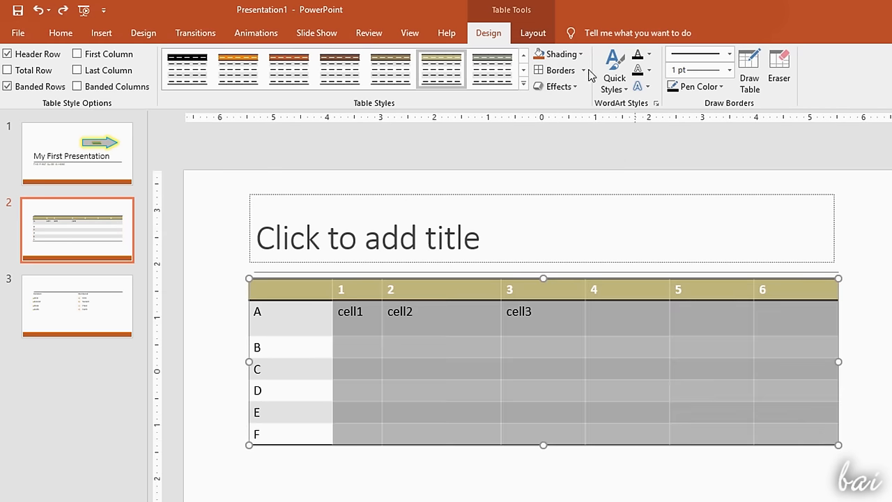
- Add All Borders to the table, then remove them with No Border
left_click(583, 70)
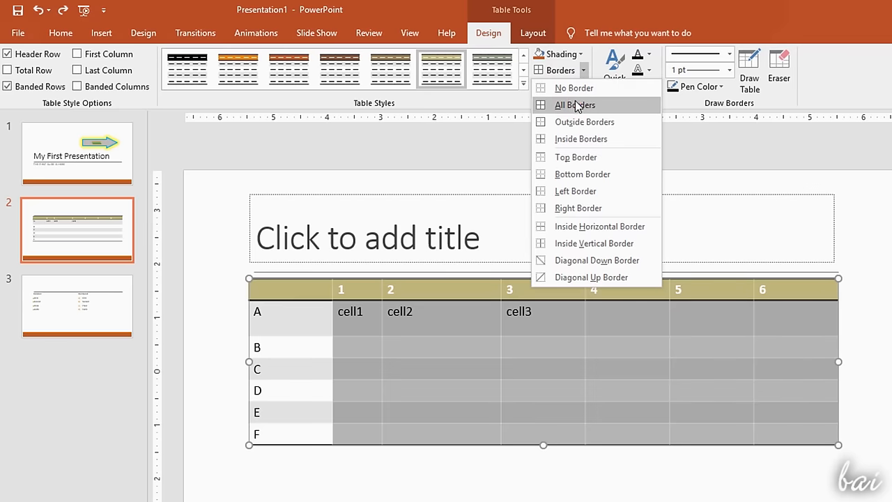
left_click(574, 105)
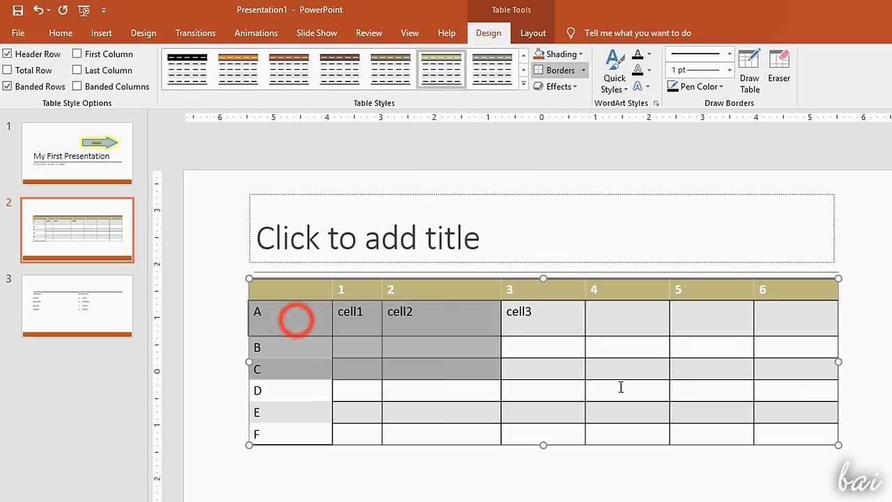
left_click(582, 70)
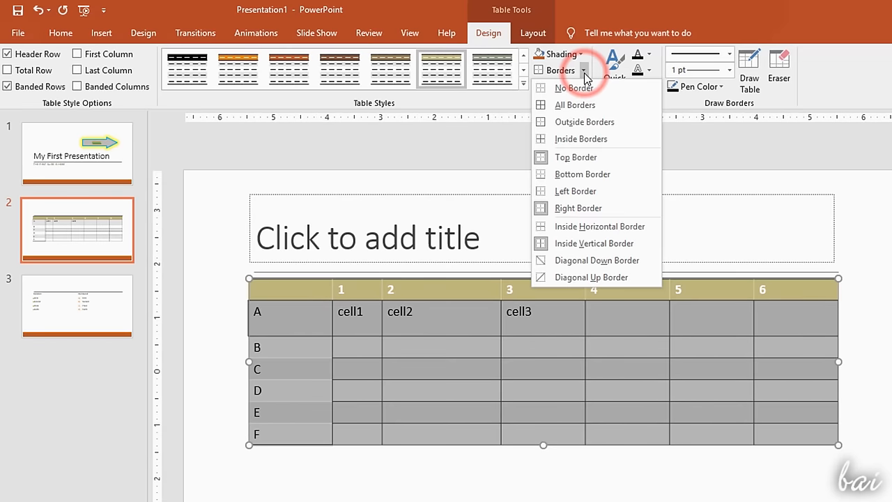
left_click(573, 88)
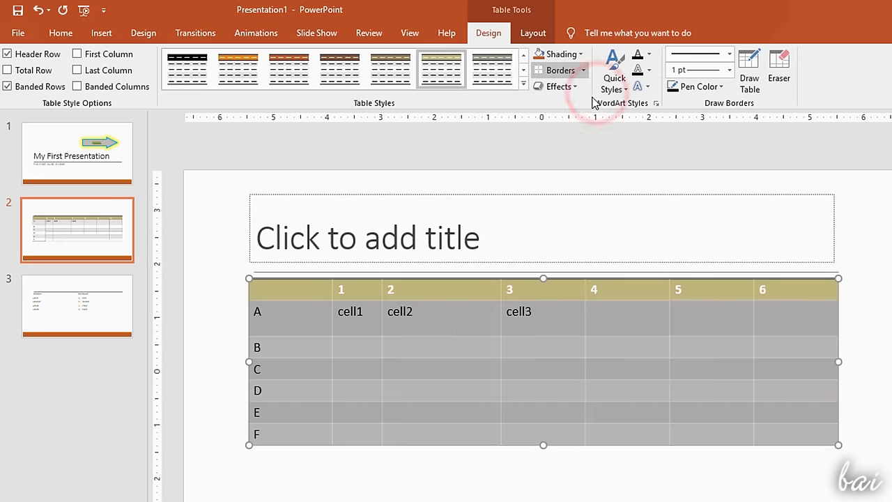
left_click(400, 312)
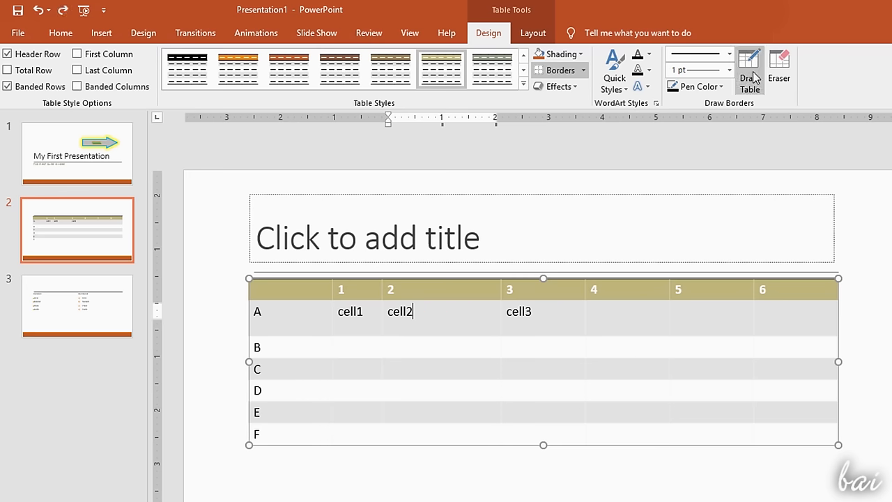
mouse_move(750, 67)
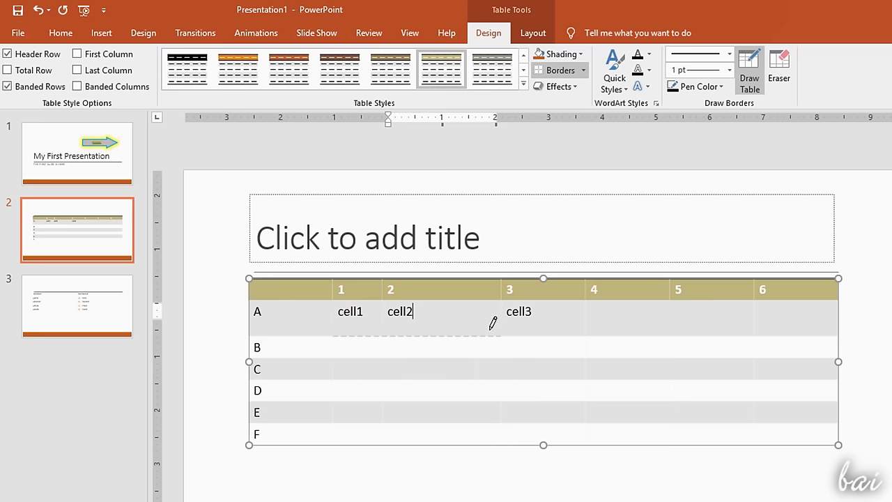
- Draw a divider in row B's second cell to split it for 'hi' and 'hello'
double_click(351, 310)
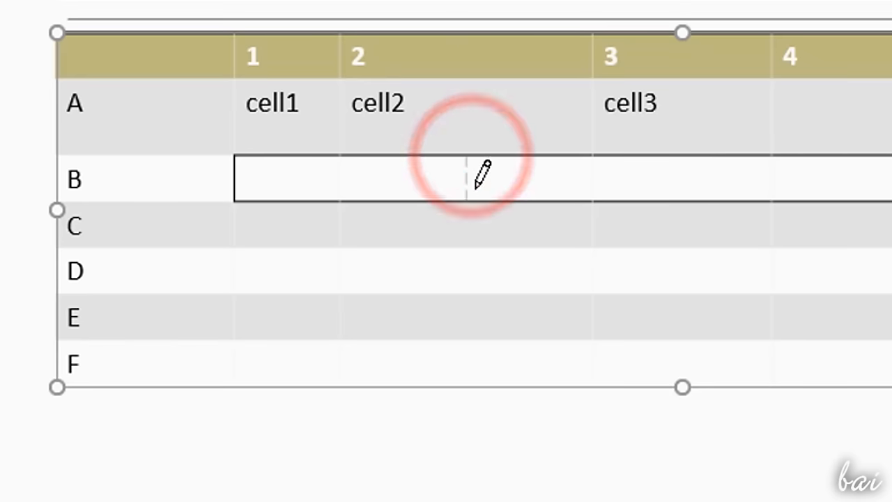
mouse_move(655, 161)
type("hello")
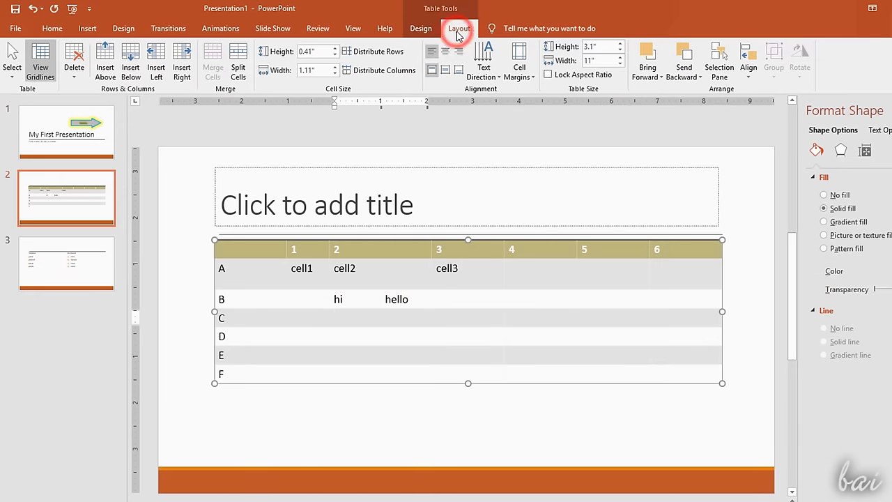
- Merge the columns 3–5 cells of rows B–D into one cell and centre 'hello' in it
left_click(74, 59)
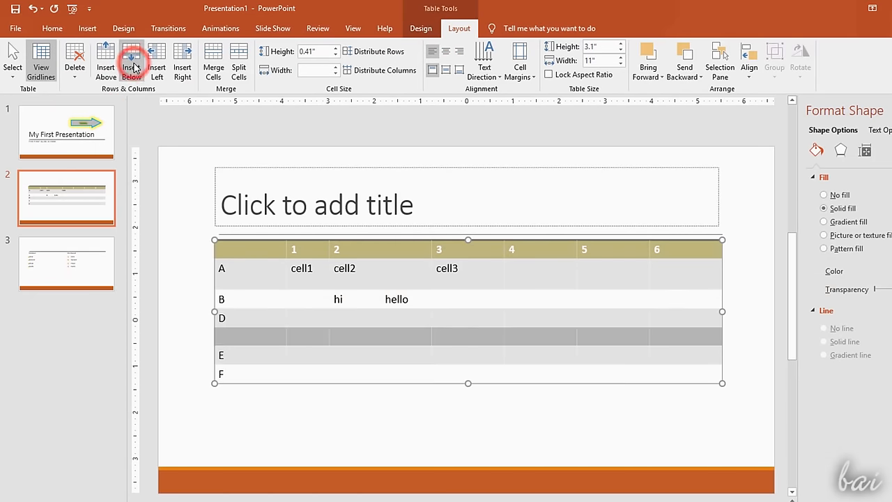
left_click(131, 63)
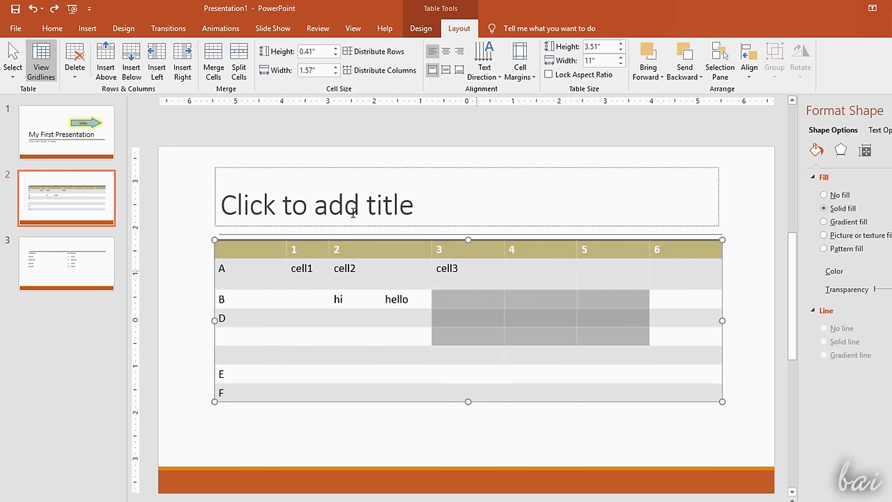
left_click(211, 58)
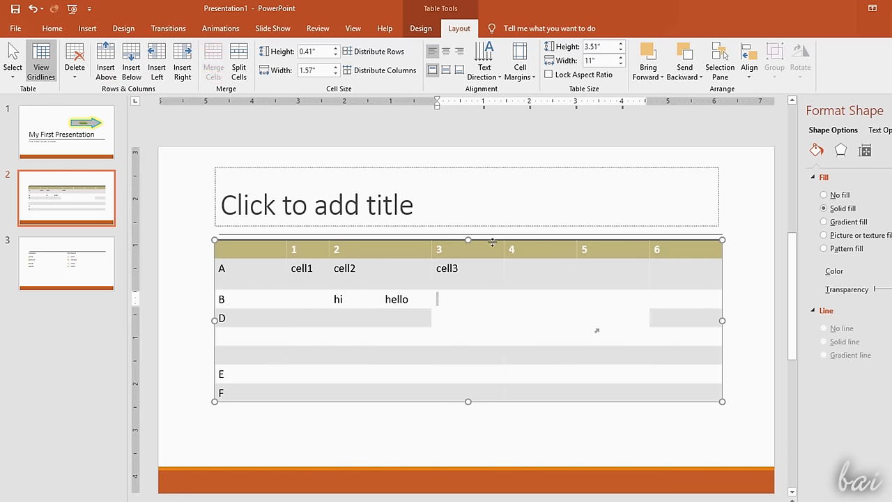
left_click(444, 50)
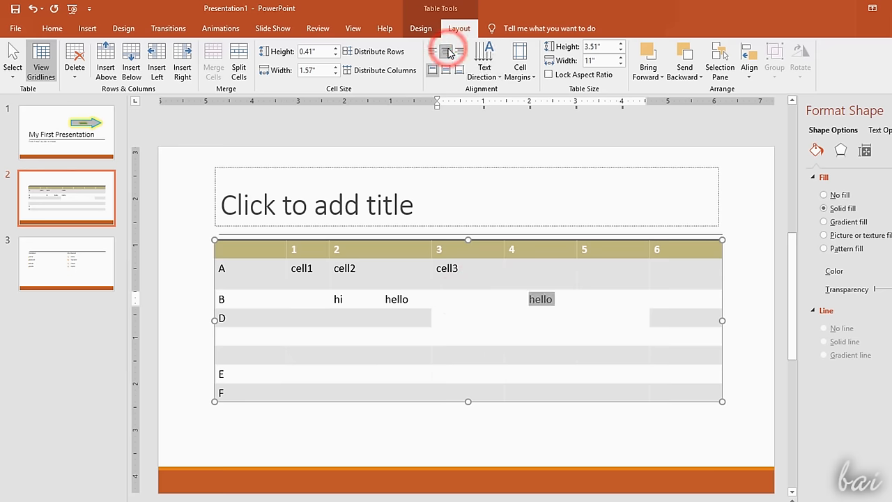
left_click(446, 70)
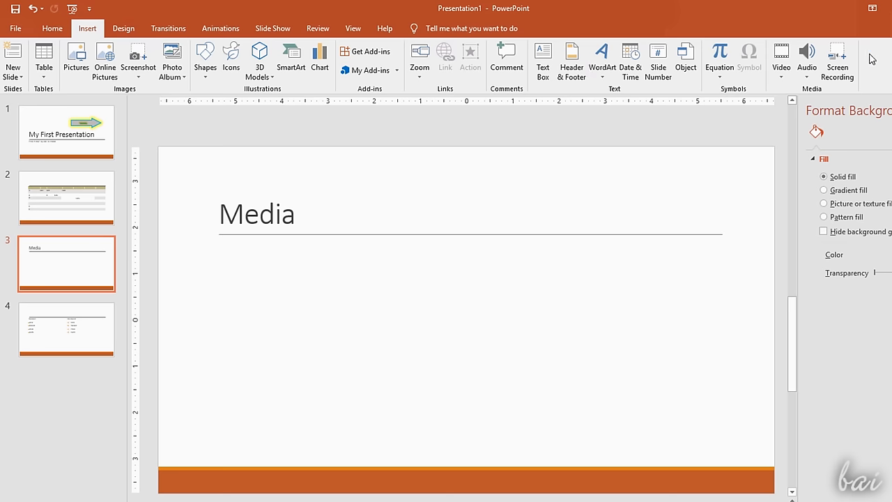
mouse_move(61, 69)
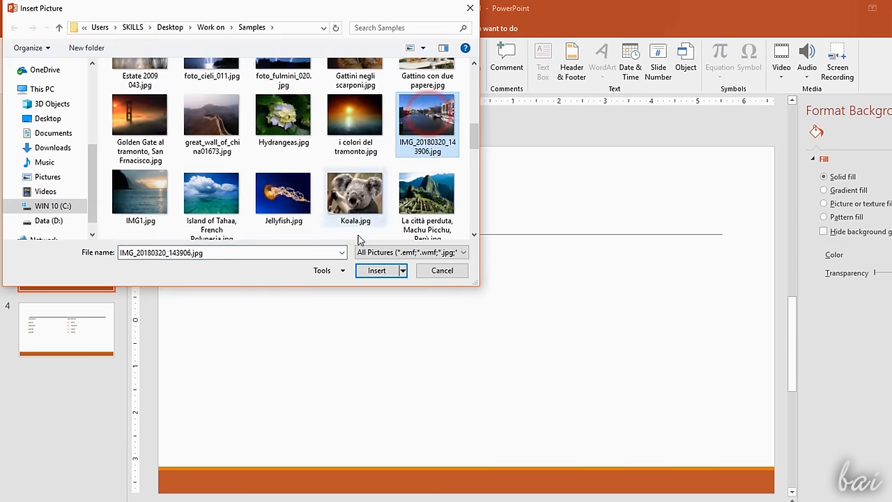
- Insert the canal photo and the sample.wav audio from the computer onto the Media slide
left_click(376, 271)
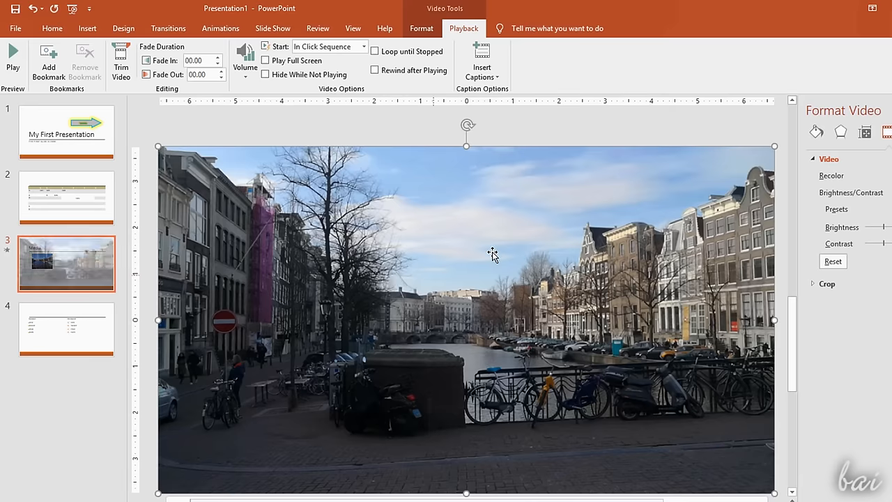
left_click(805, 58)
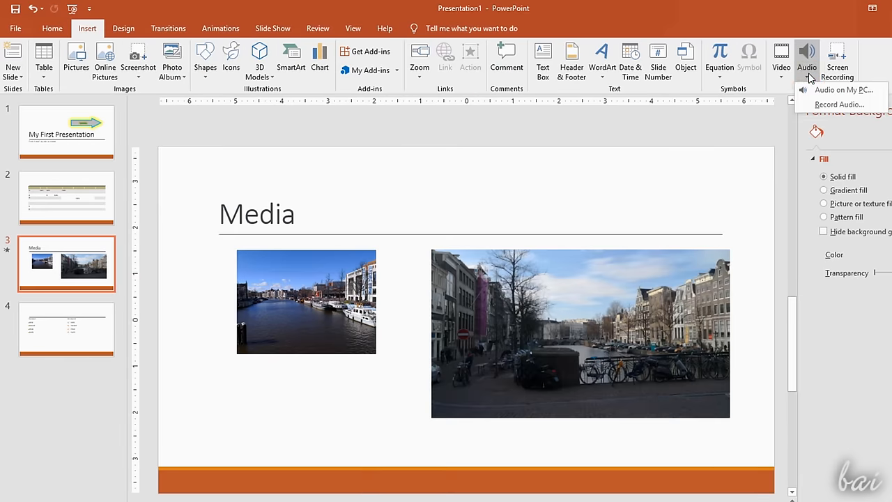
left_click(843, 89)
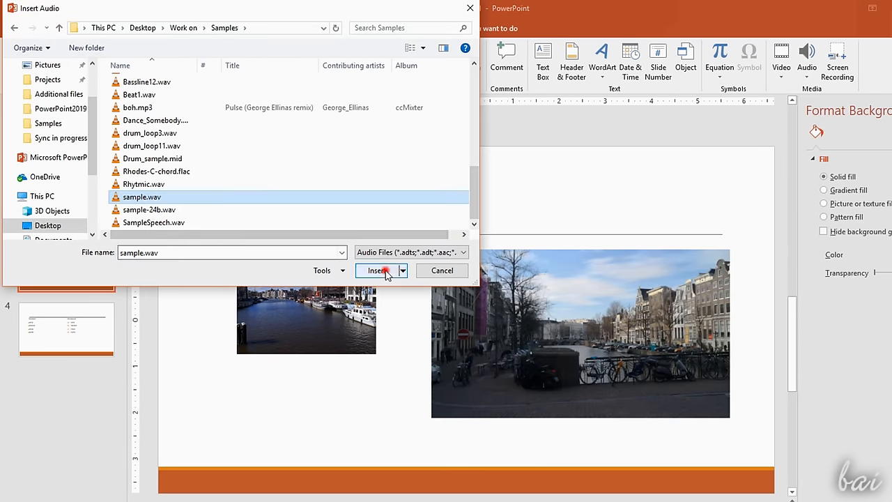
left_click(376, 270)
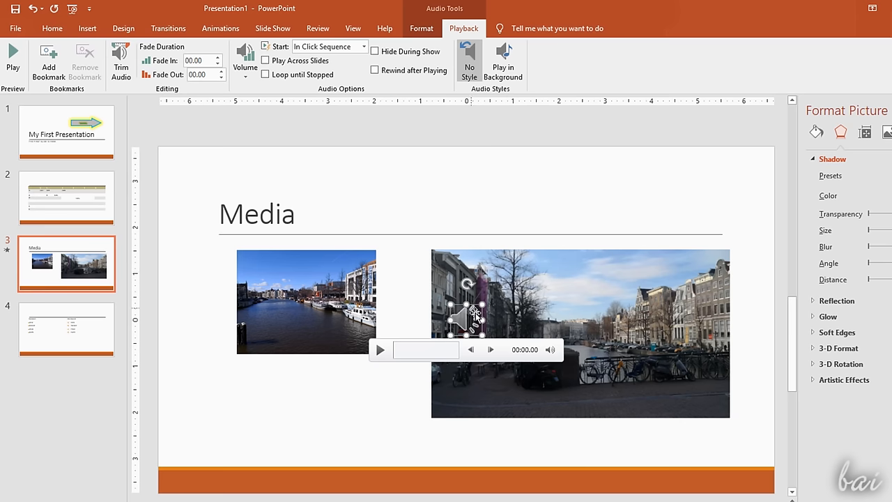
- Preview the street video on the Media slide, then stop playback
left_click(580, 331)
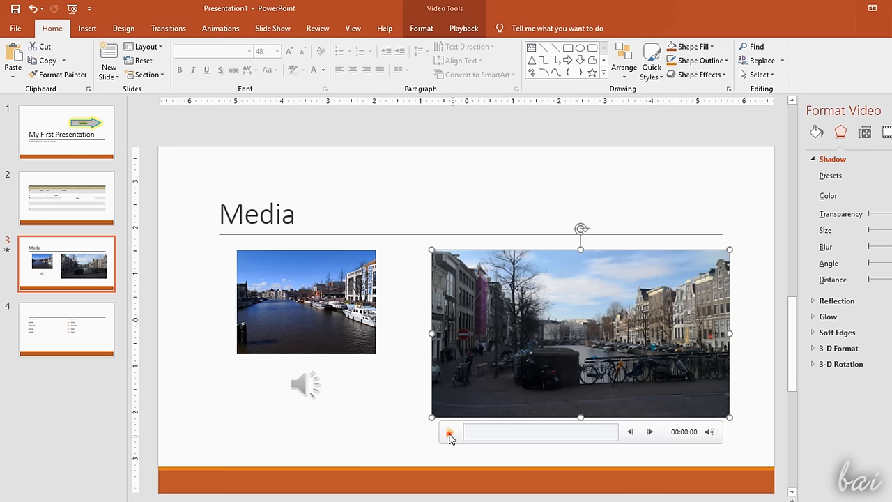
left_click(449, 432)
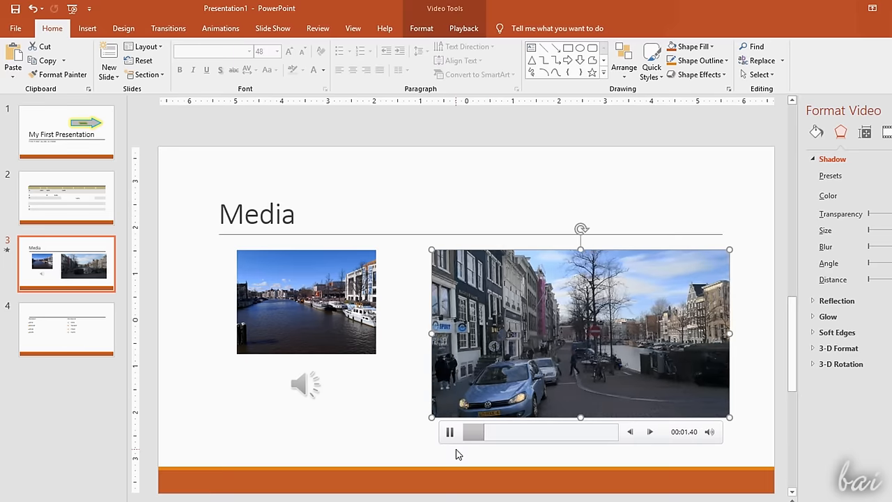
left_click(449, 432)
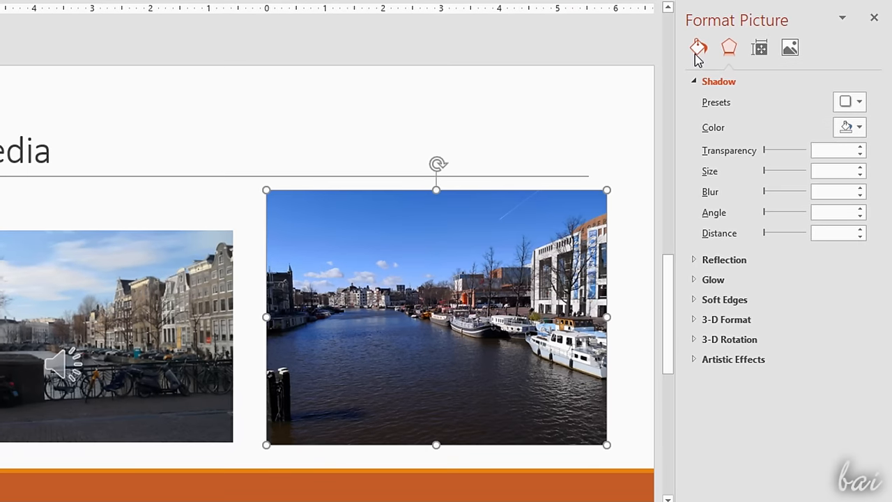
- Give the canal photo a solid red outline in the Format Picture pane
left_click(696, 47)
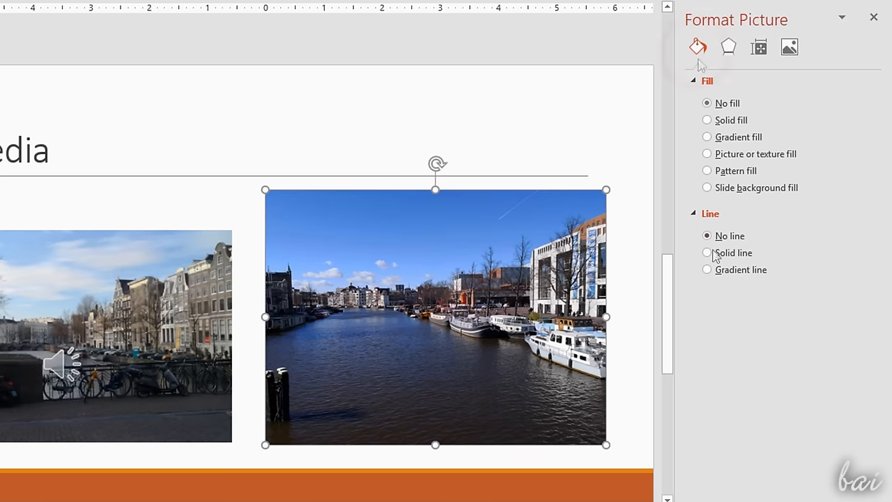
left_click(707, 252)
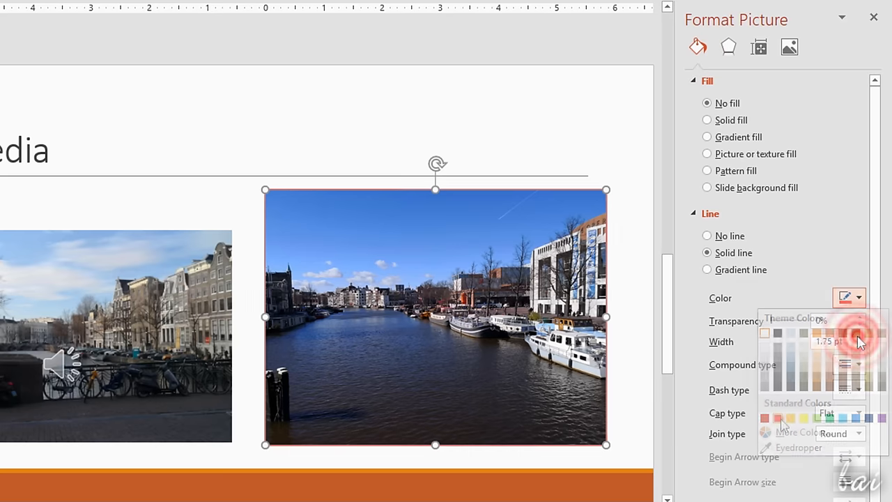
left_click(728, 47)
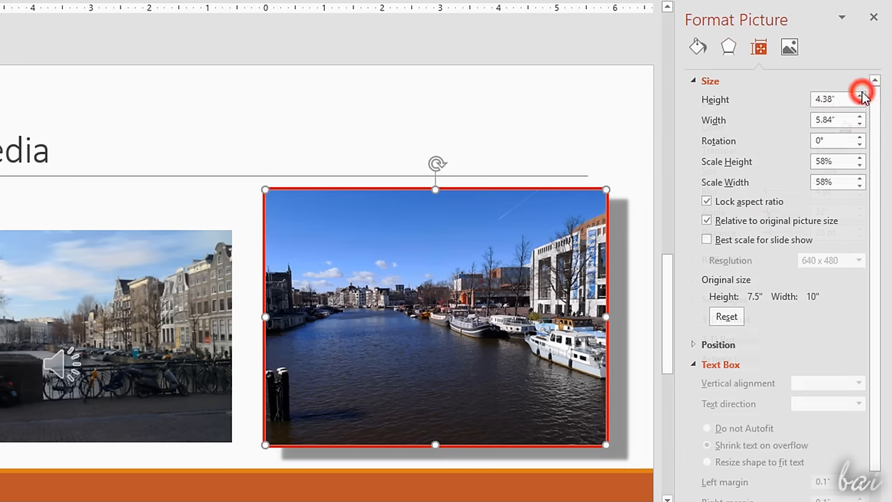
left_click(789, 48)
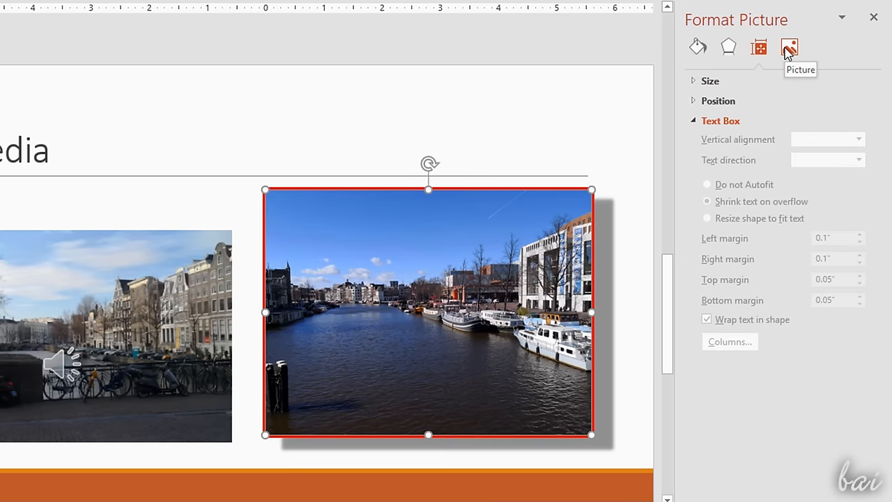
- Raise the canal photo's brightness and saturation slightly via picture corrections
left_click(789, 47)
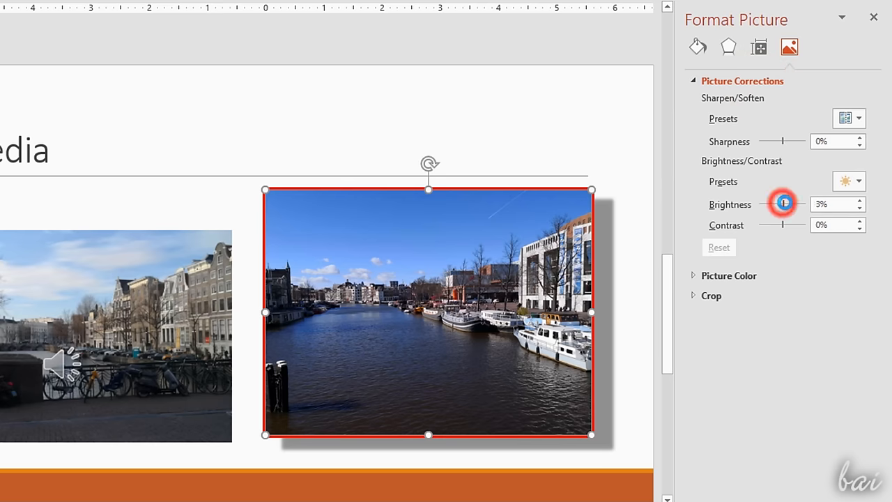
left_click_drag(783, 204, 786, 203)
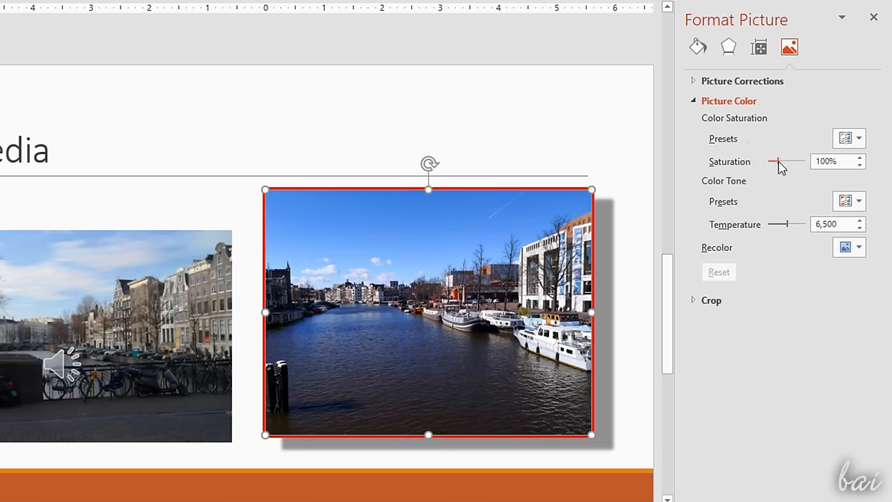
left_click_drag(800, 162, 778, 161)
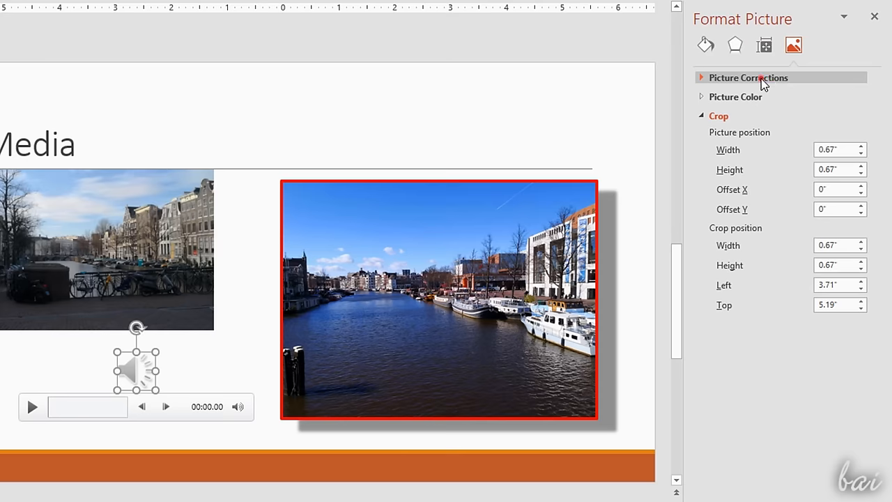
left_click(748, 79)
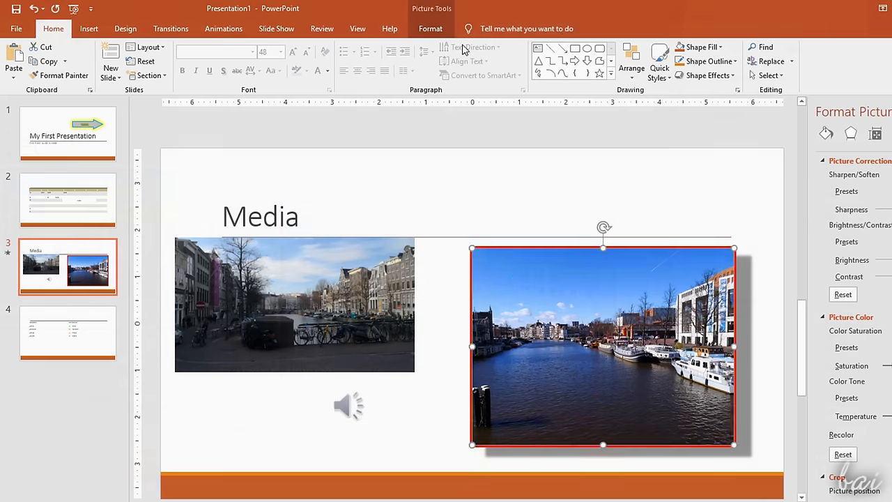
- Review the street video's format and playback options, then select the canal photo for formatting
left_click(429, 28)
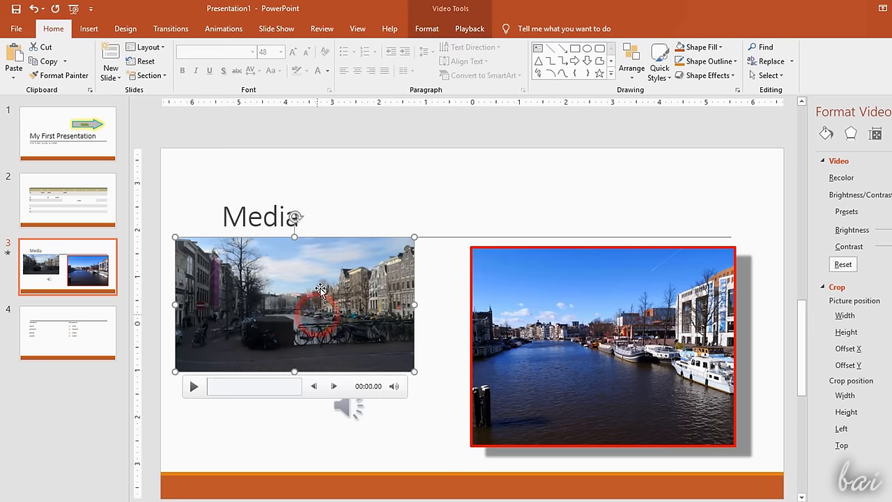
left_click(426, 28)
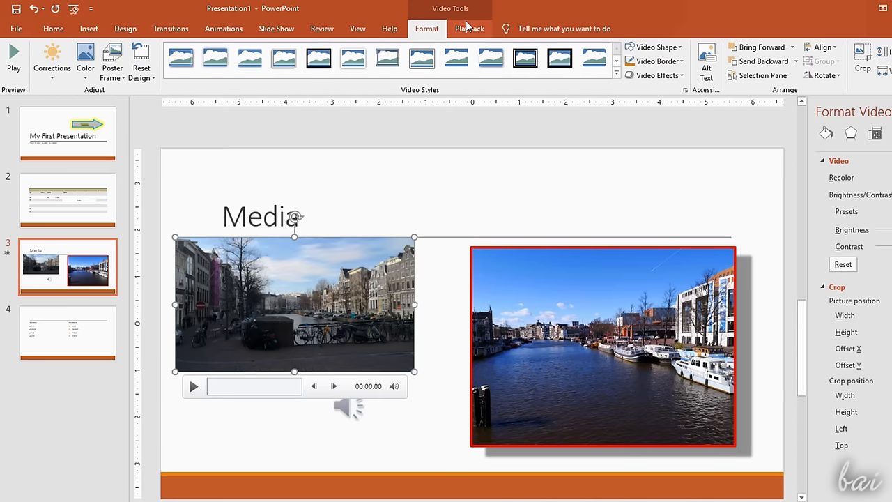
left_click(468, 28)
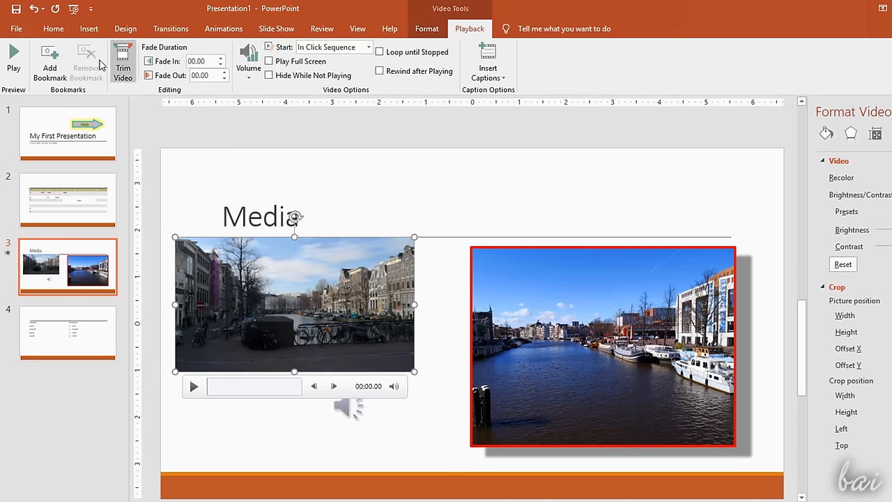
left_click(602, 346)
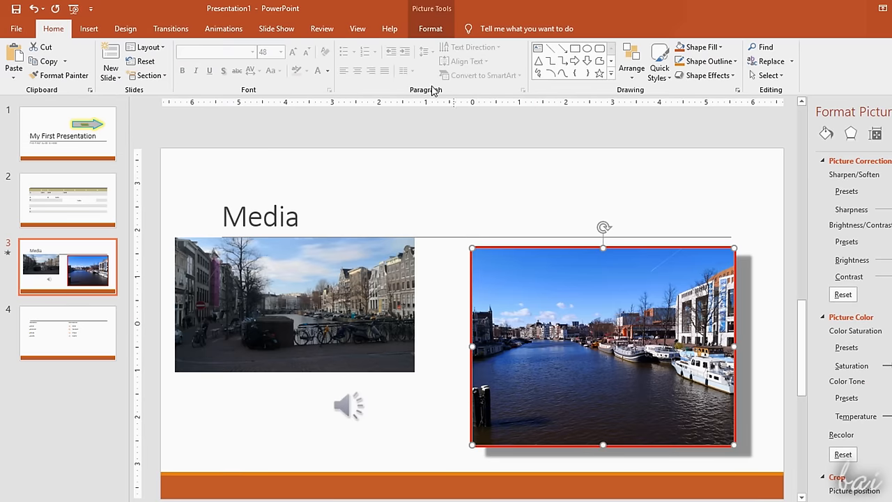
left_click(429, 28)
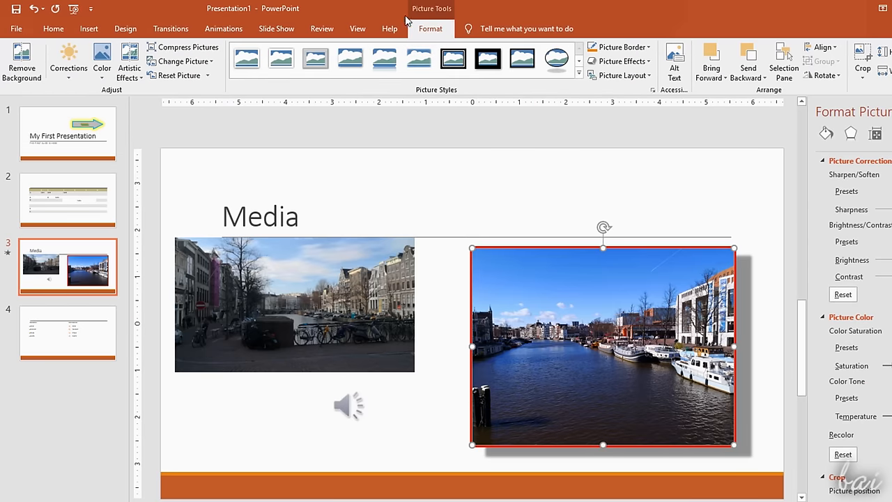
- Try white and thick black frame styles and a brightness-contrast preset on the canal photo
left_click(281, 59)
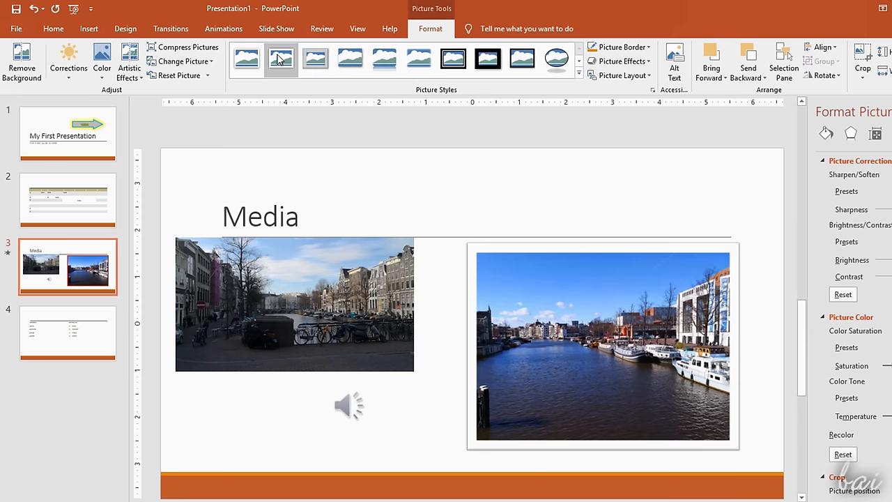
left_click(555, 58)
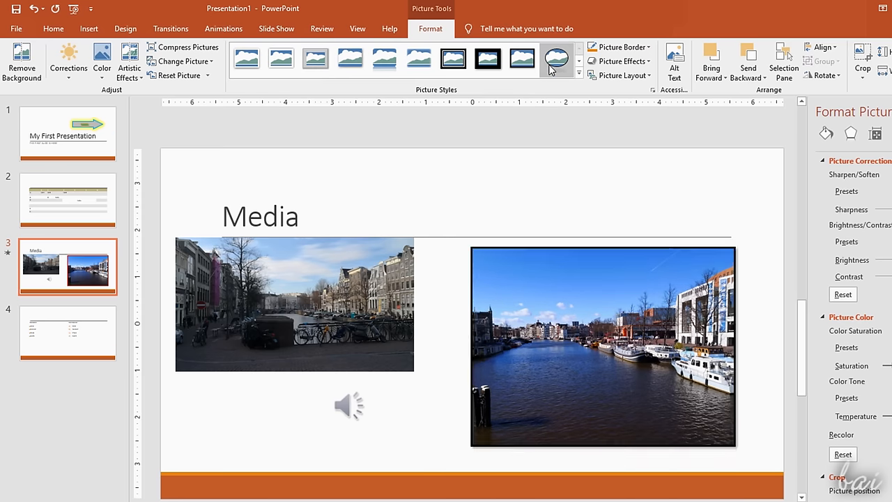
left_click(67, 63)
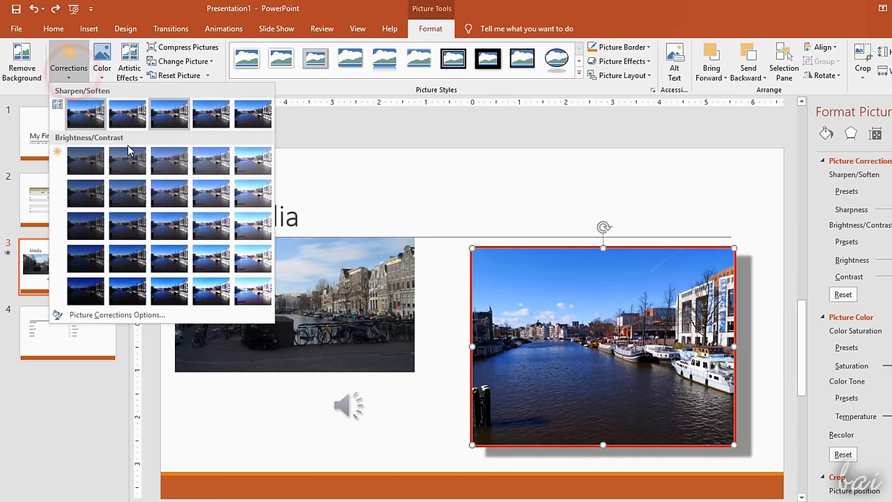
mouse_move(127, 192)
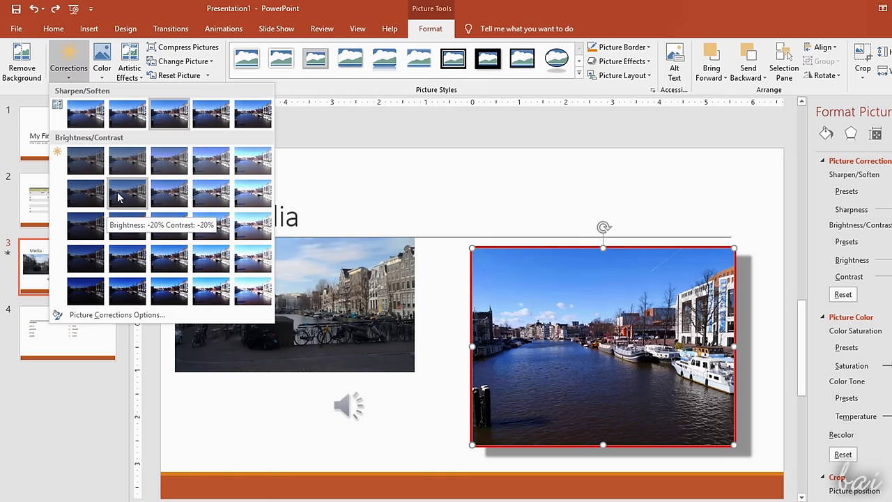
left_click(101, 59)
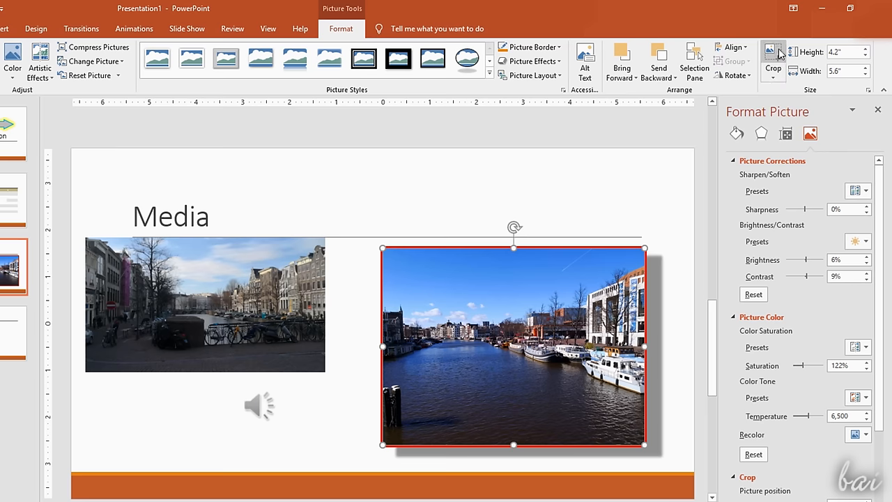
- Crop the canal photo's right side away, then select the street video
left_click(772, 58)
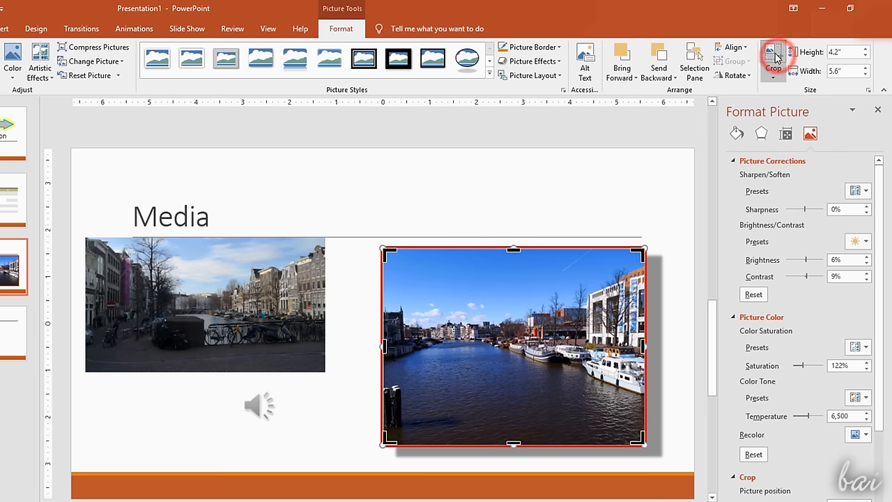
left_click(772, 59)
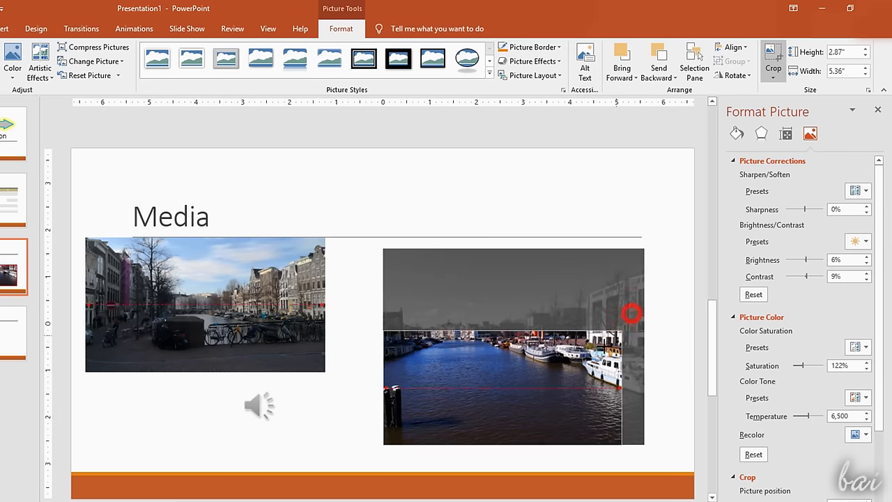
left_click_drag(630, 312, 641, 245)
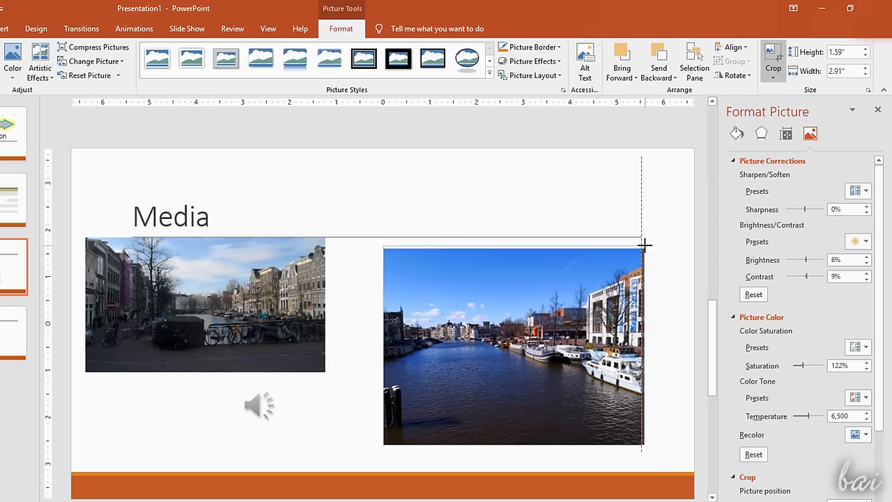
left_click(613, 198)
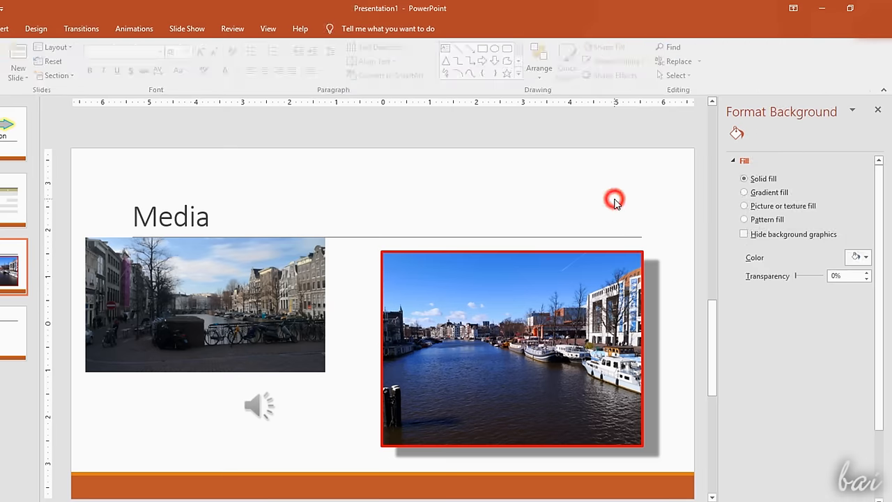
left_click(205, 304)
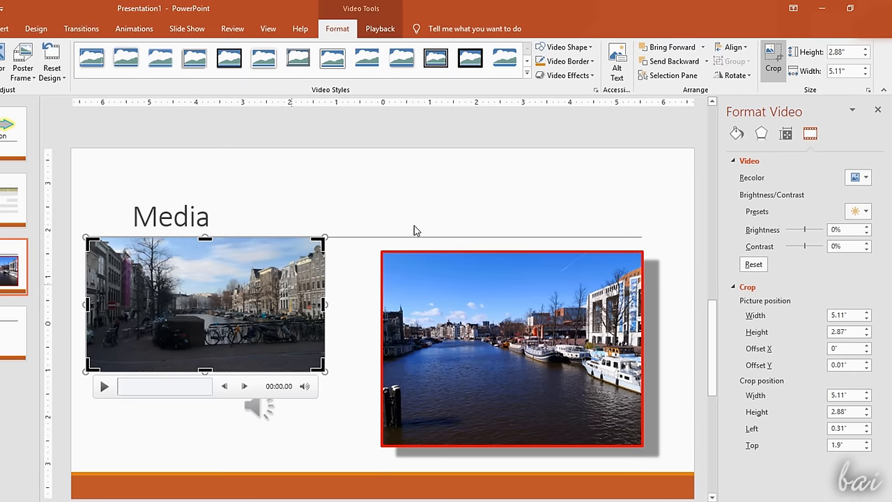
left_click(562, 47)
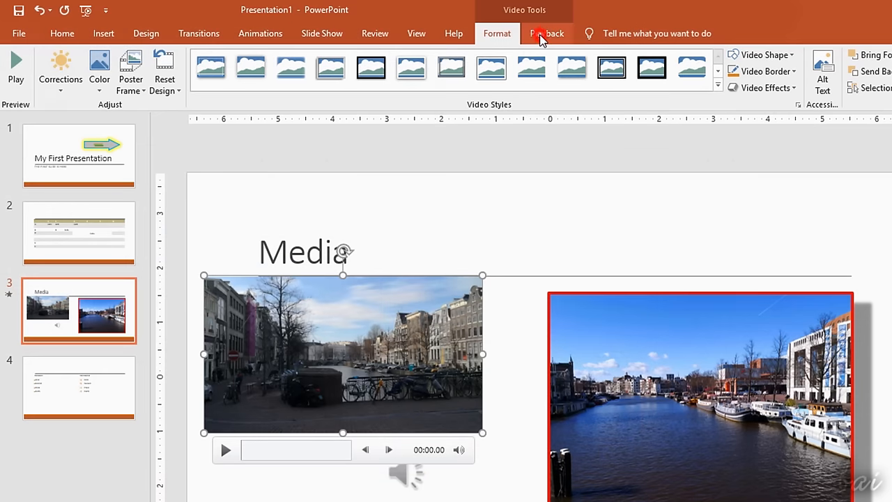
- Set the street video's Fade In and Fade Out to 01.00 each and preview it
left_click(546, 34)
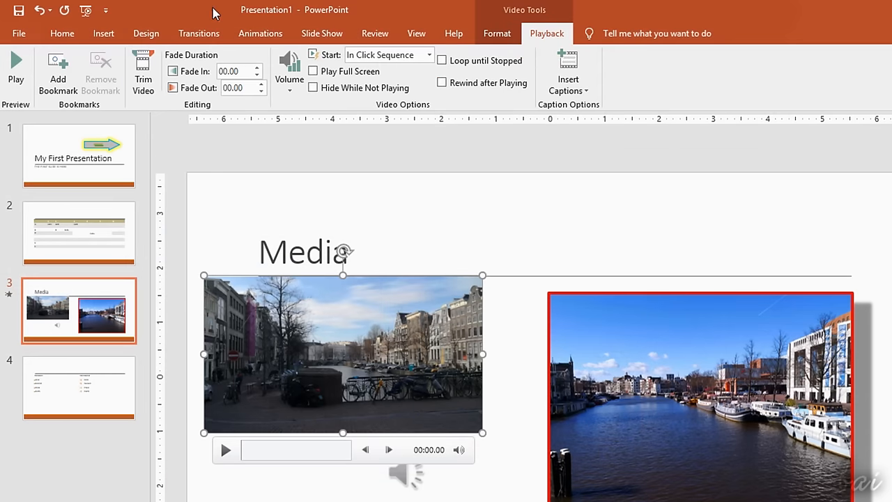
left_click(257, 67)
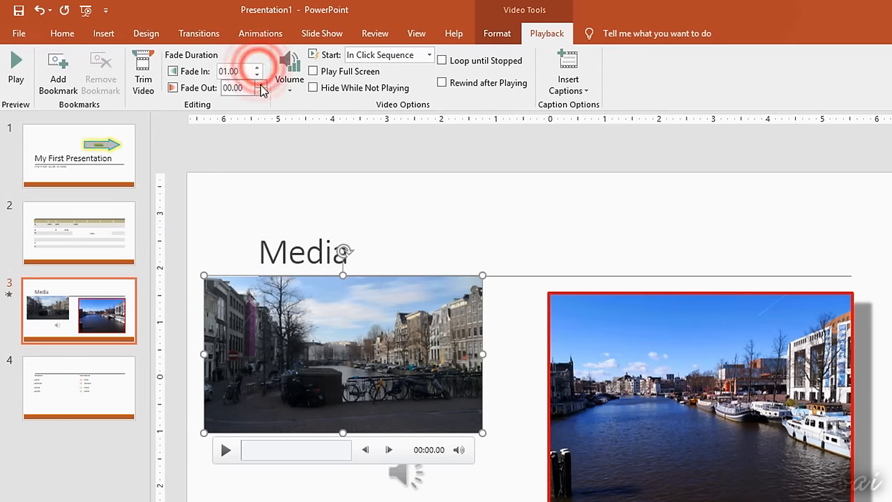
left_click(261, 85)
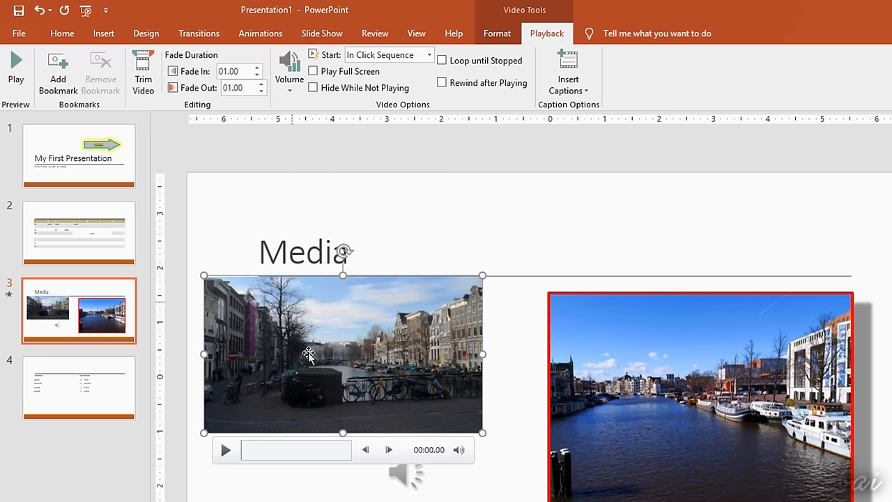
left_click(226, 448)
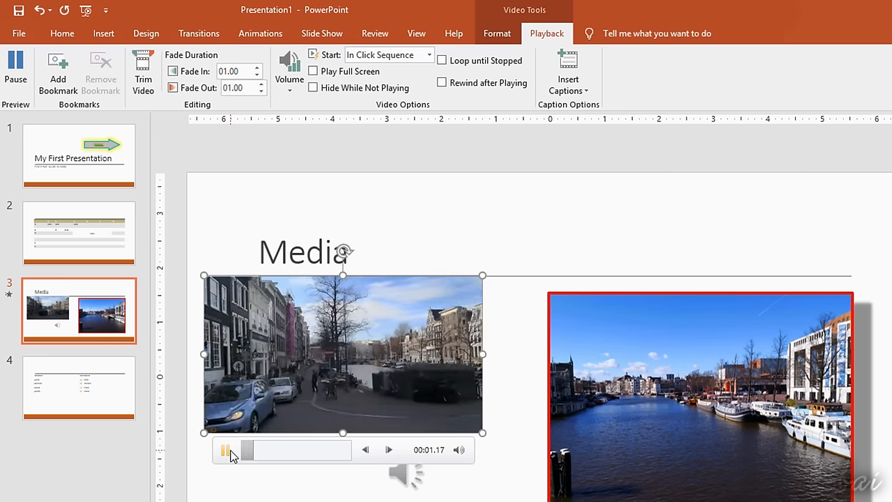
left_click(225, 449)
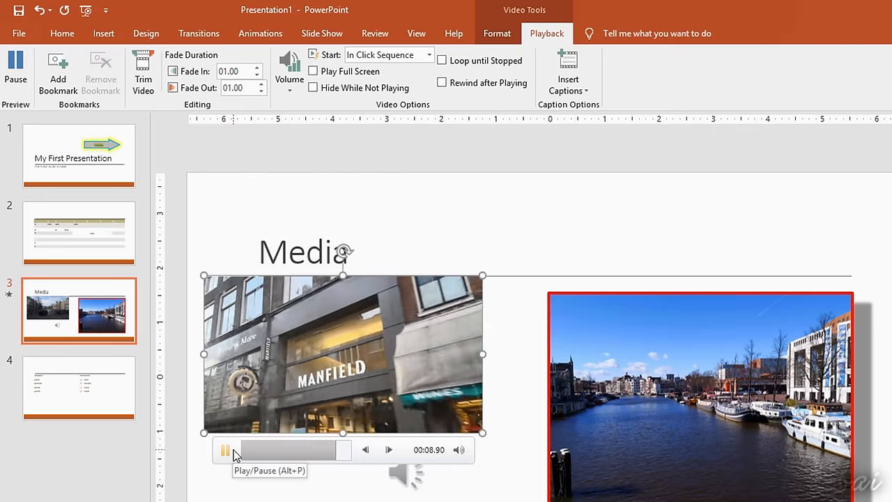
left_click(225, 449)
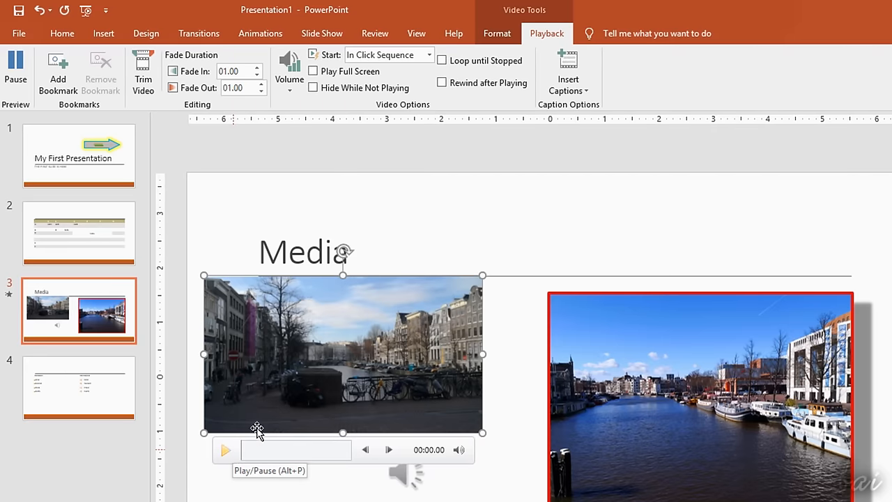
mouse_move(440, 25)
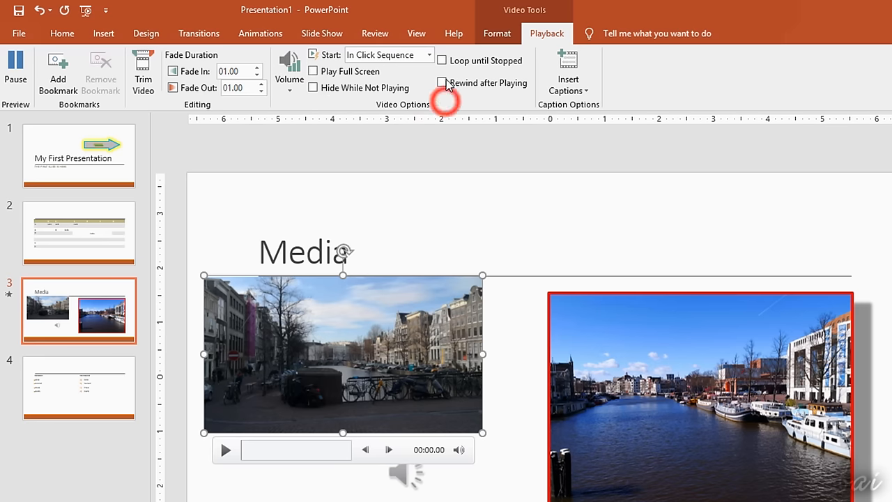
mouse_move(498, 103)
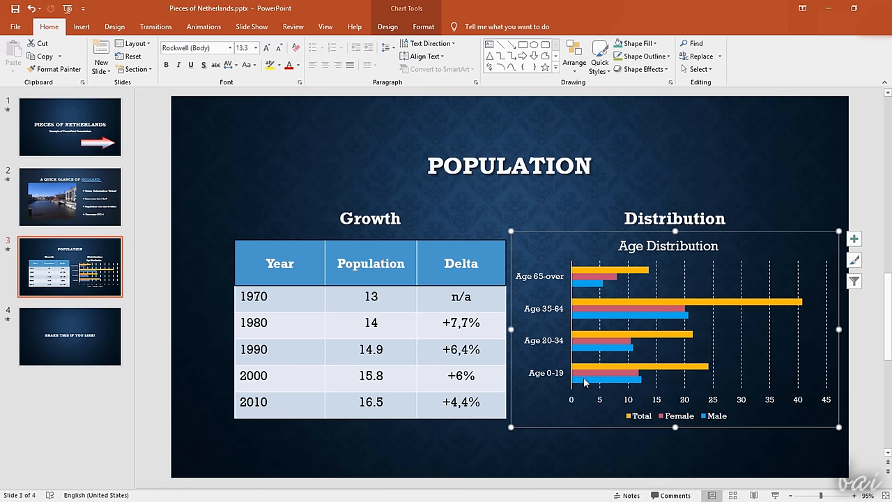
mouse_move(588, 284)
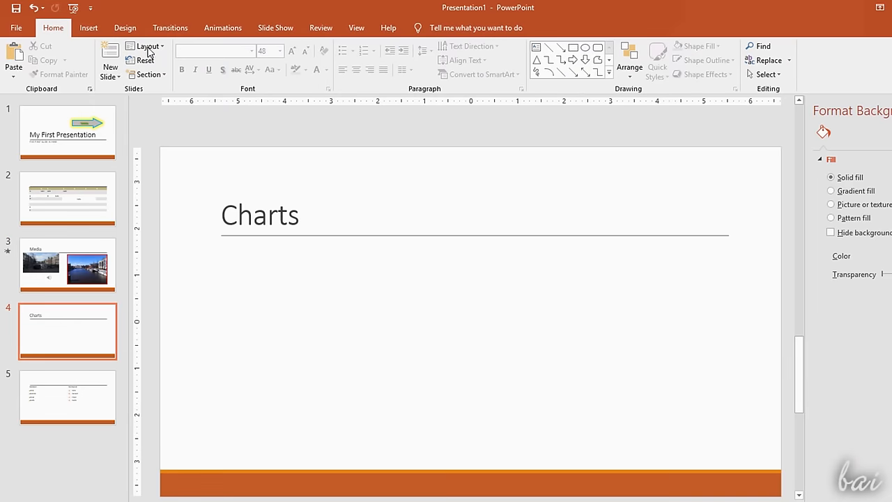
- Open Insert > Chart on the Charts slide to choose a line chart
left_click(90, 27)
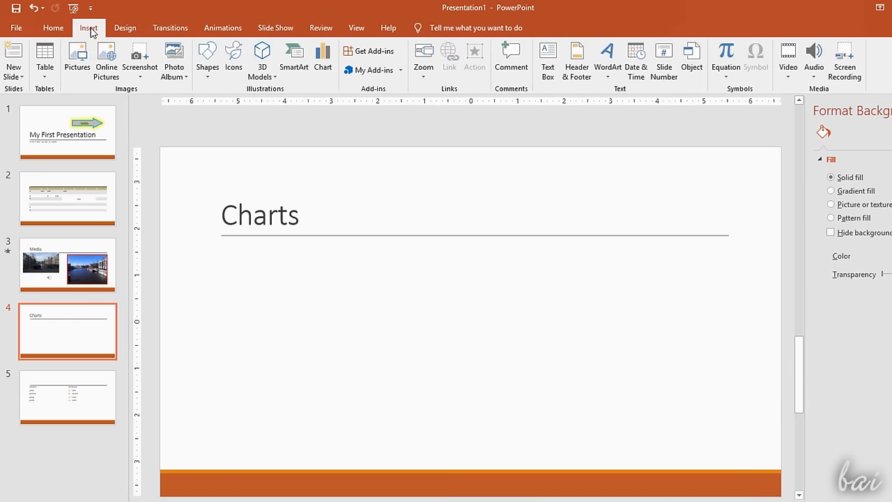
mouse_move(323, 58)
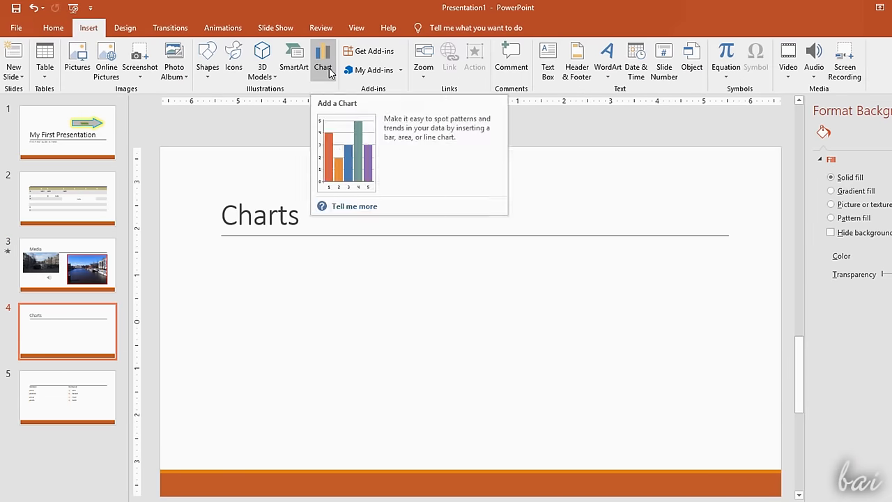
left_click(322, 59)
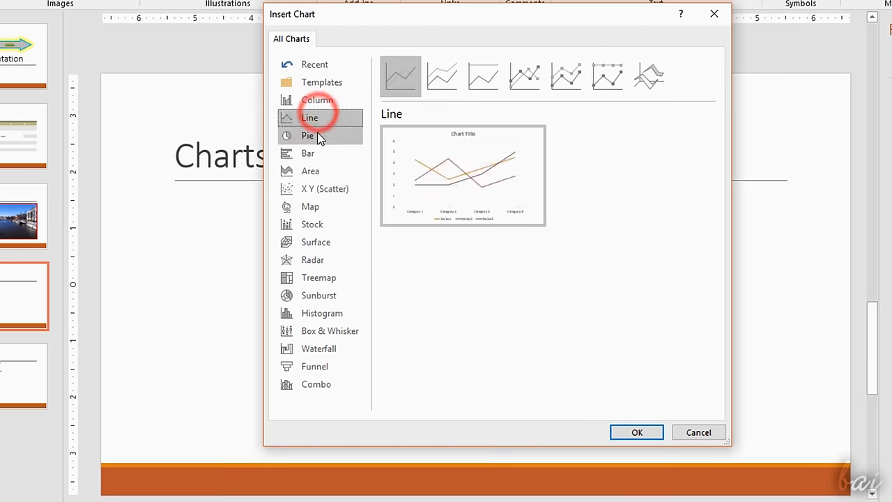
mouse_move(334, 131)
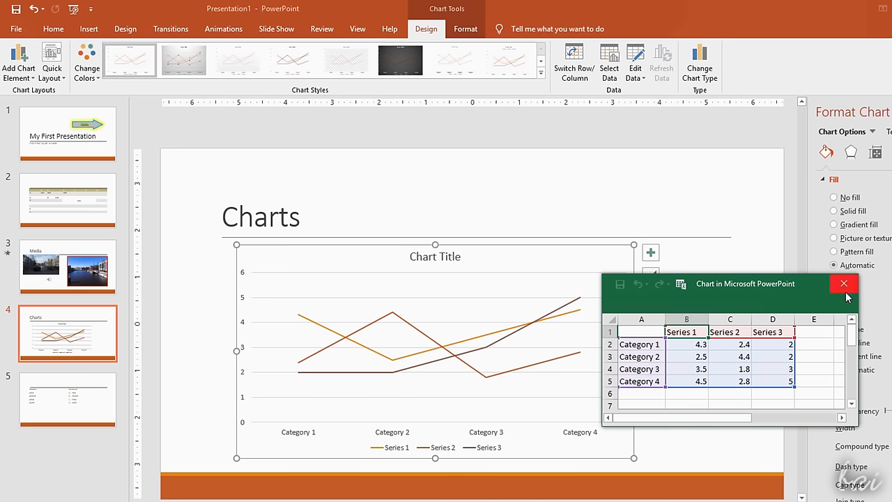
- Apply a grey gradient chart style with data labels and open the chart data to raise Category 2
left_click(844, 284)
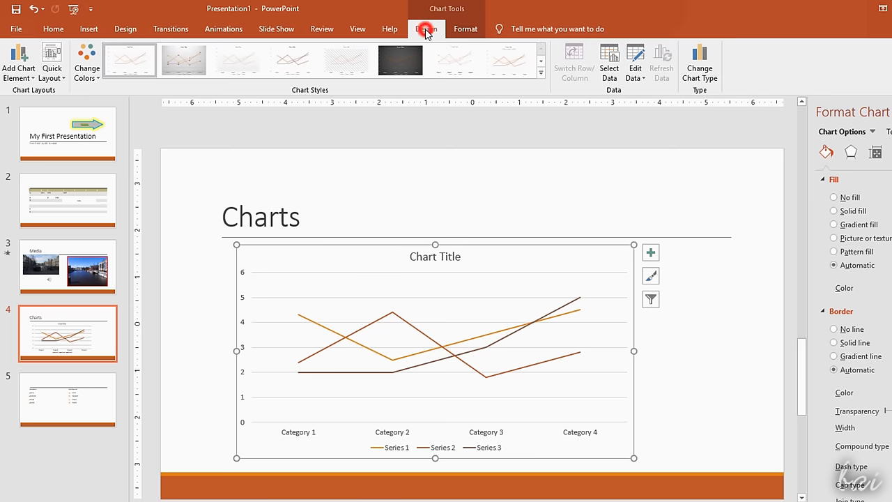
left_click(291, 60)
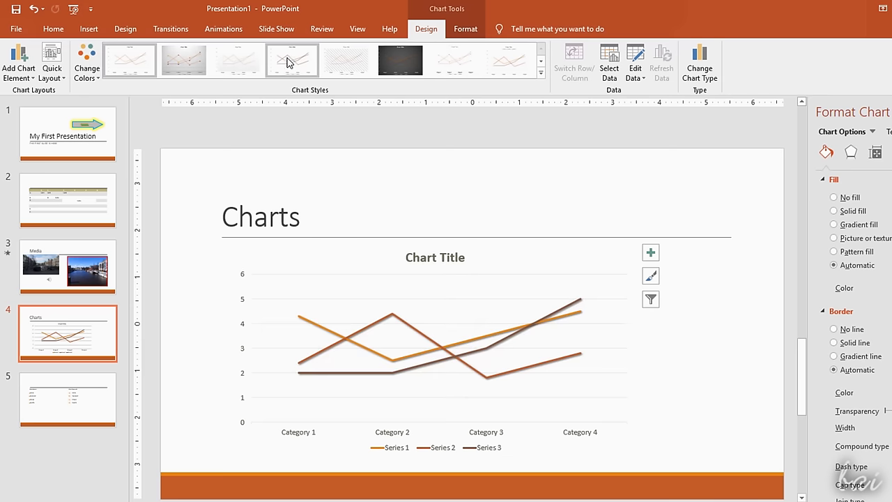
left_click(183, 60)
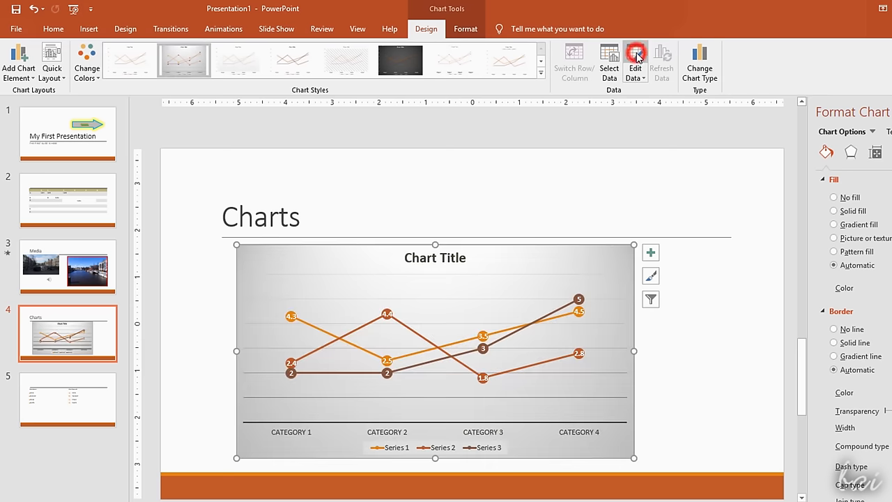
left_click(635, 59)
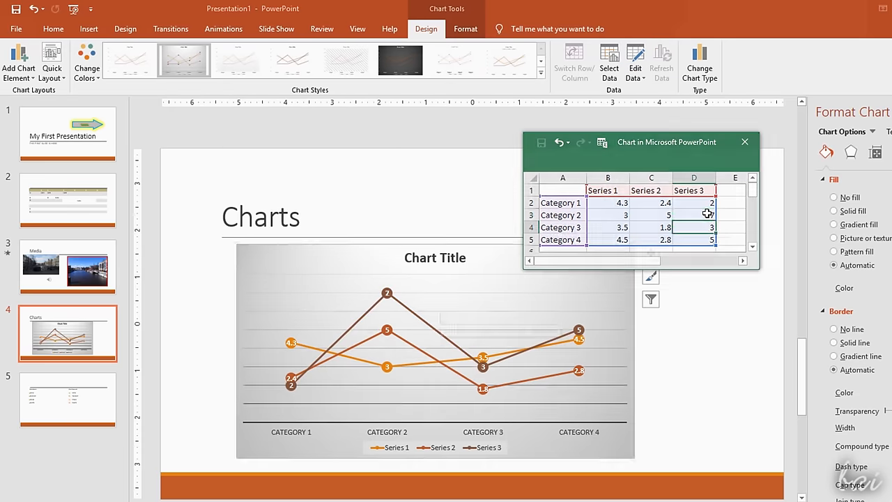
- Browse the Change Chart Type choices, pick the chart title element, then return to the Media slide
left_click(699, 63)
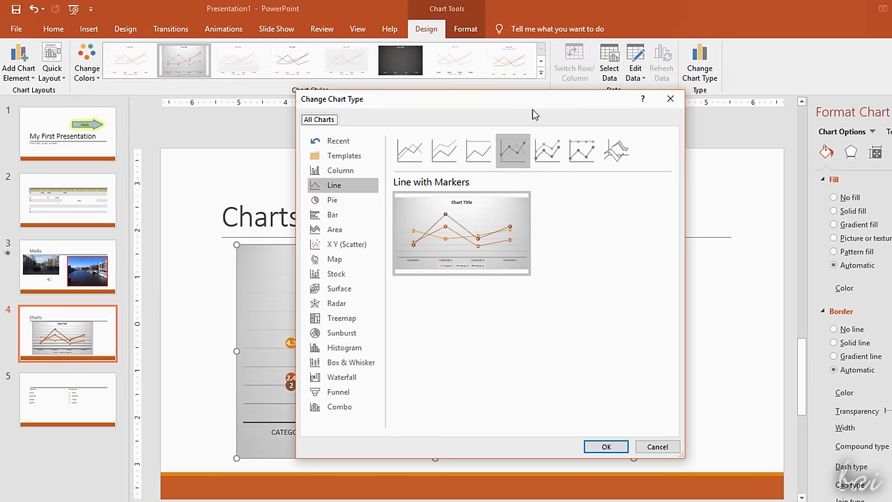
left_click(680, 81)
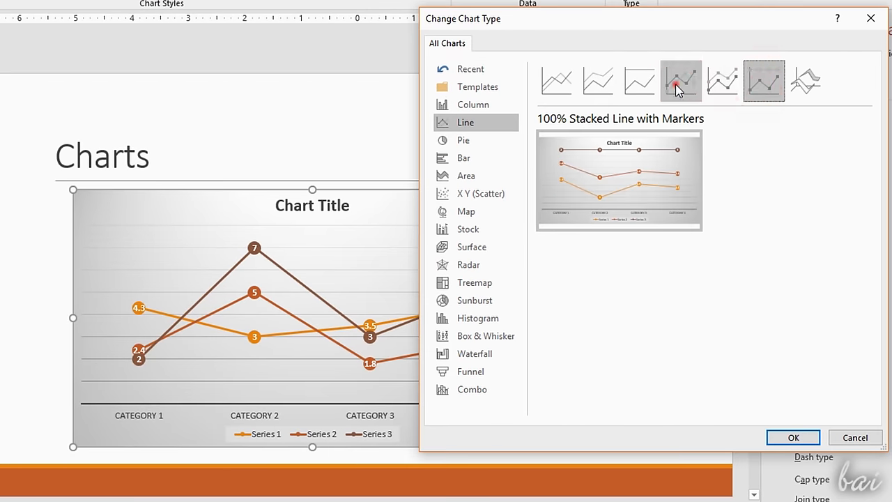
left_click(791, 438)
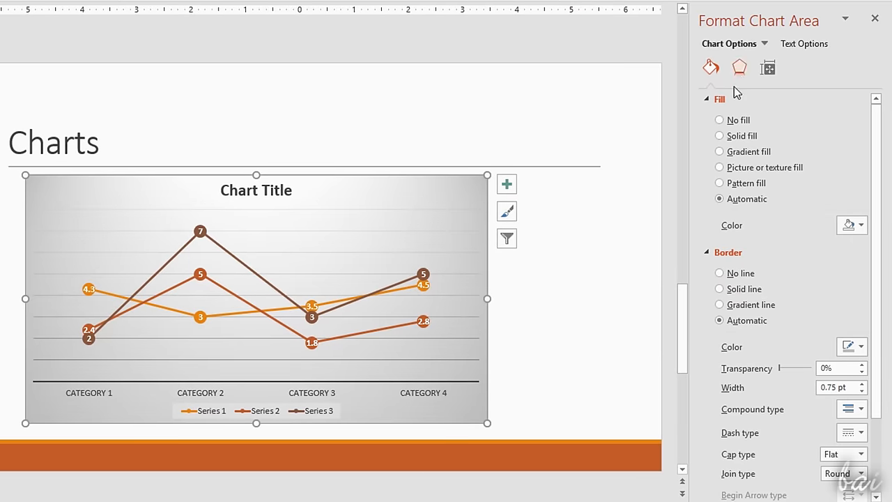
mouse_move(772, 166)
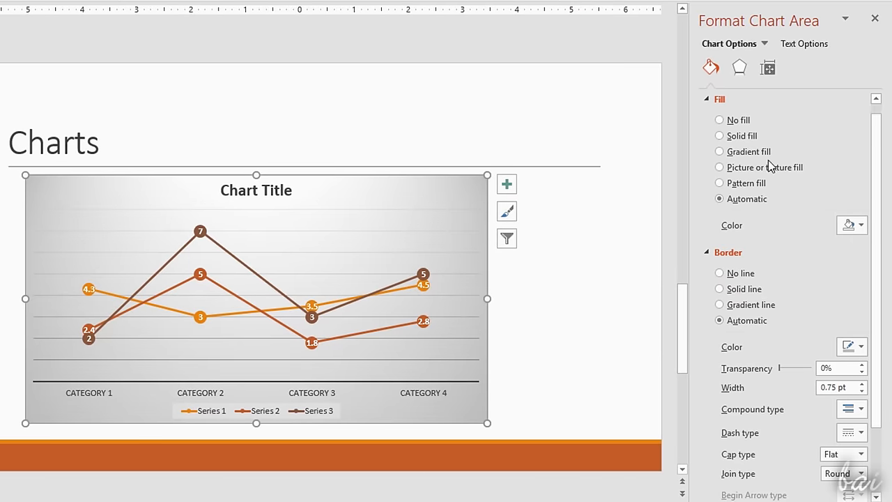
left_click(767, 66)
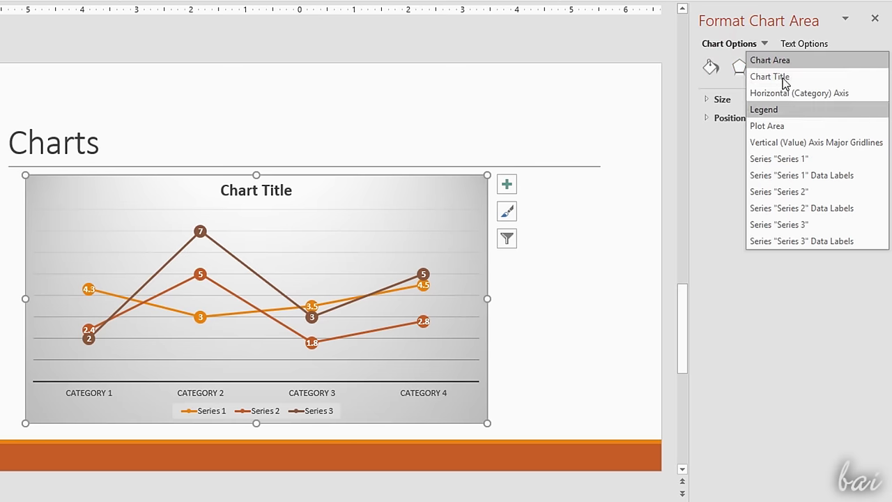
left_click(769, 75)
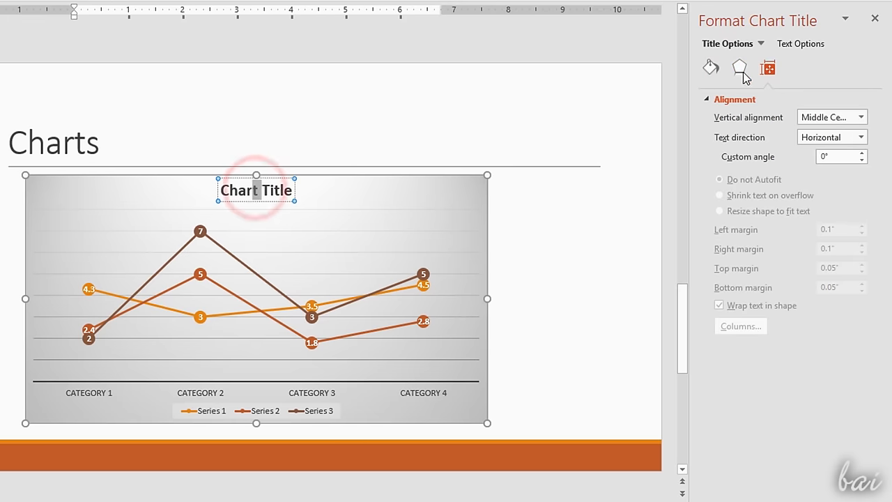
left_click(73, 291)
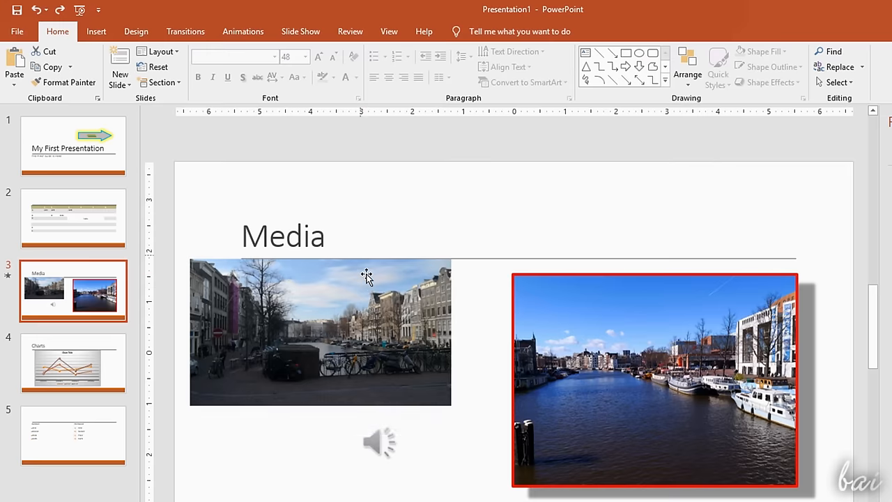
- Drag the video over the canal photo and bring it to front via Arrange
left_click_drag(320, 331, 480, 359)
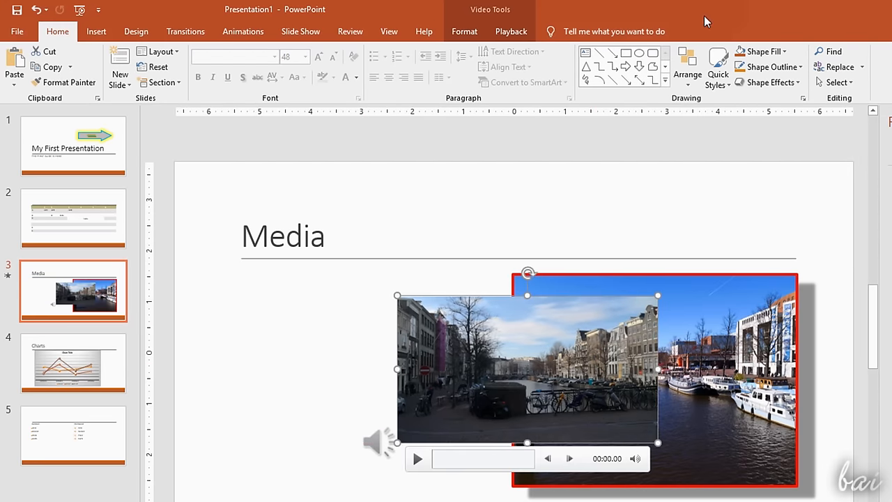
left_click(687, 67)
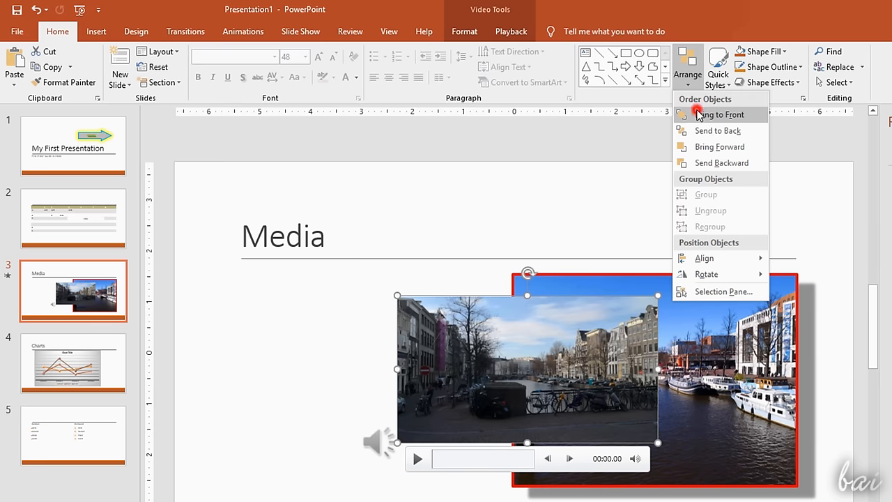
left_click(719, 114)
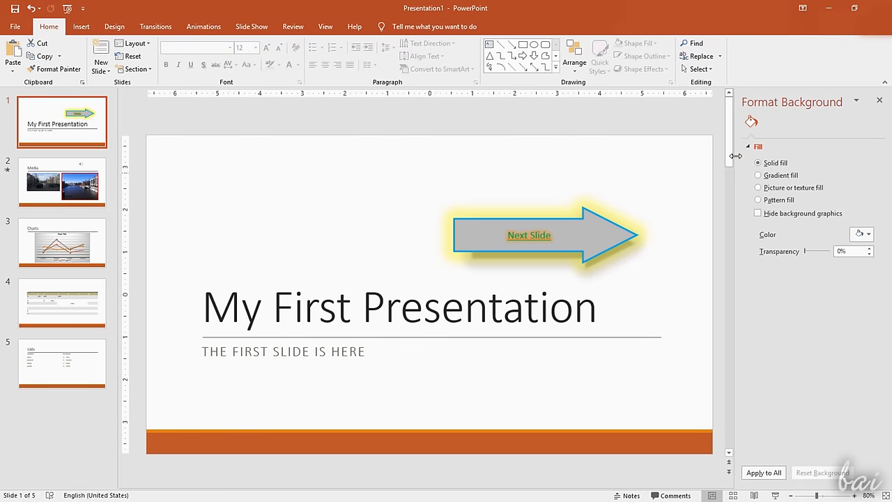
mouse_move(652, 259)
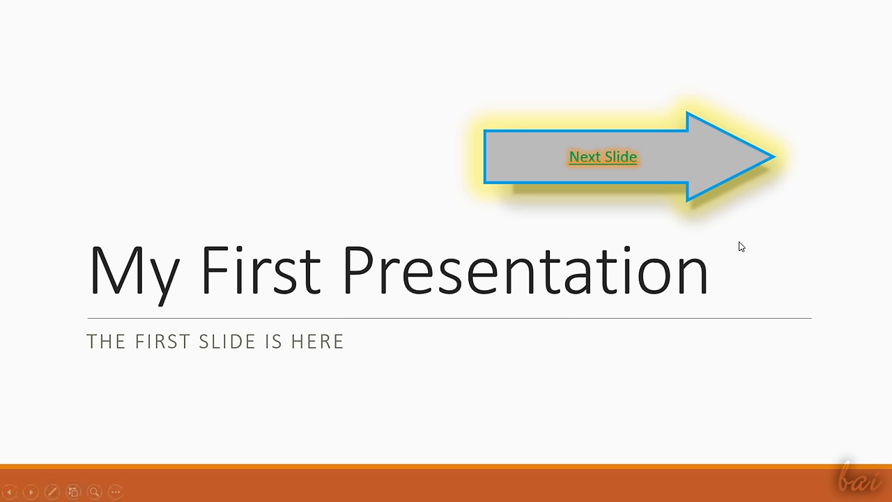
left_click(602, 156)
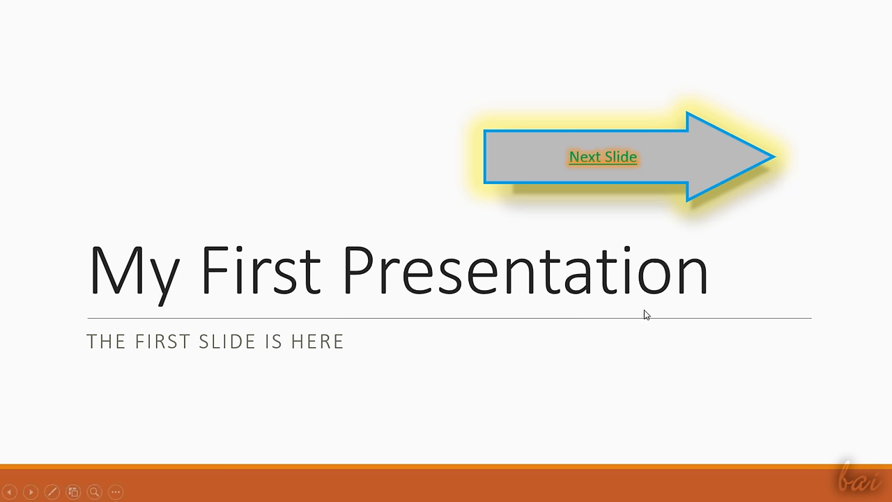
left_click(602, 156)
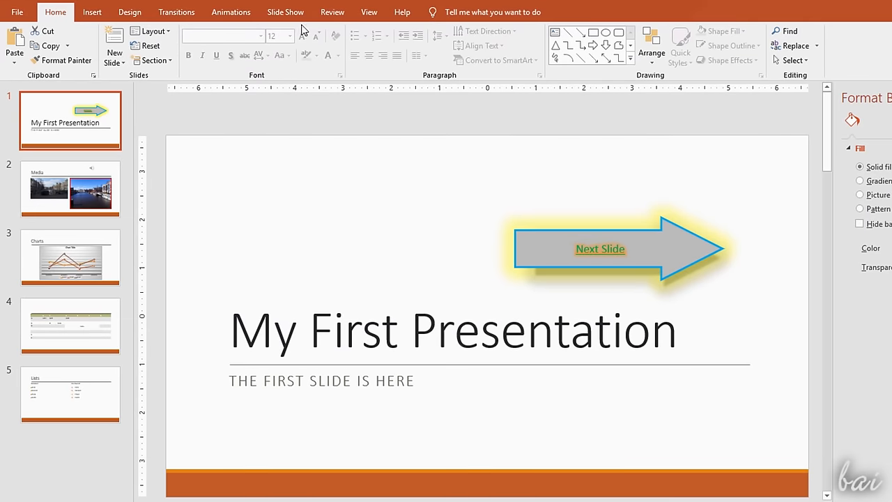
- Try Morph, Push, Wipe and Split transitions on the title slide
left_click(176, 11)
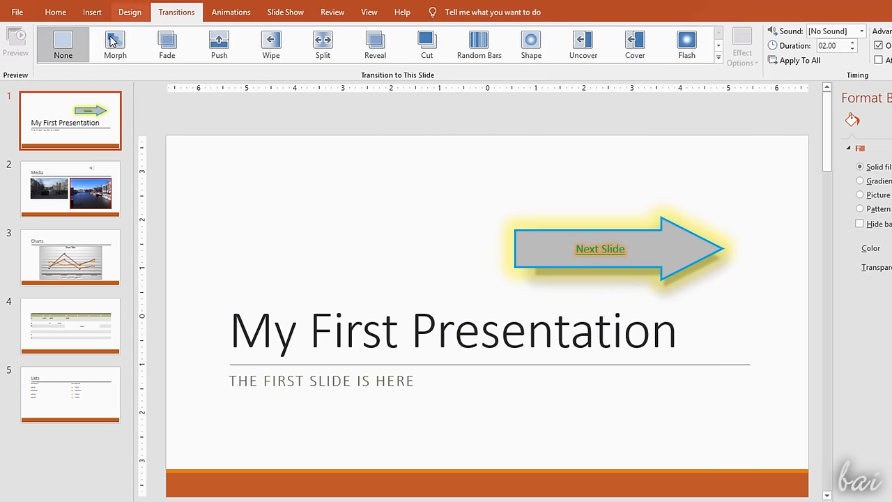
mouse_move(686, 44)
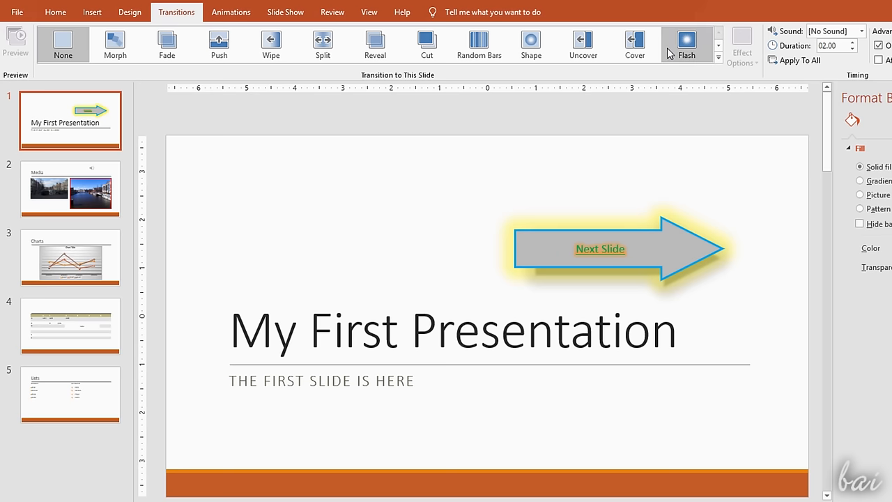
left_click(115, 44)
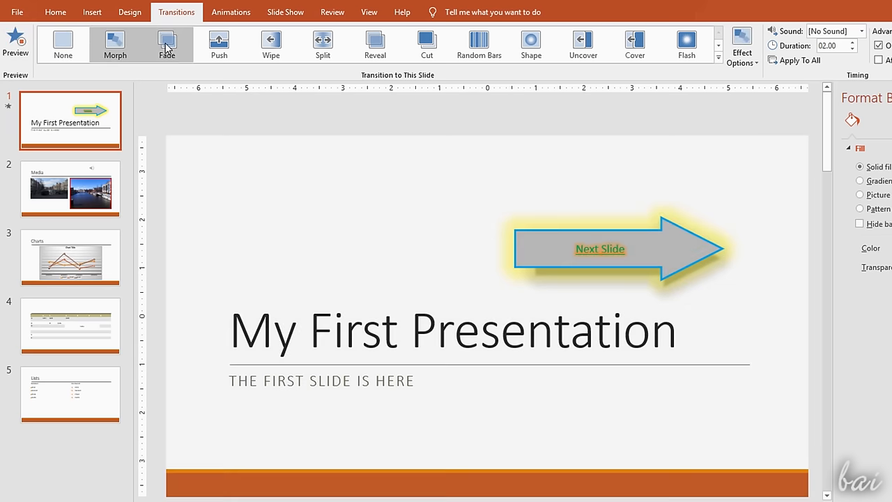
left_click(219, 43)
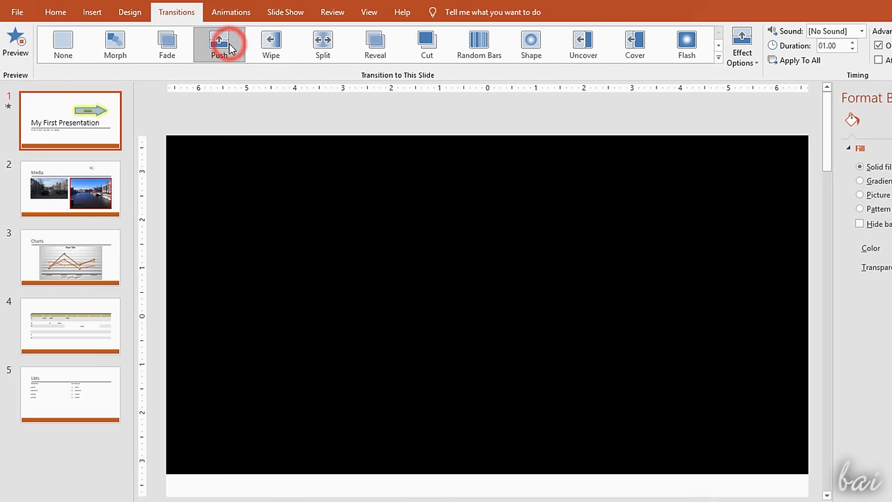
left_click(218, 44)
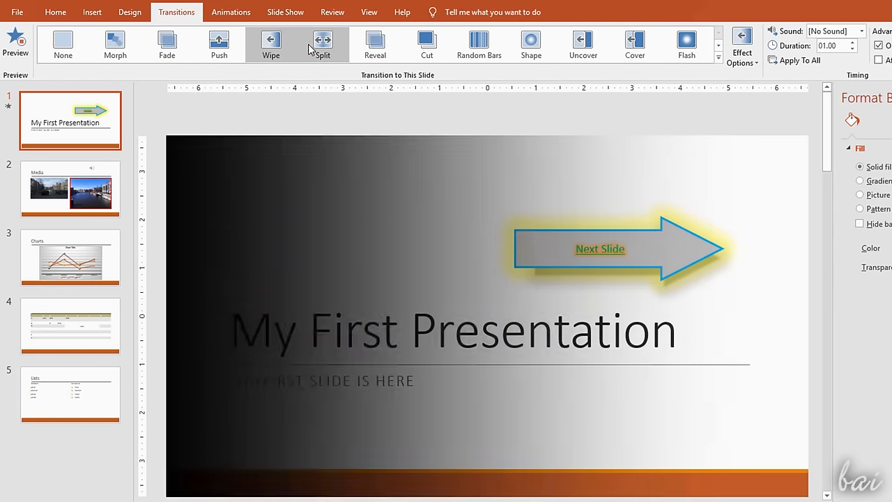
left_click(324, 43)
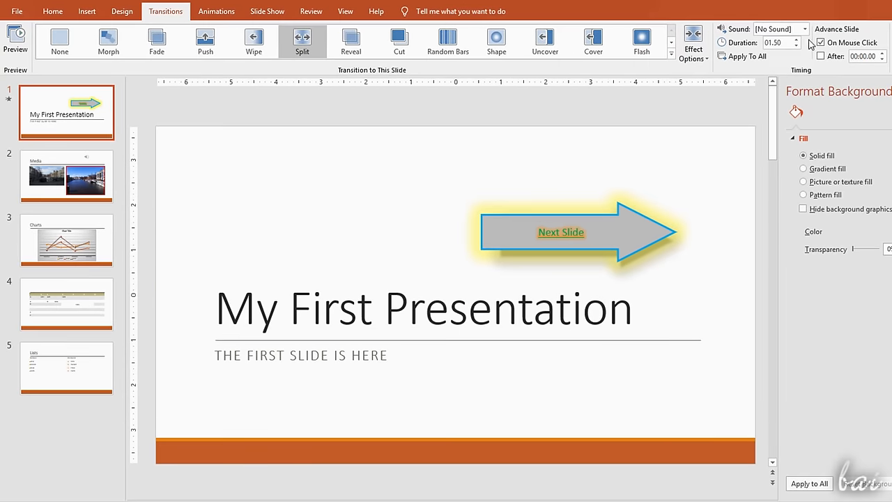
- Add Applause sound, lengthen the duration, preview the transition, then undo those settings
left_click(777, 28)
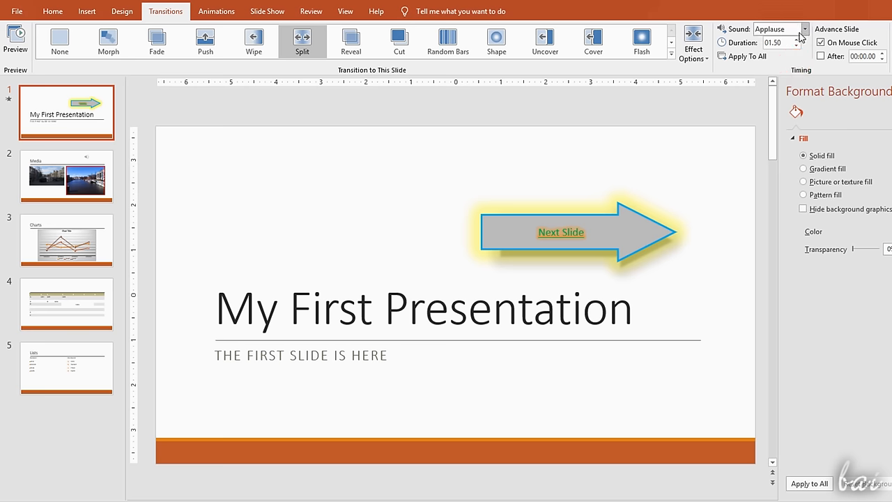
left_click(797, 39)
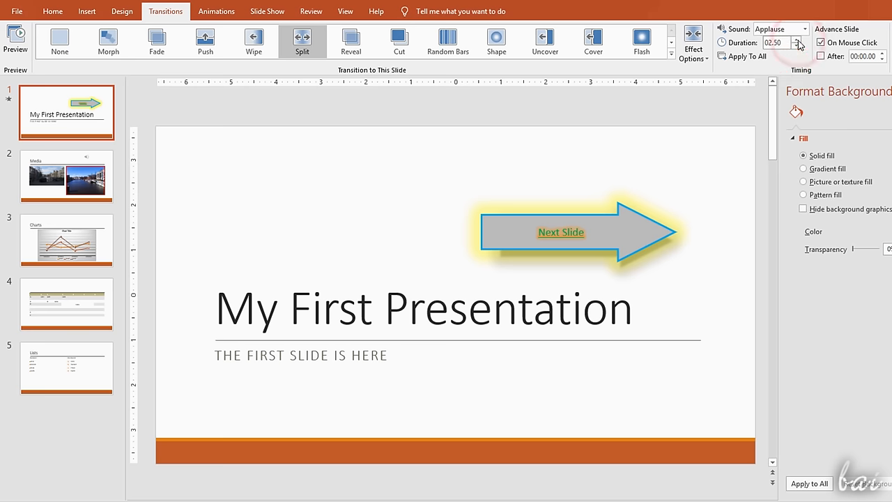
left_click(15, 39)
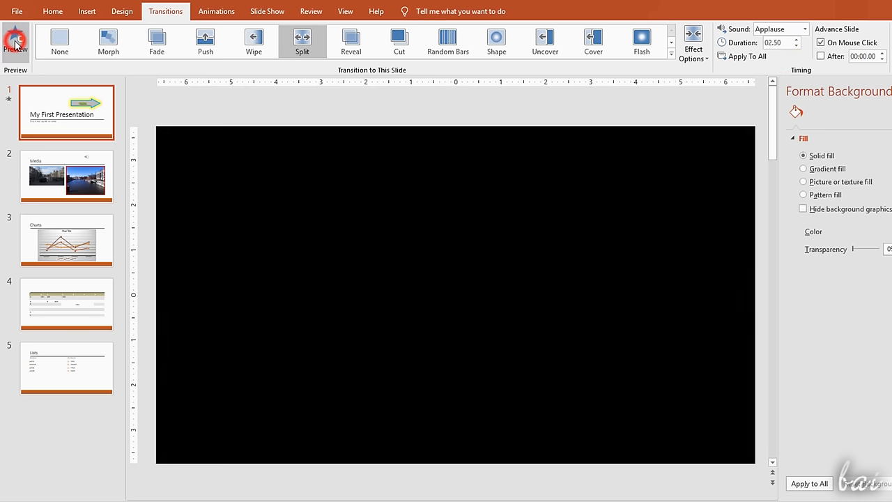
left_click(16, 40)
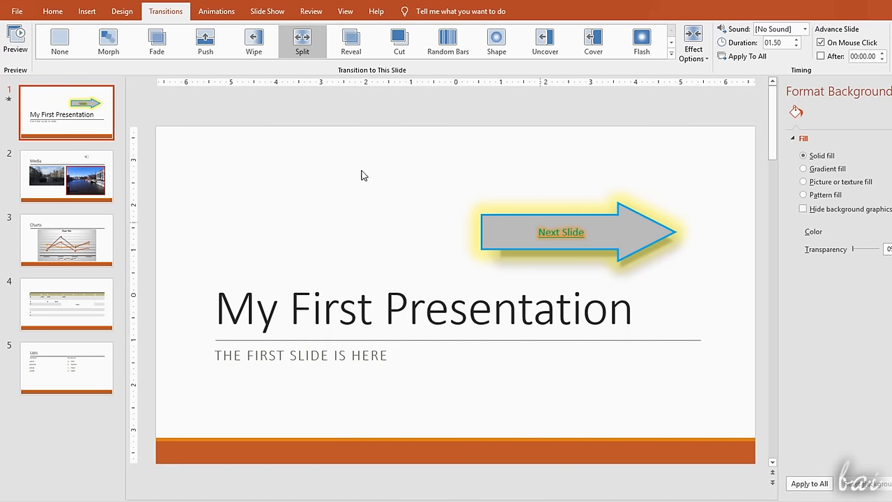
- Set the title slide's transition to None and move on to the Media slide
left_click(58, 42)
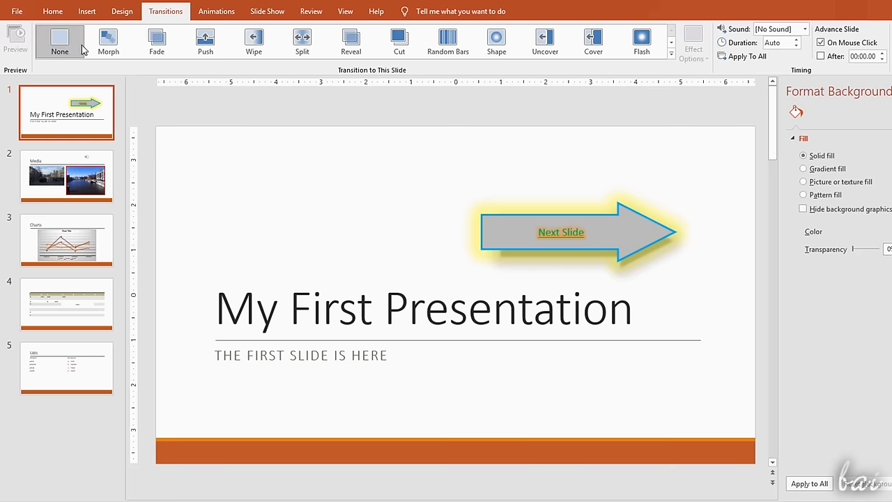
left_click(59, 42)
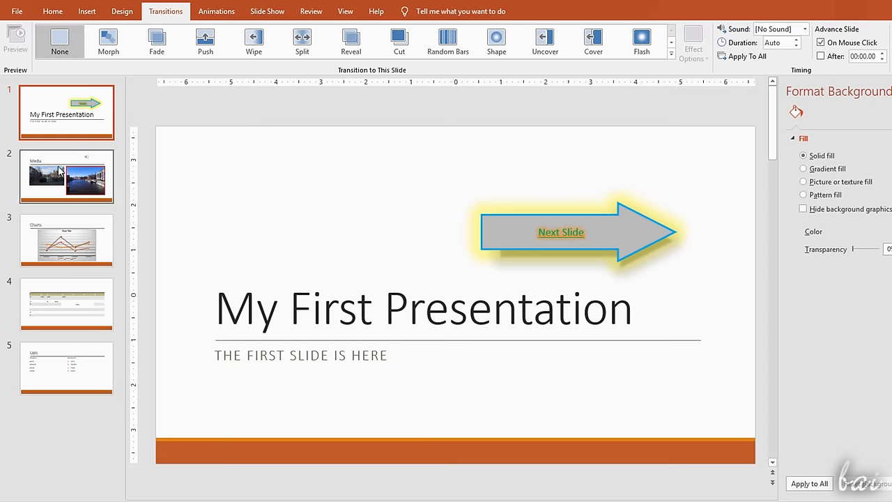
left_click(67, 176)
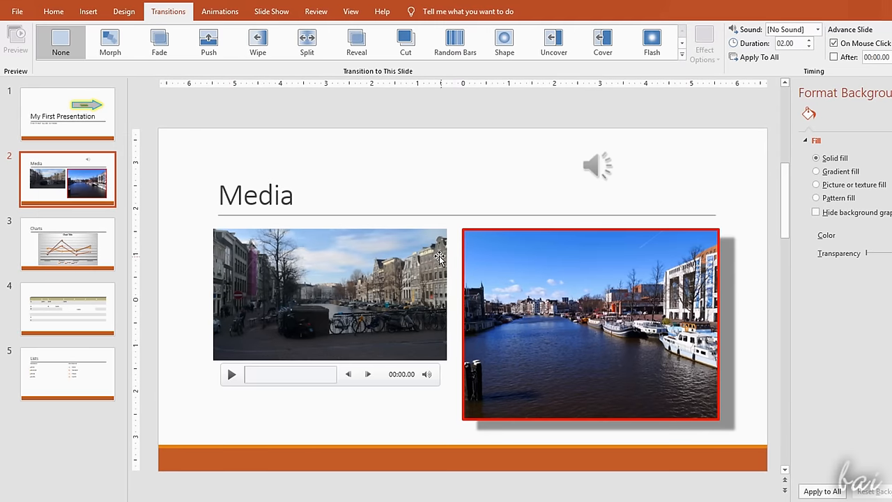
- Try Fly In, Shape, Appear and Wheel entrances on the river photo, keeping Wheel
left_click(591, 324)
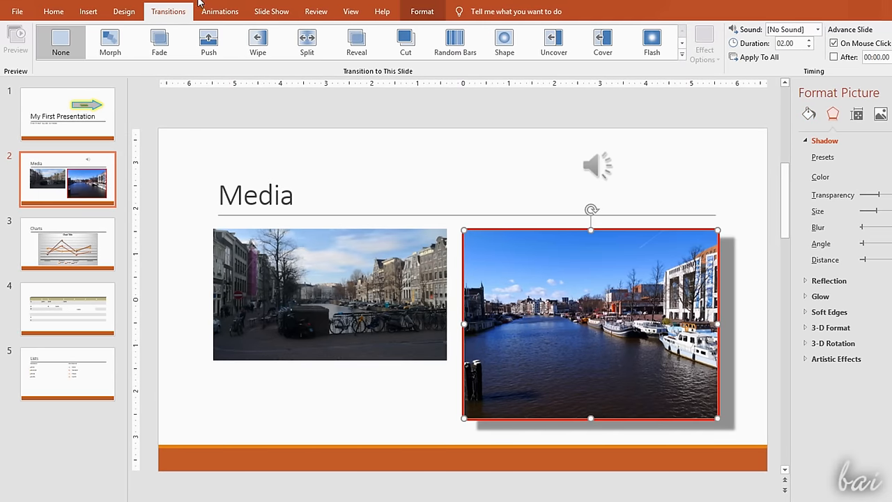
left_click(220, 12)
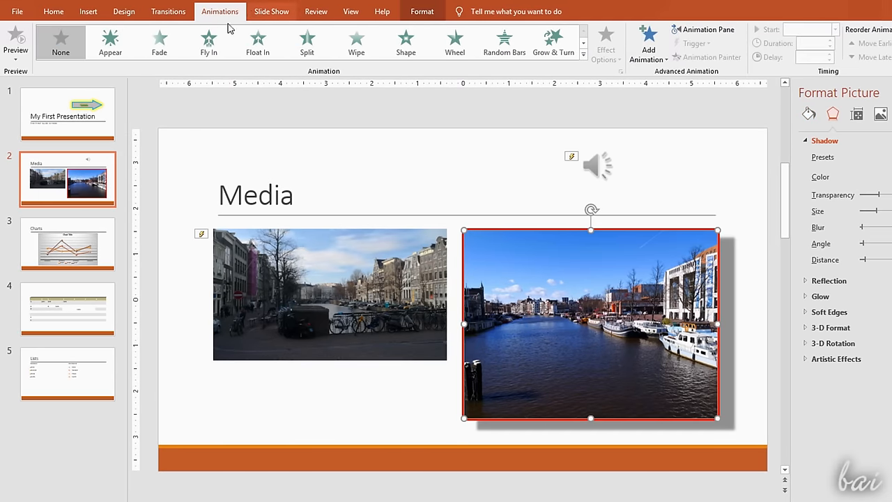
left_click(158, 41)
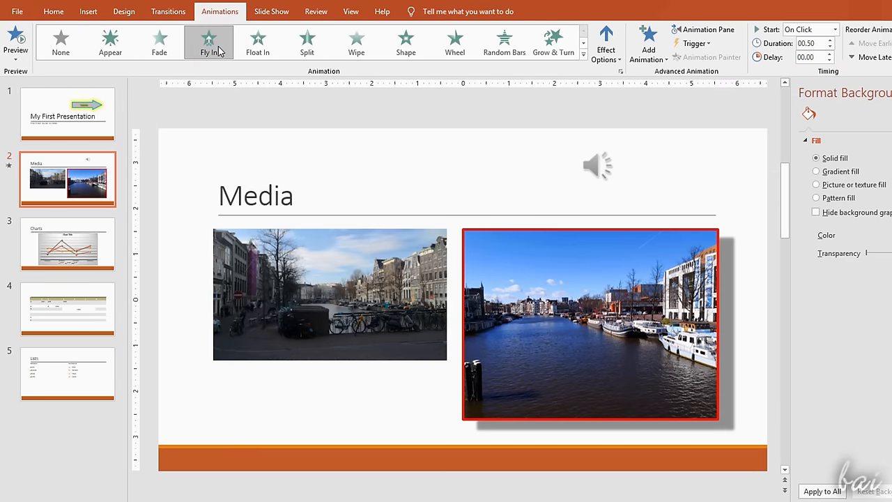
left_click(406, 42)
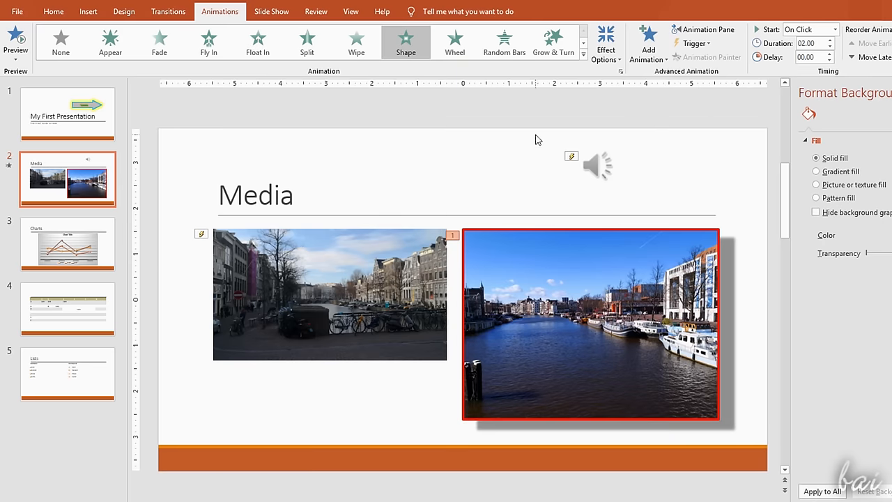
mouse_move(648, 41)
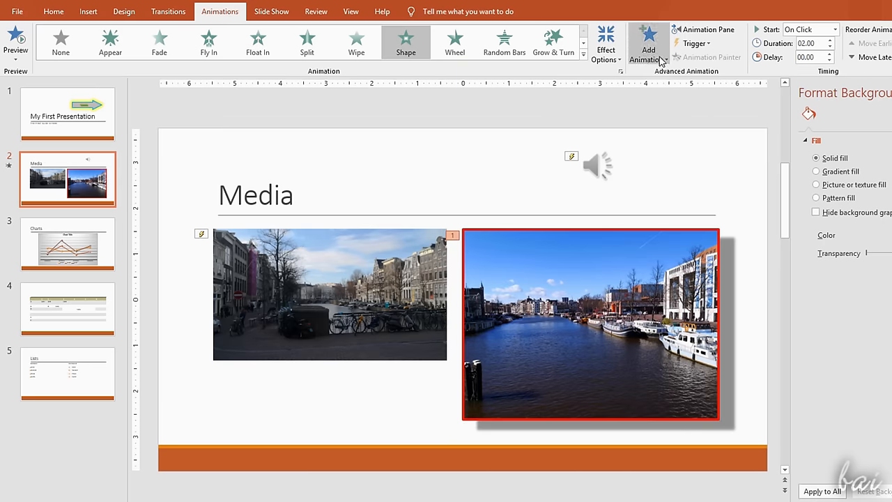
left_click(646, 43)
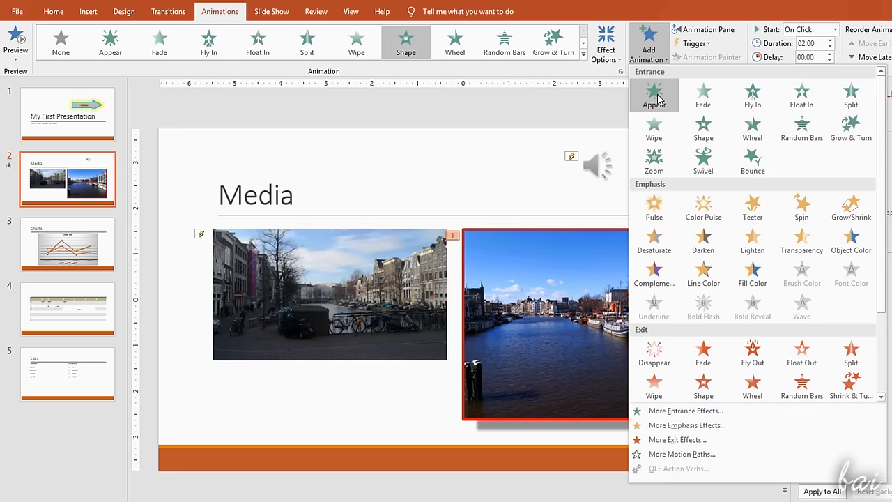
left_click(654, 95)
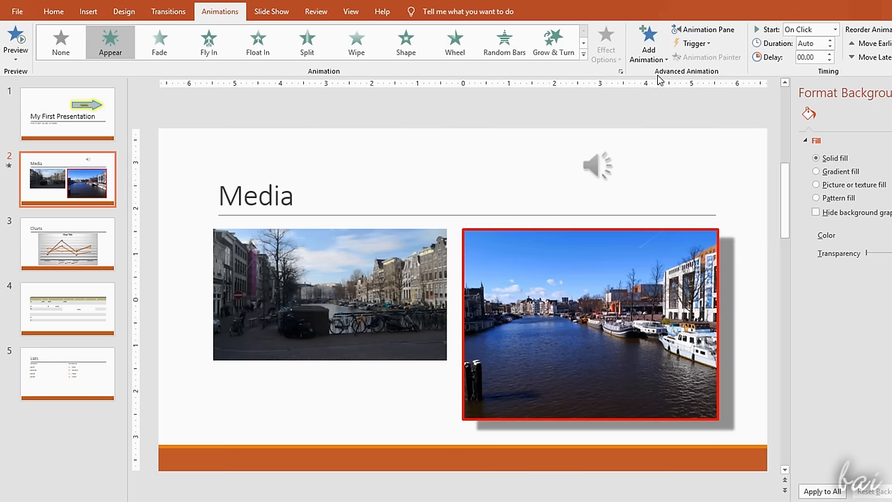
left_click(454, 42)
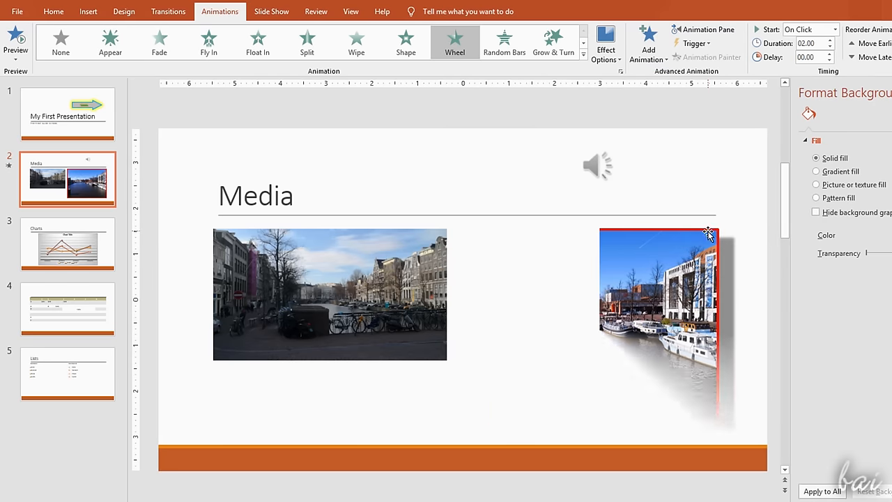
- Add Spin and Grow/Shrink emphasis effects and a Wheel exit to the river photo
left_click(647, 49)
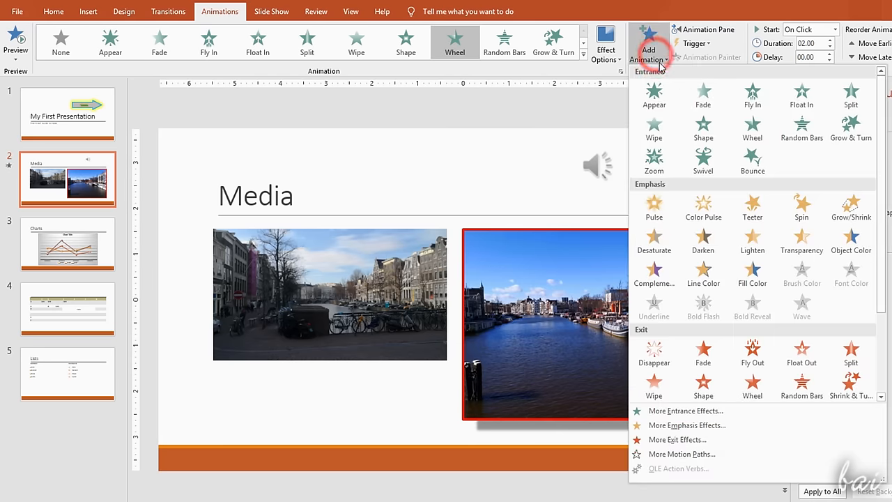
left_click(703, 128)
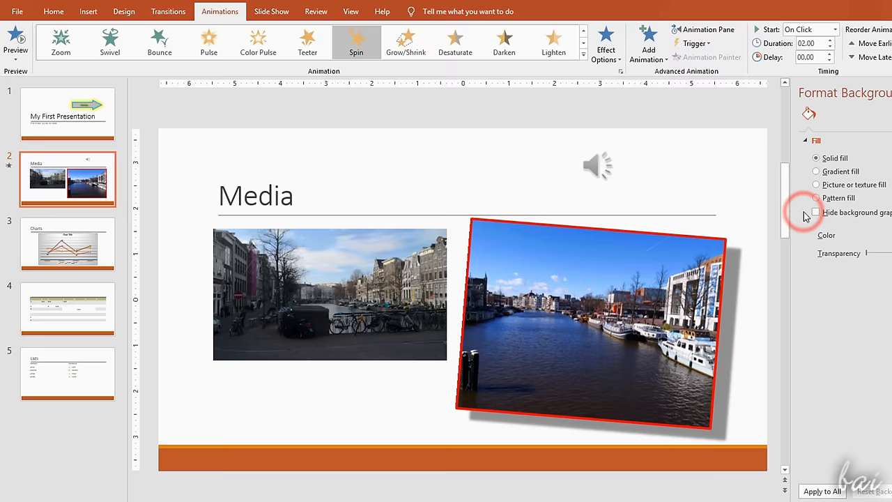
left_click(648, 42)
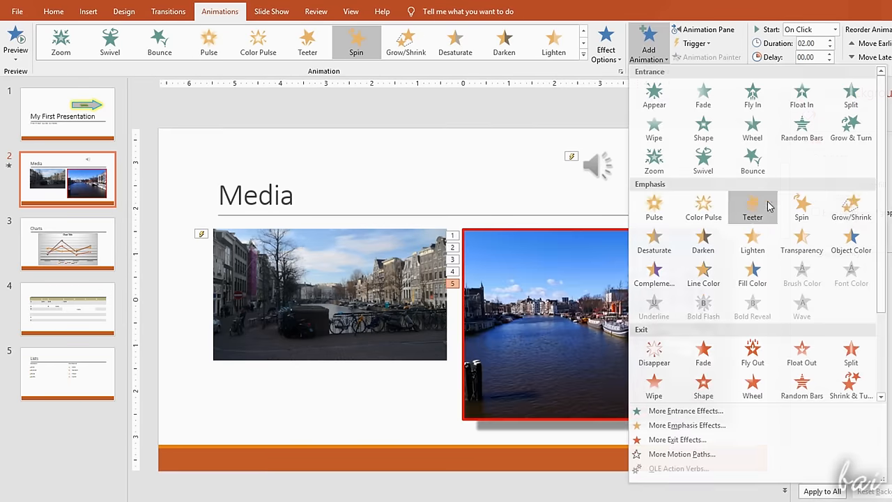
left_click(850, 207)
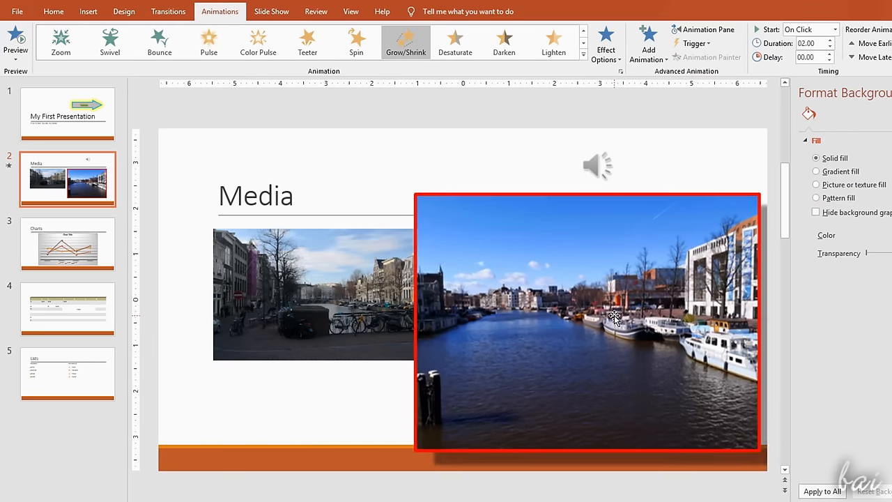
left_click(647, 42)
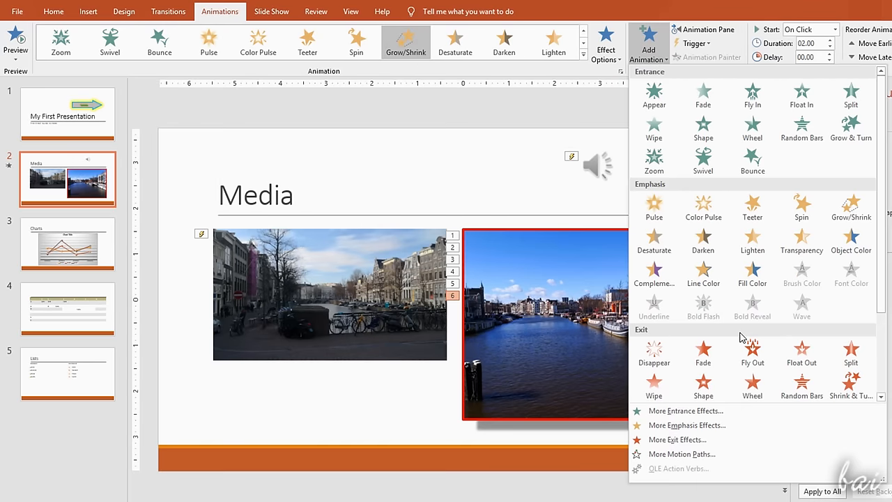
mouse_move(752, 385)
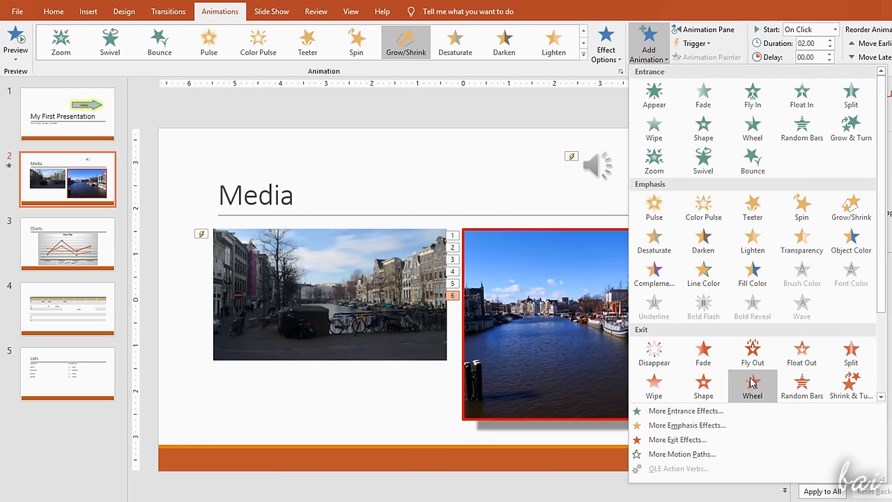
left_click(752, 384)
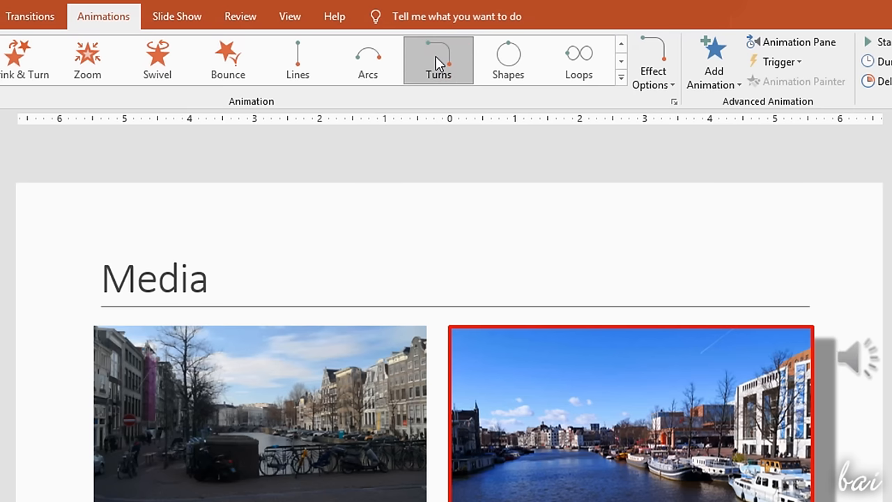
- Give the sound icon the Turns motion path and select the canal photo
left_click(437, 58)
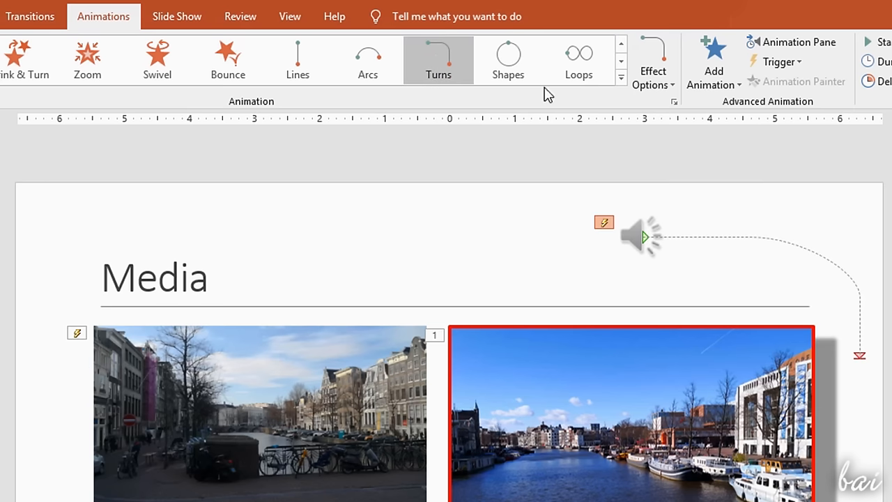
left_click(507, 58)
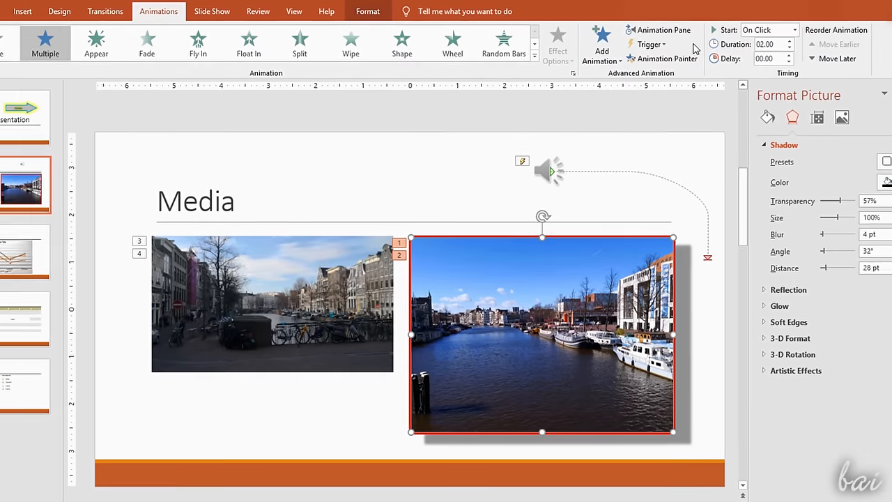
- Show the Animation Pane and preview the slide's animation sequence
left_click(663, 31)
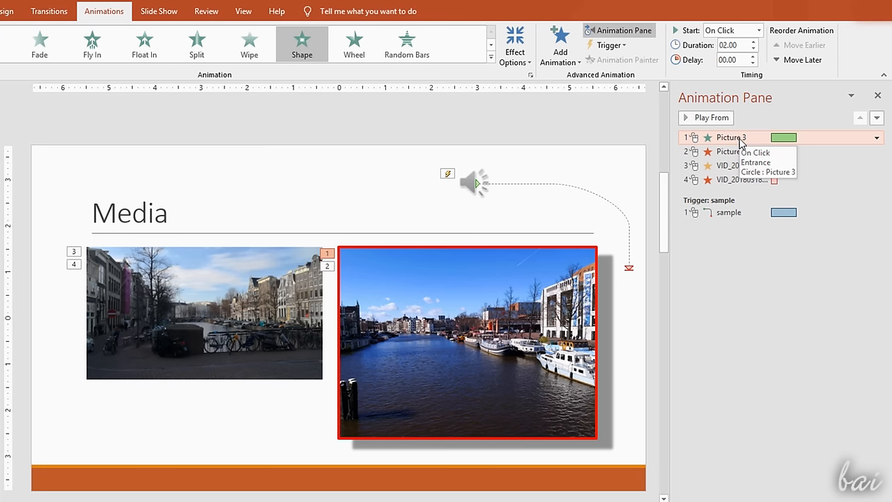
left_click(727, 150)
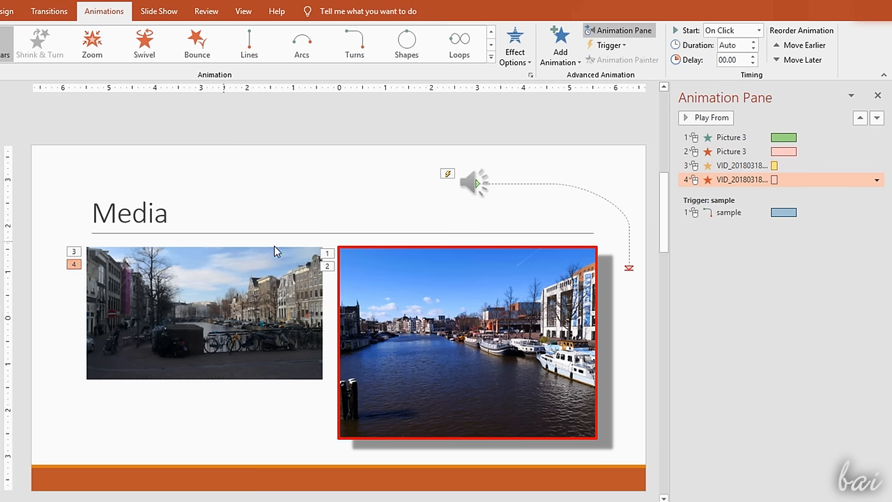
left_click(731, 137)
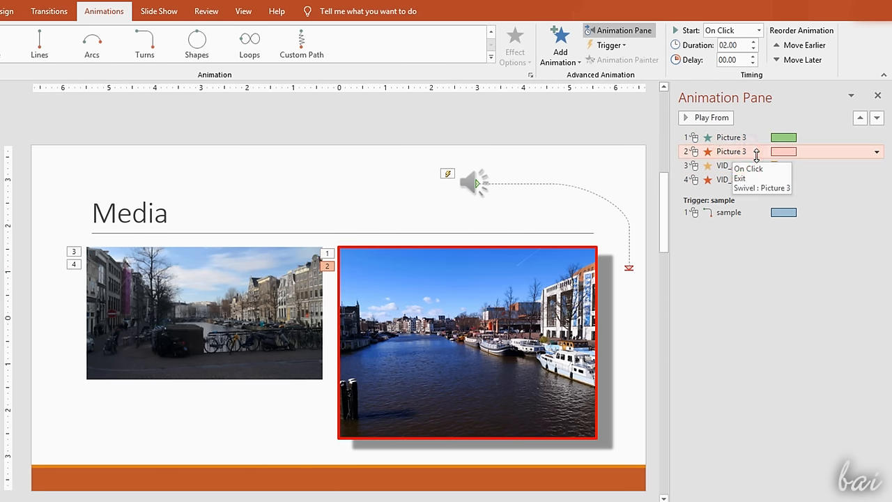
left_click(711, 118)
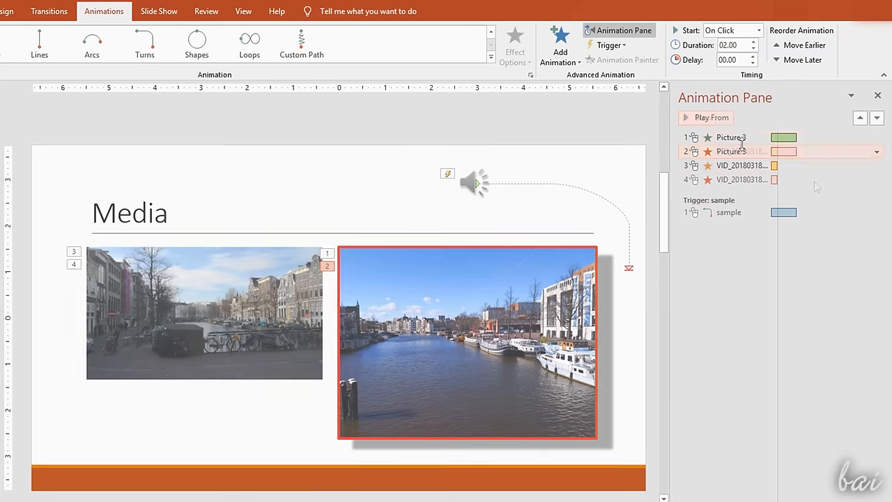
left_click(711, 117)
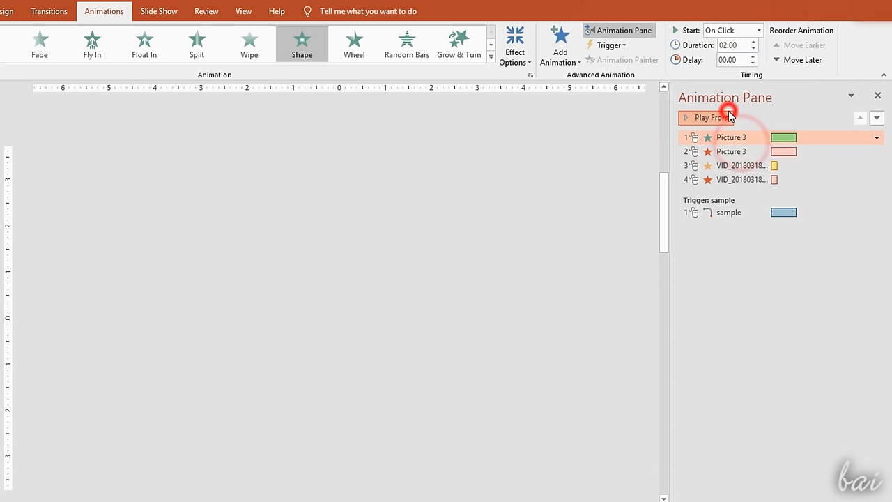
left_click(705, 117)
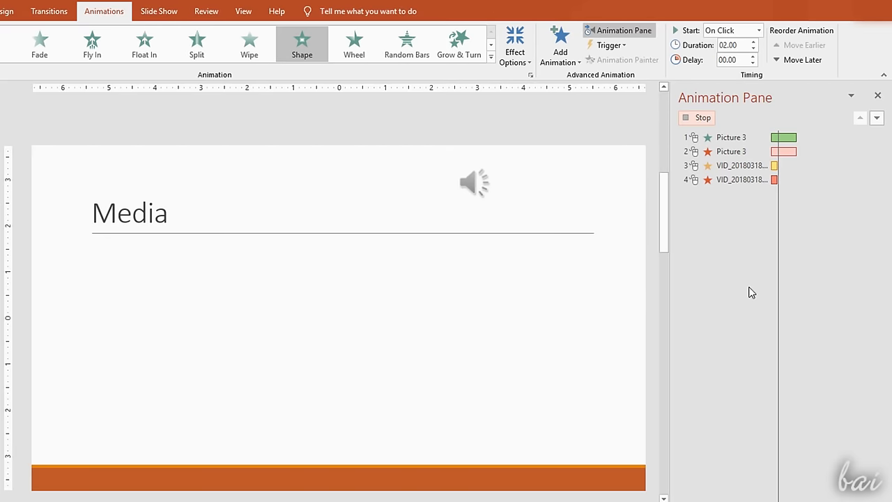
- Move the first video animation earlier so it plays second, then preview again
left_click(742, 164)
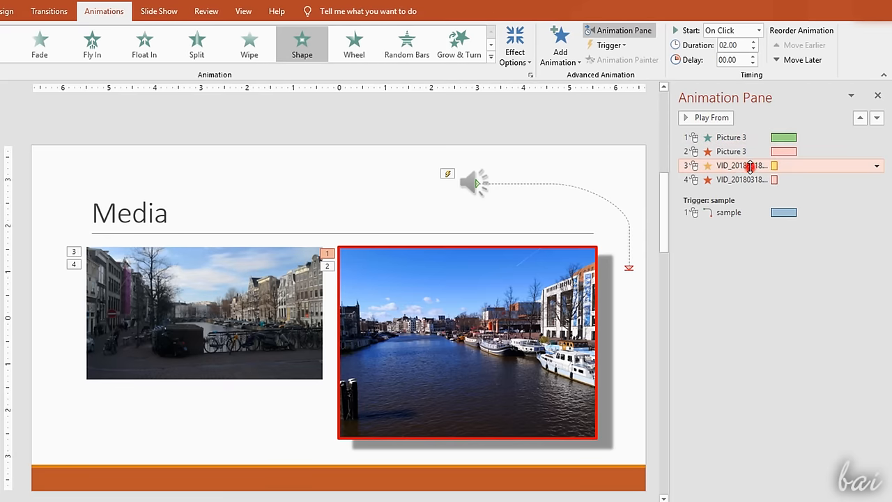
left_click(803, 45)
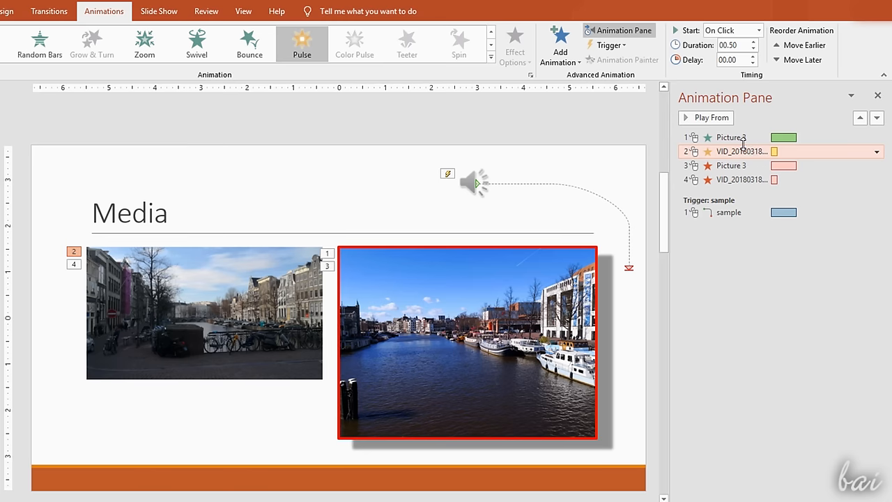
left_click(705, 117)
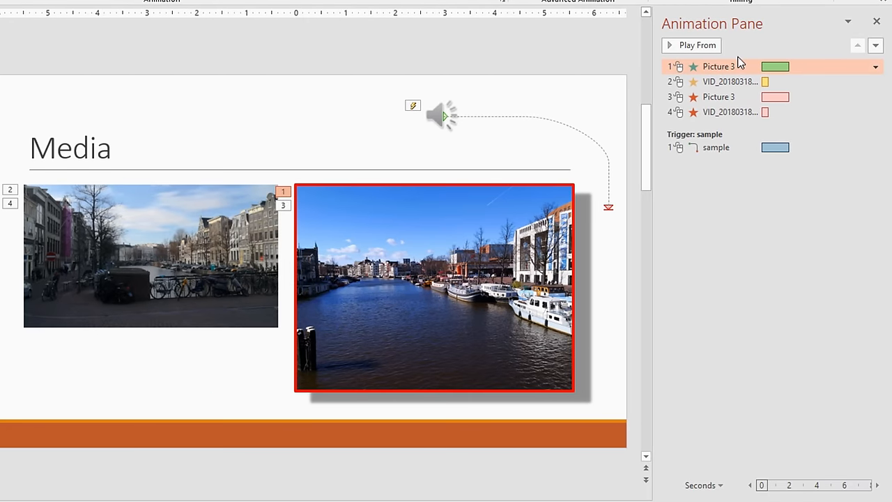
mouse_move(816, 490)
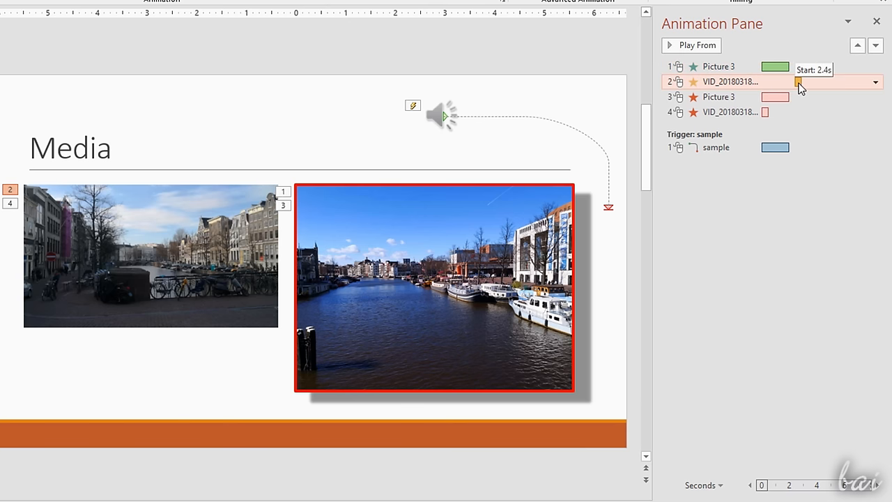
- Start the video animation at 0.1 seconds and preview the revised timing
left_click(697, 44)
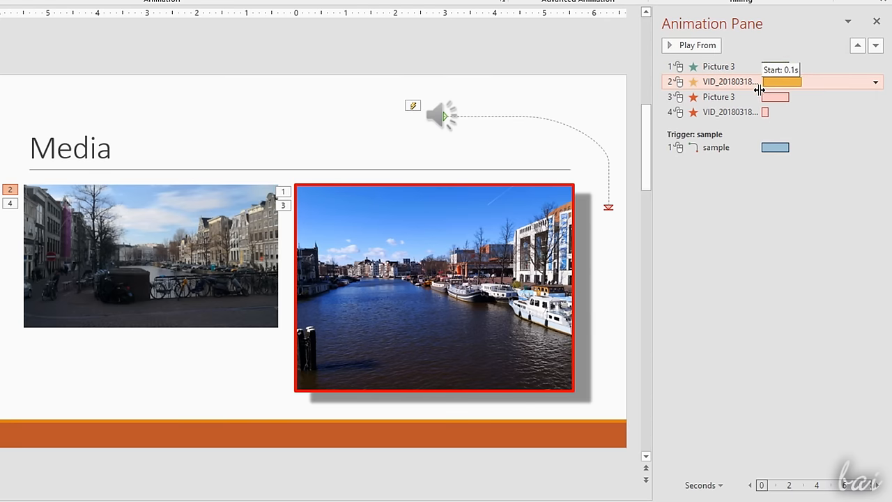
left_click(691, 45)
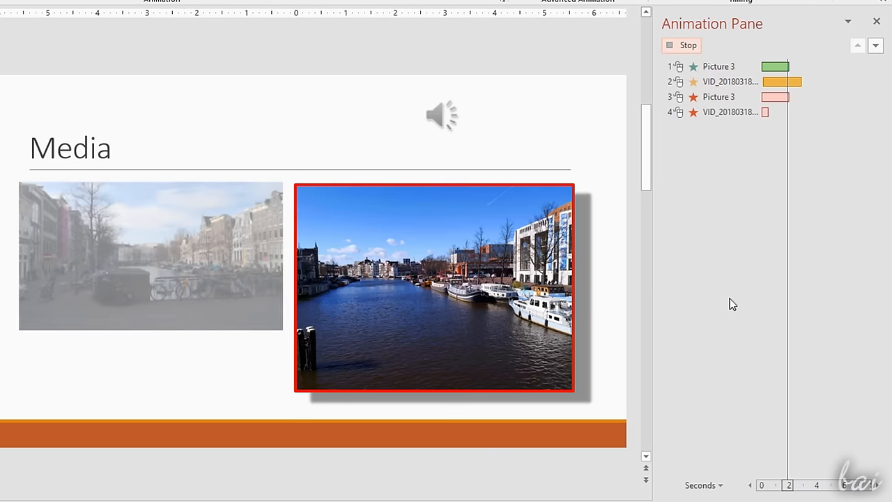
left_click(680, 44)
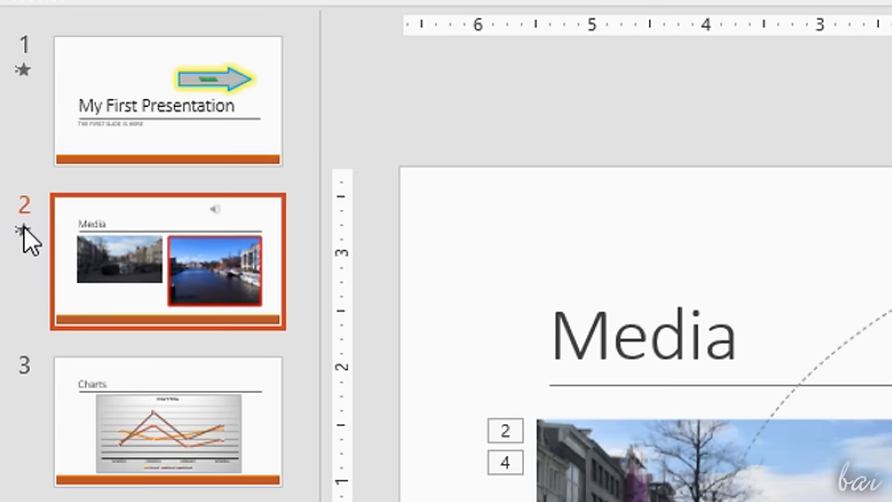
mouse_move(24, 70)
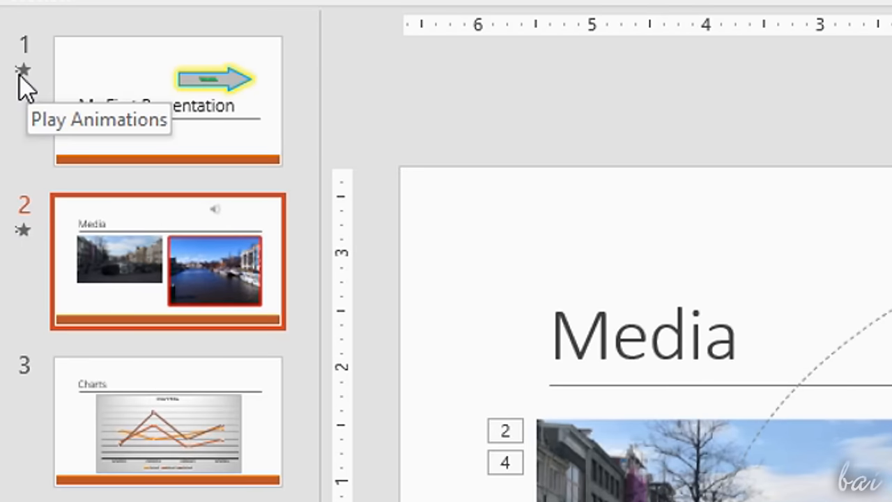
mouse_move(474, 355)
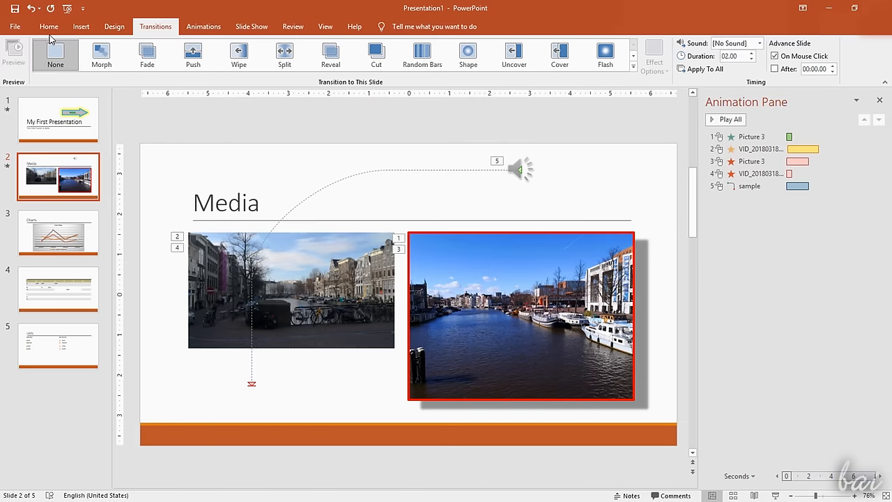
- Save the deck as My First Presentation on the Desktop in PDF format via Save As
left_click(14, 26)
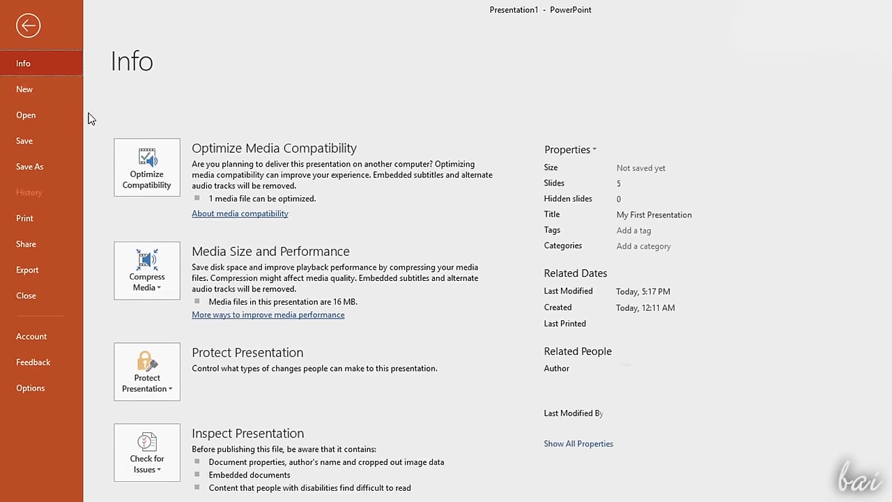
left_click(30, 166)
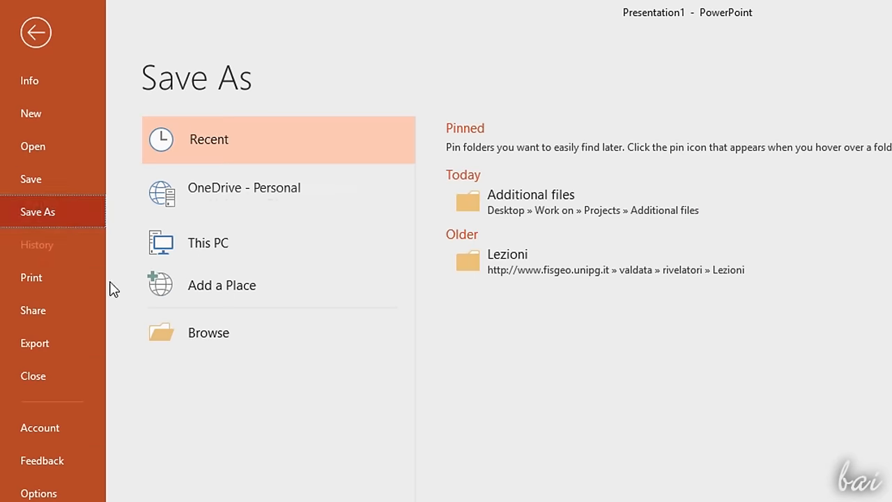
left_click(208, 332)
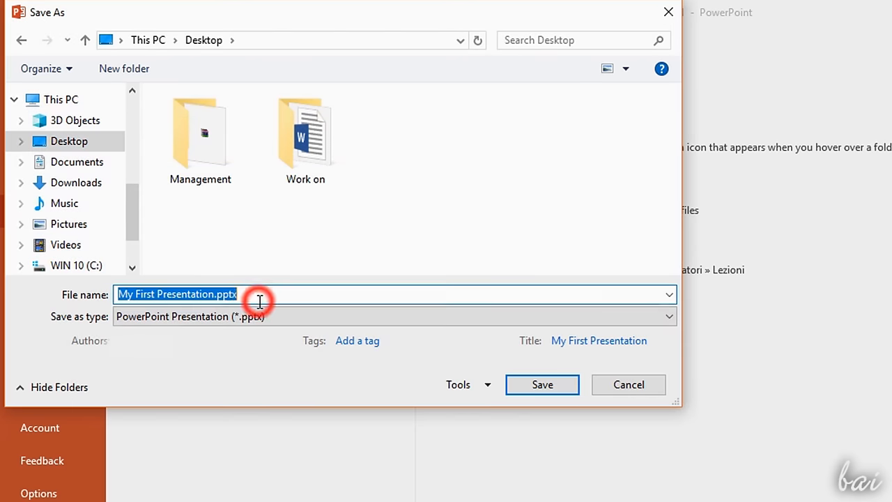
mouse_move(309, 330)
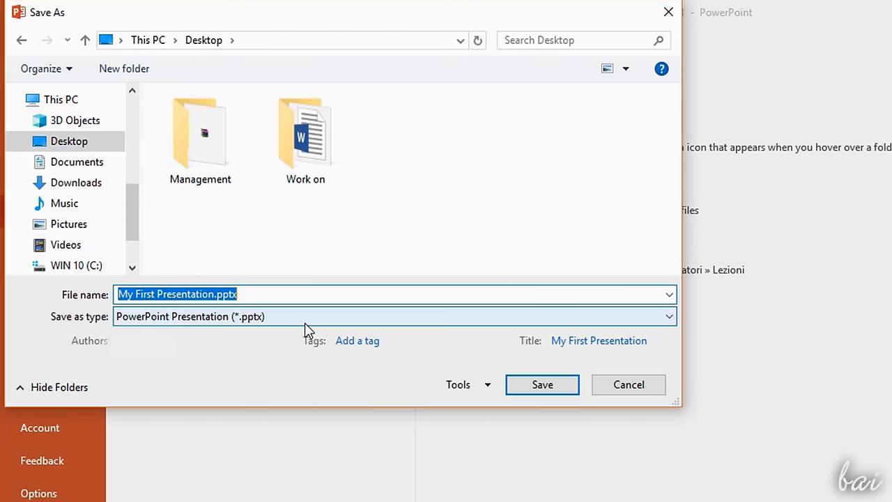
mouse_move(312, 323)
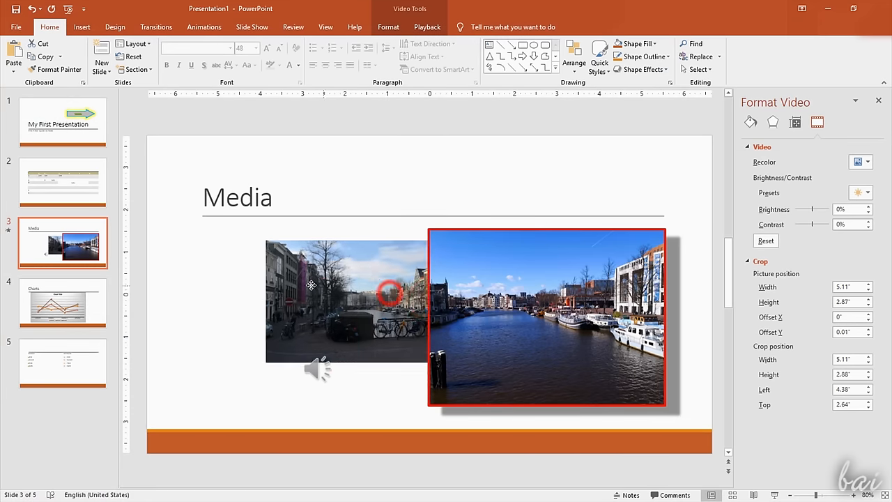
left_click(312, 284)
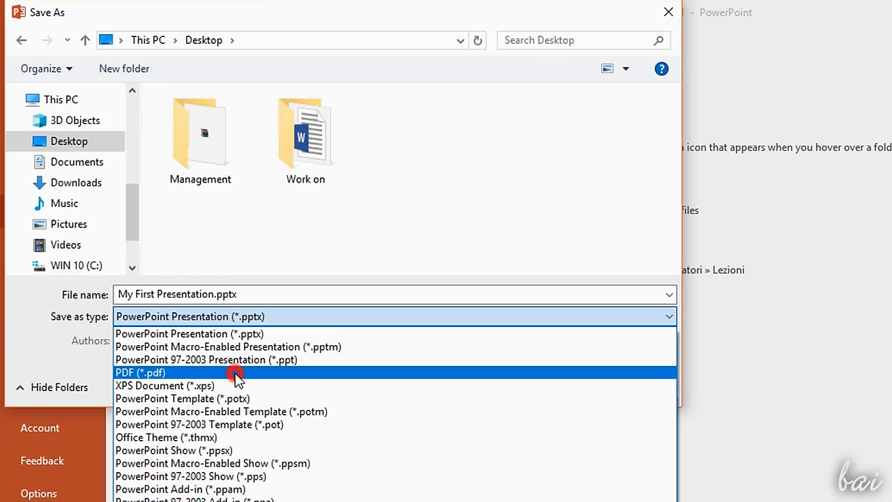
left_click(139, 372)
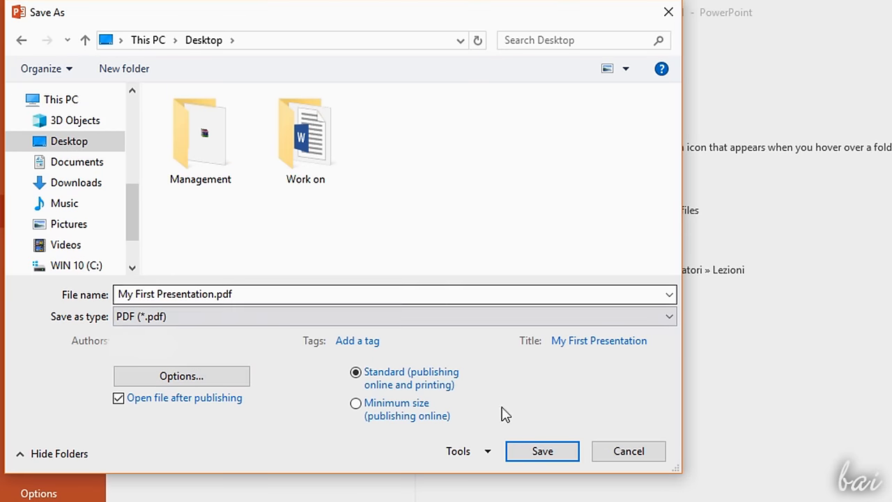
left_click(542, 452)
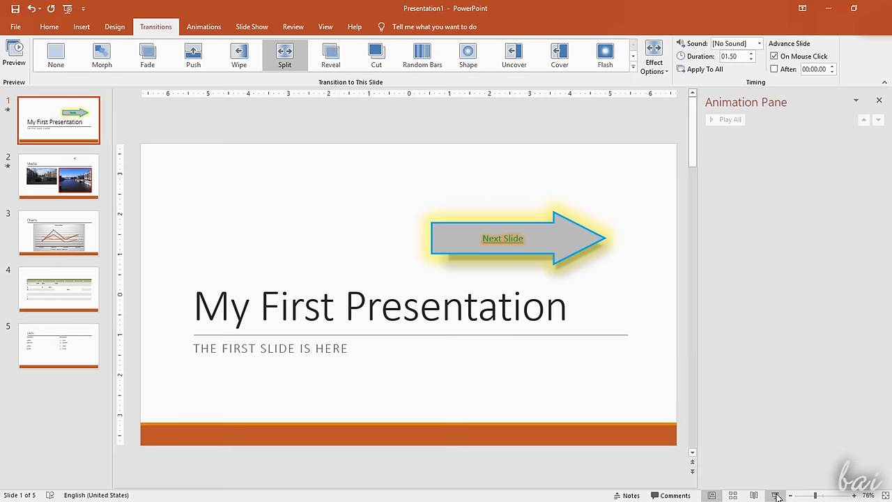
- Run the slide show from the first slide and advance to the Media slide
left_click(775, 495)
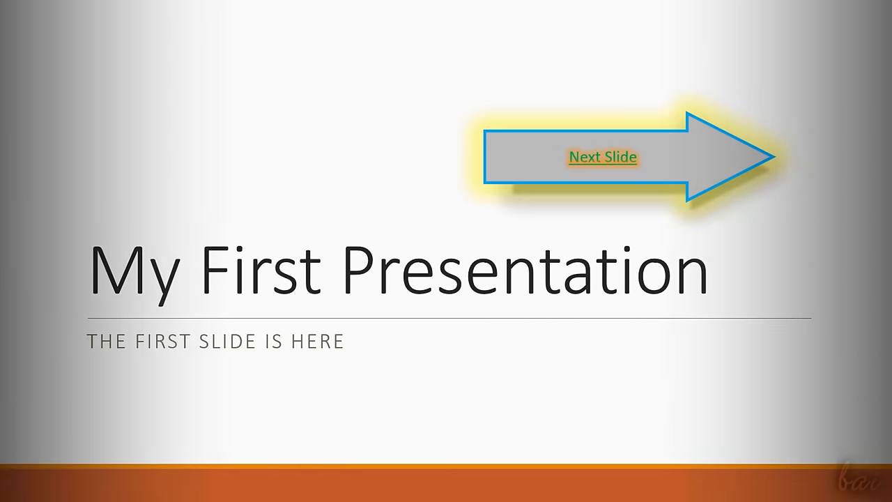
left_click(602, 156)
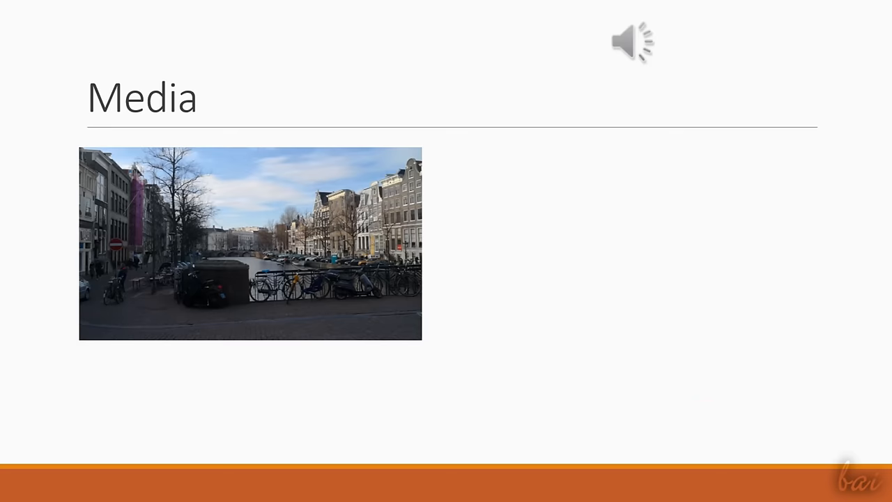